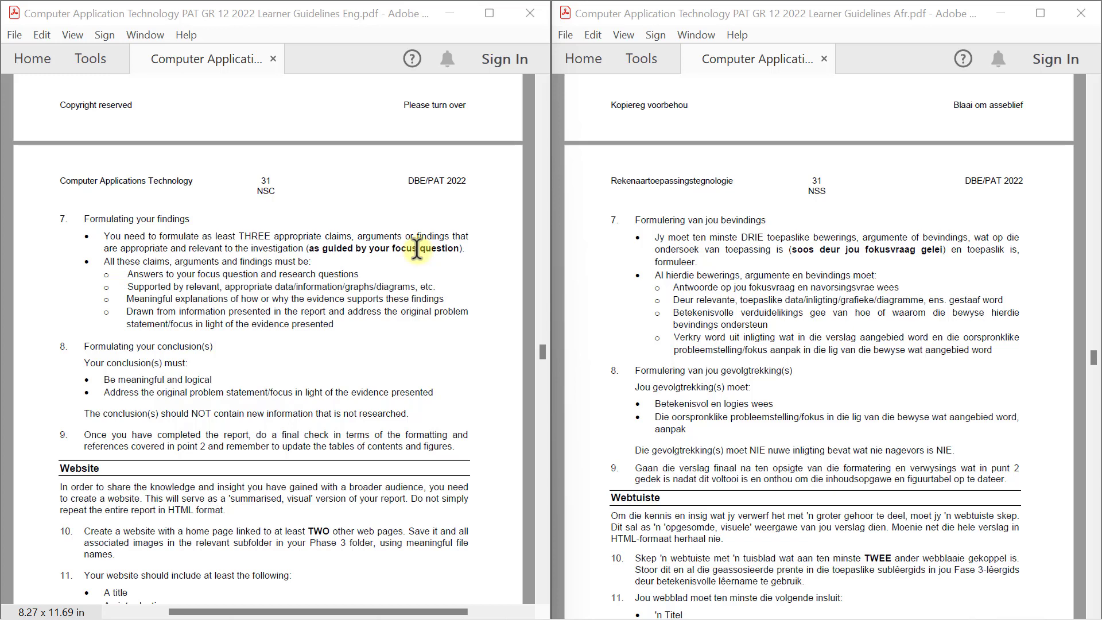
pyautogui.moveTo(174, 286)
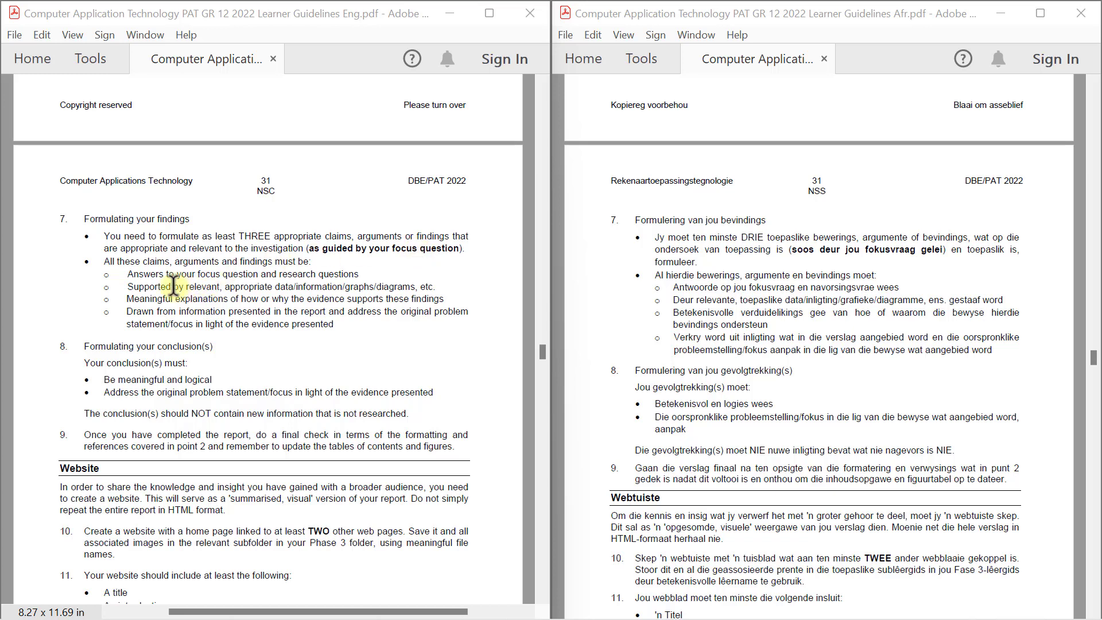
pyautogui.moveTo(325, 281)
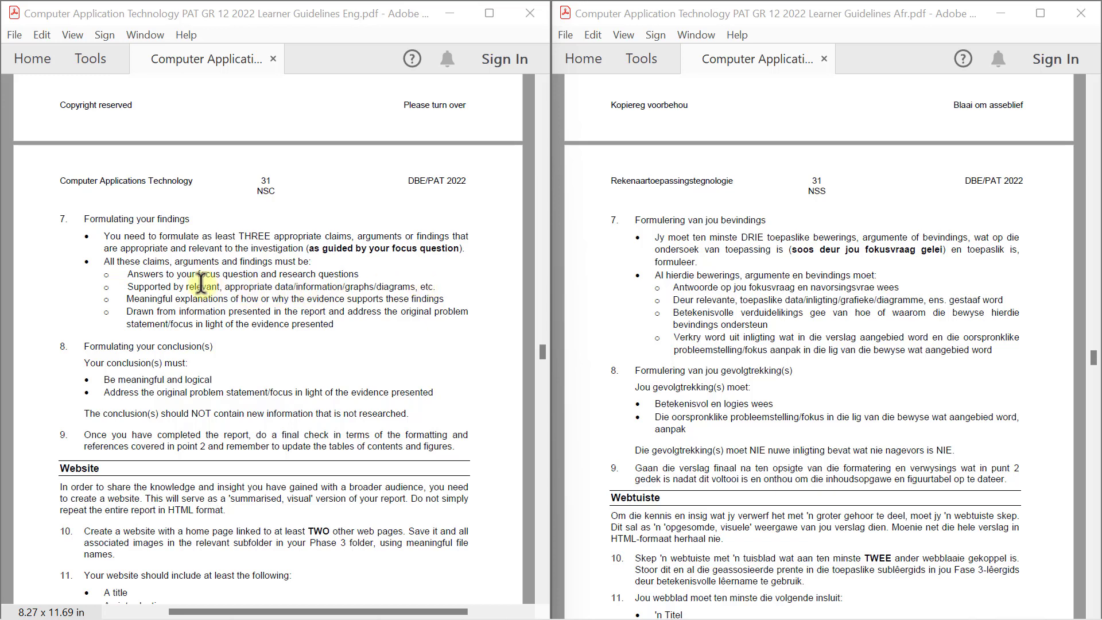
pyautogui.moveTo(291, 285)
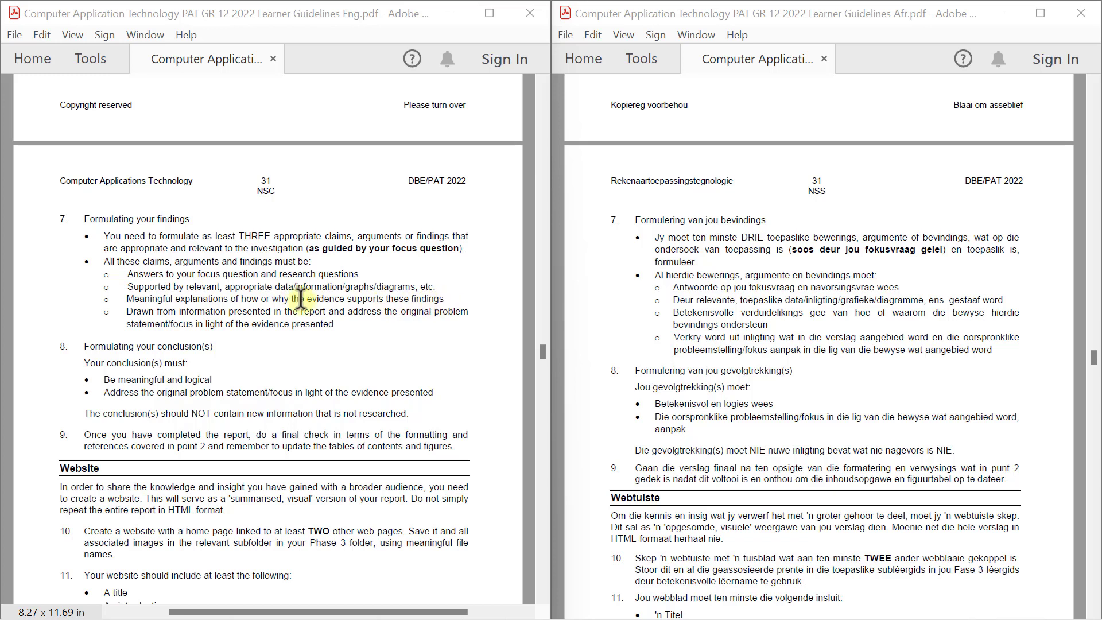
pyautogui.moveTo(474, 296)
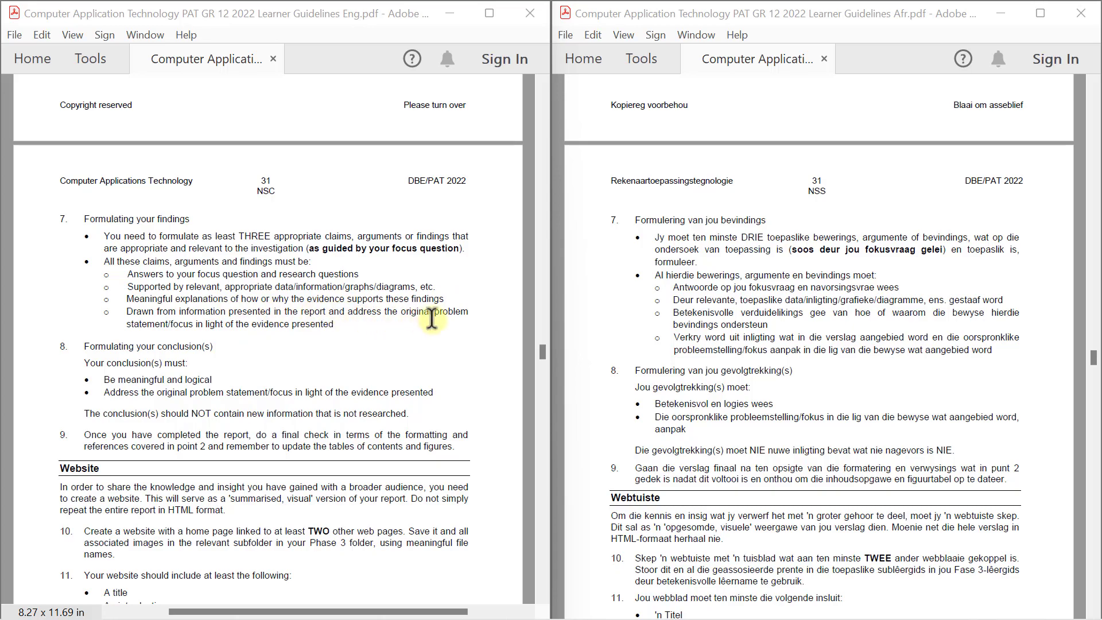
pyautogui.moveTo(455, 309)
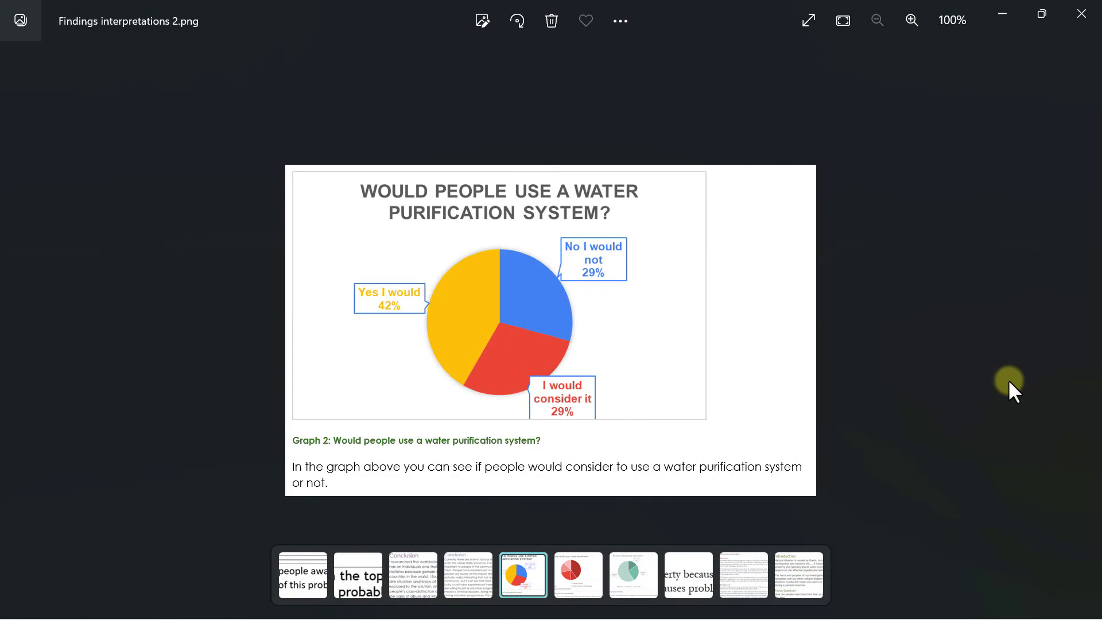
pyautogui.moveTo(1020, 387)
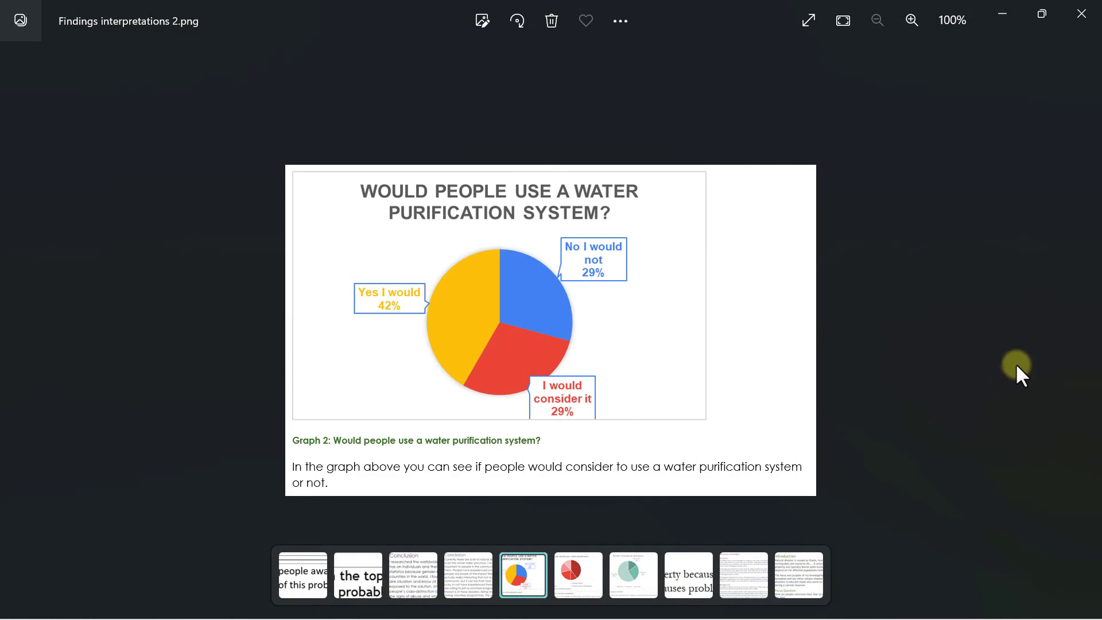
pyautogui.moveTo(1026, 370)
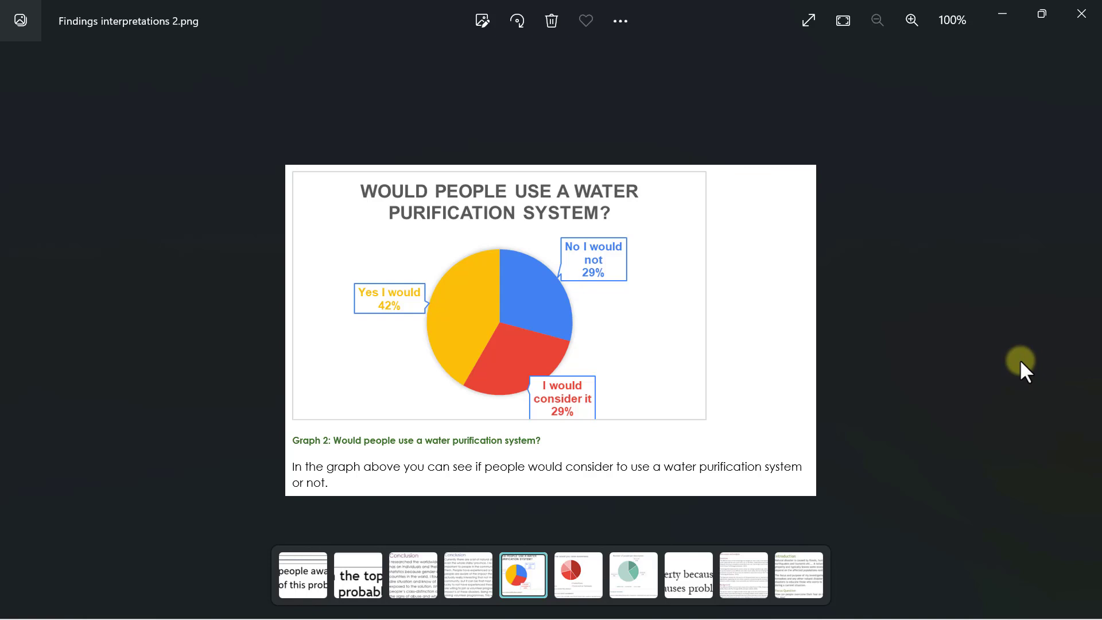
pyautogui.moveTo(333, 244)
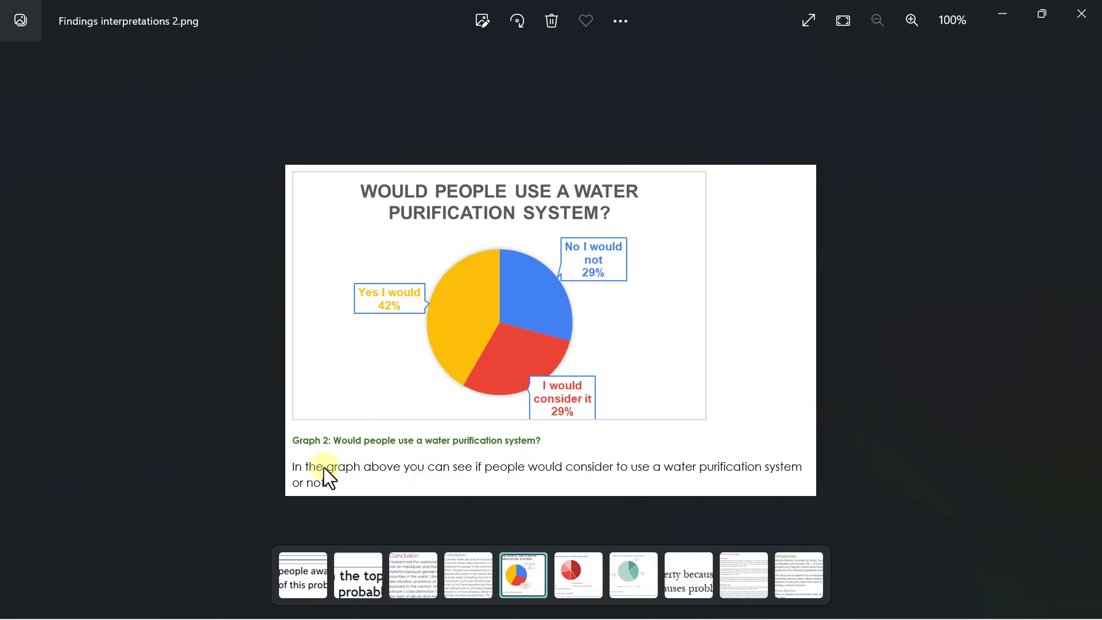
pyautogui.moveTo(610, 479)
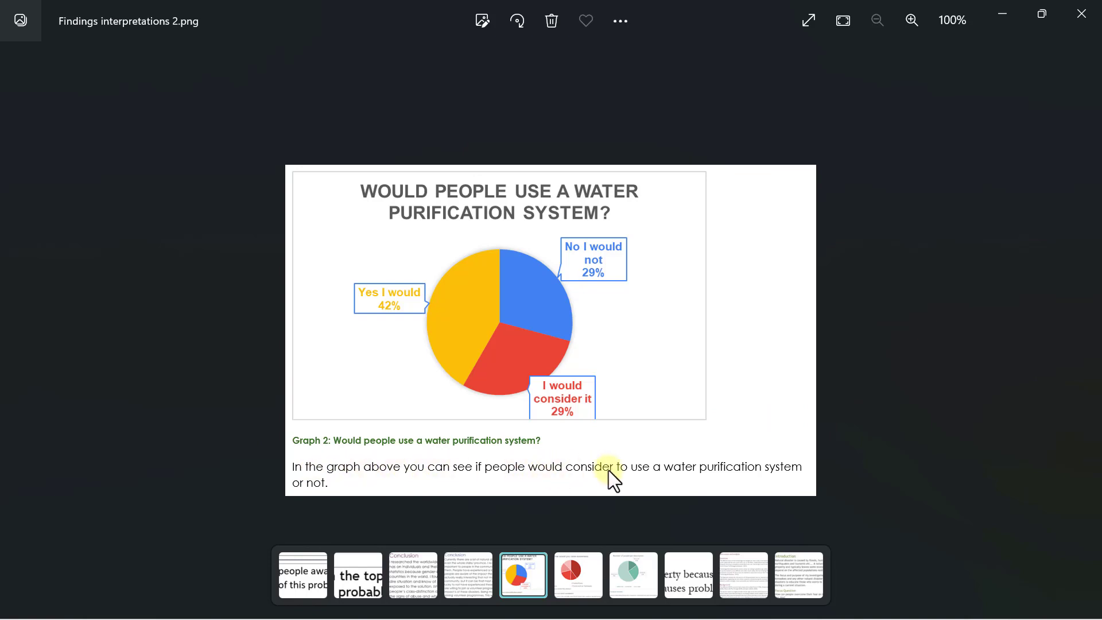
pyautogui.moveTo(746, 479)
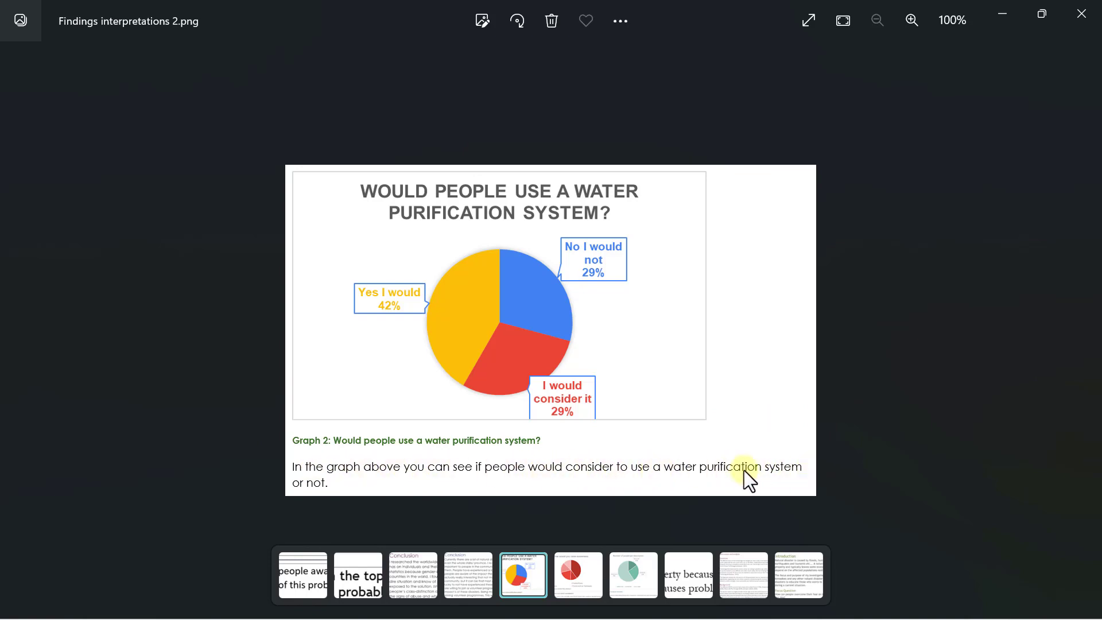
pyautogui.moveTo(645, 345)
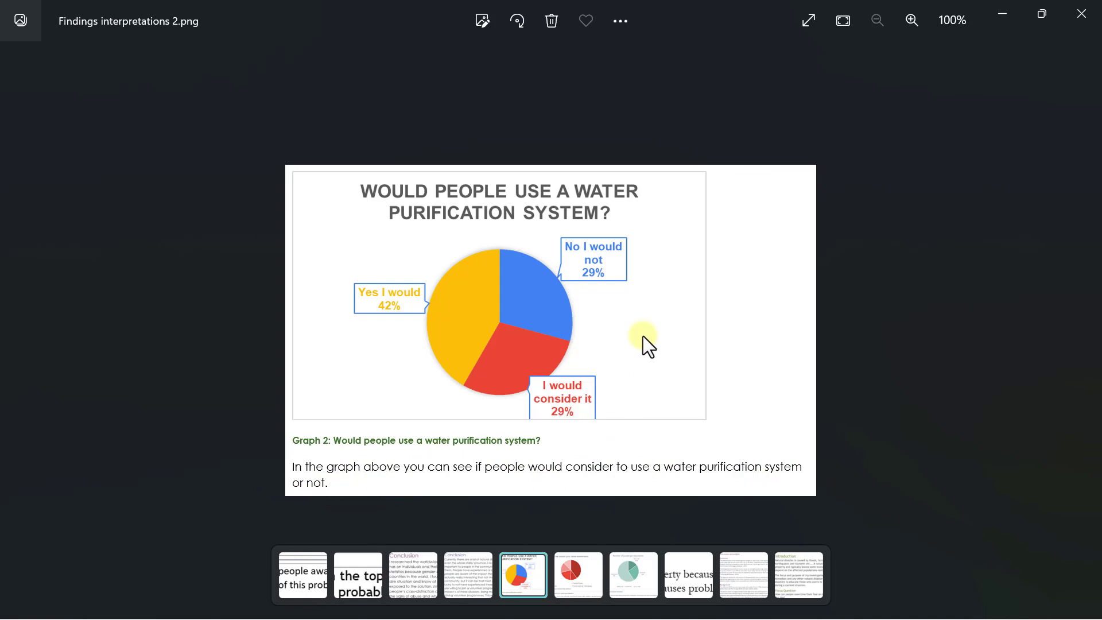
pyautogui.moveTo(519, 191)
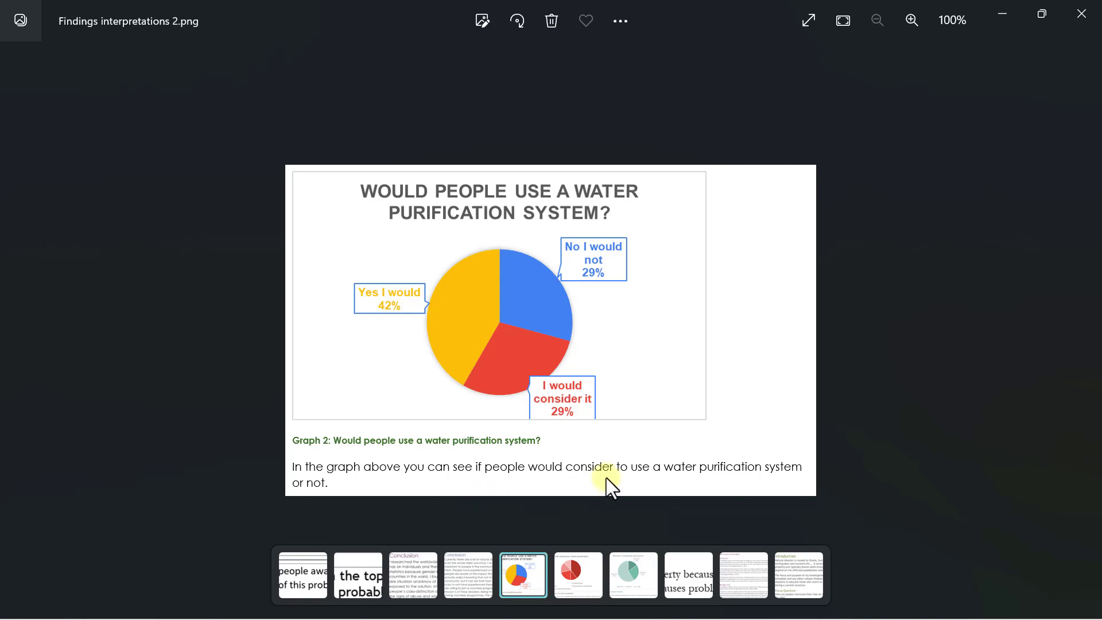
pyautogui.moveTo(391, 370)
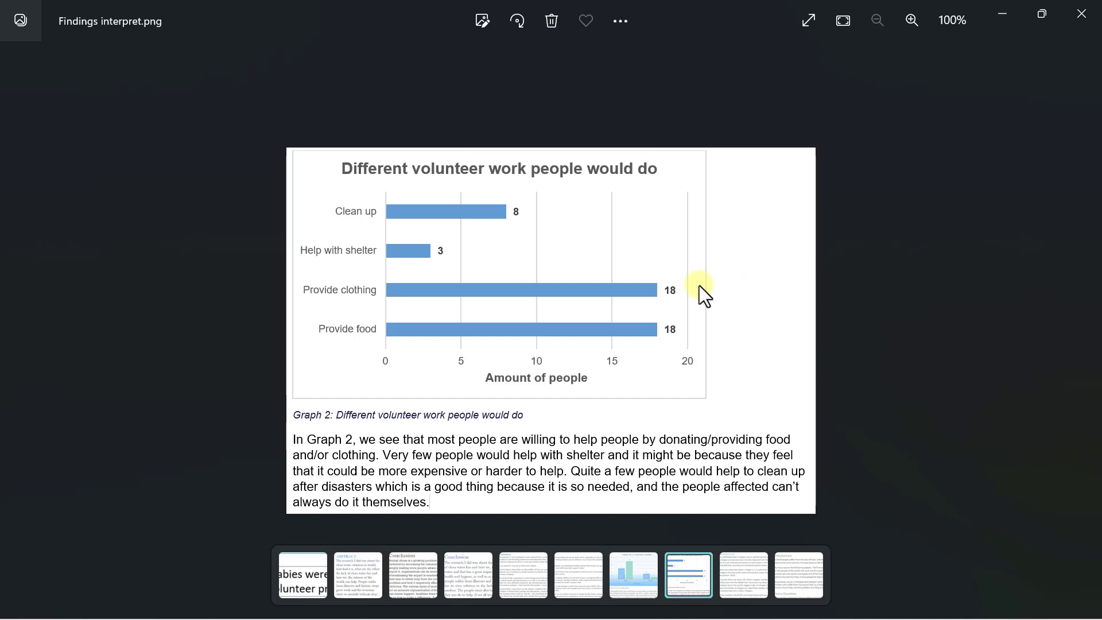
pyautogui.moveTo(772, 429)
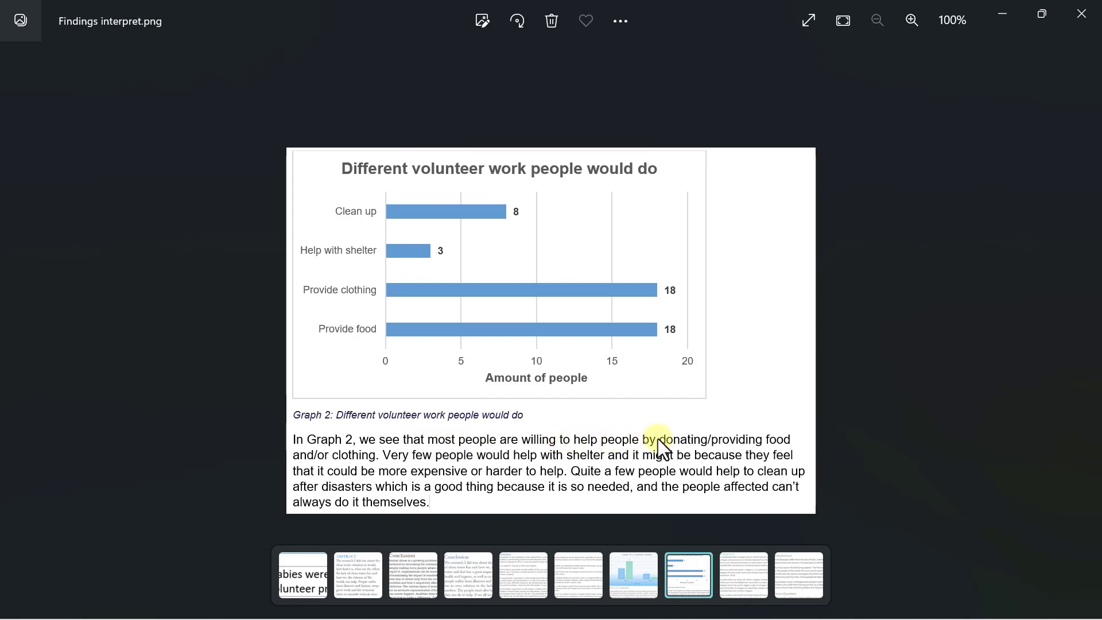
pyautogui.moveTo(785, 449)
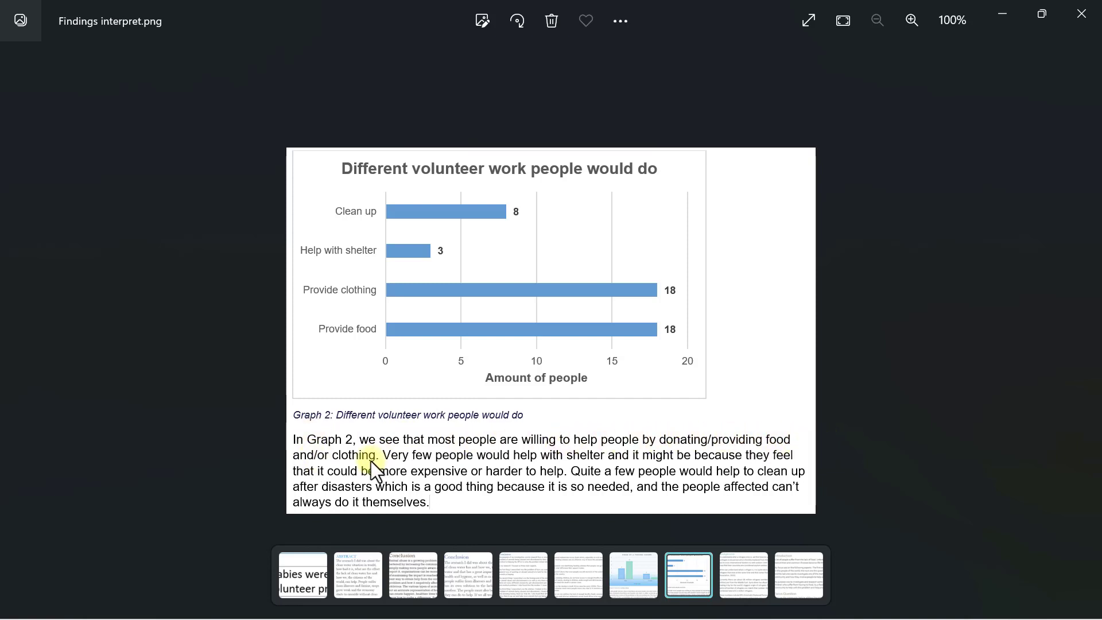
pyautogui.moveTo(569, 411)
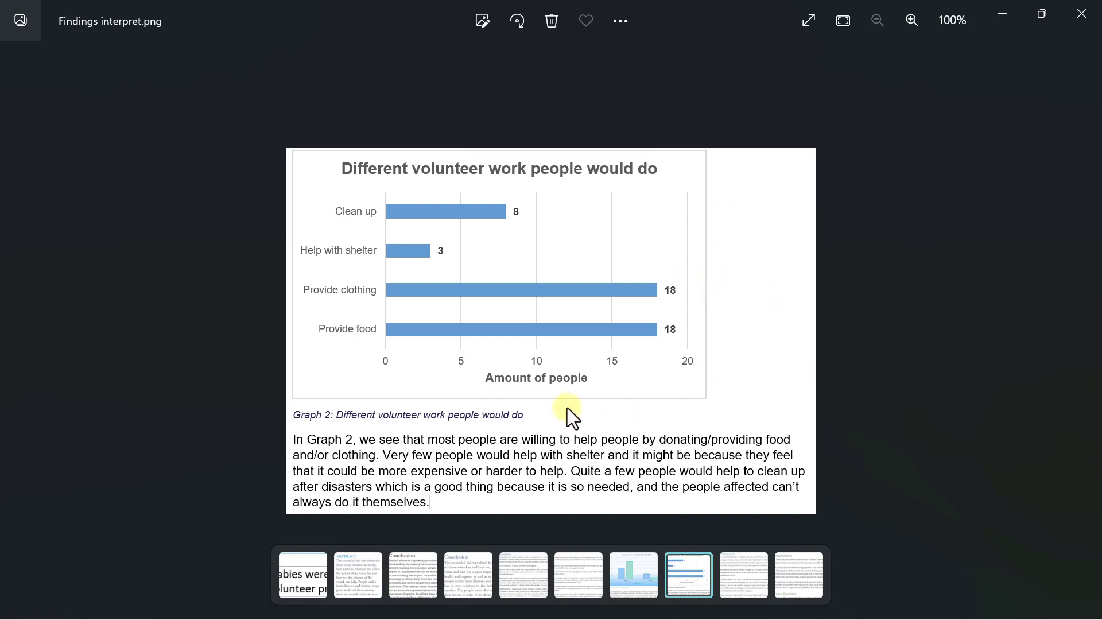
pyautogui.moveTo(874, 463)
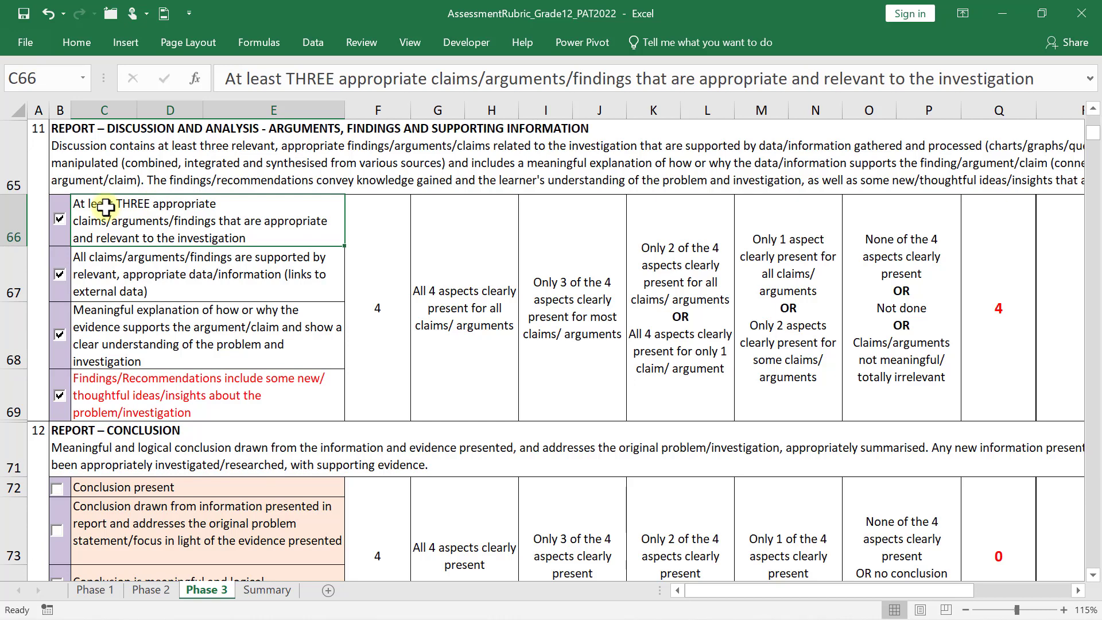
pyautogui.moveTo(238, 222)
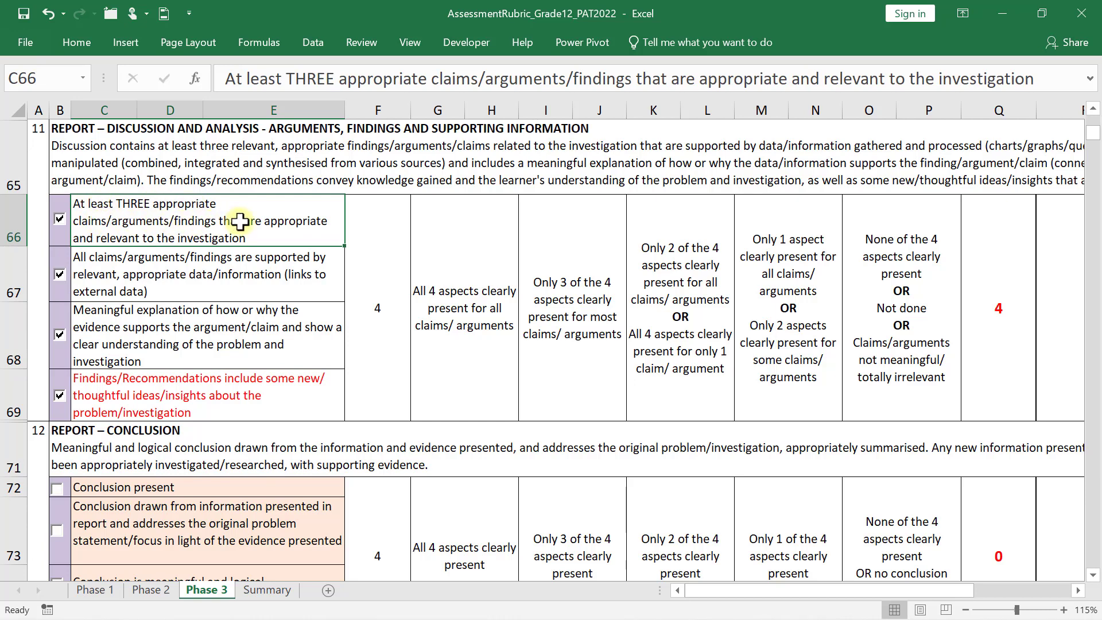
pyautogui.moveTo(253, 237)
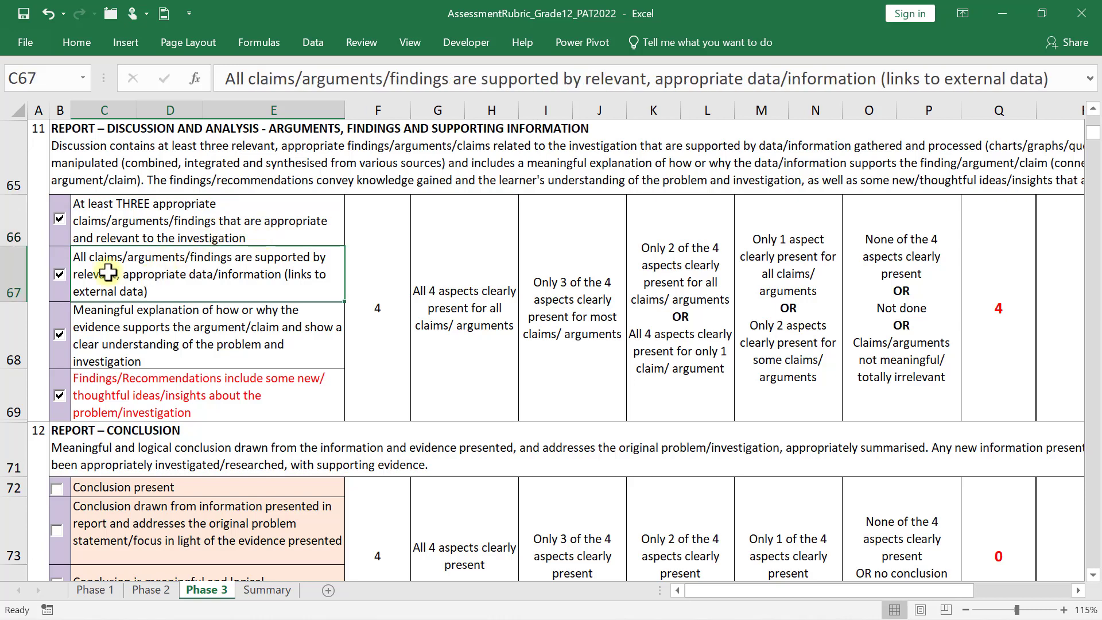
pyautogui.moveTo(227, 276)
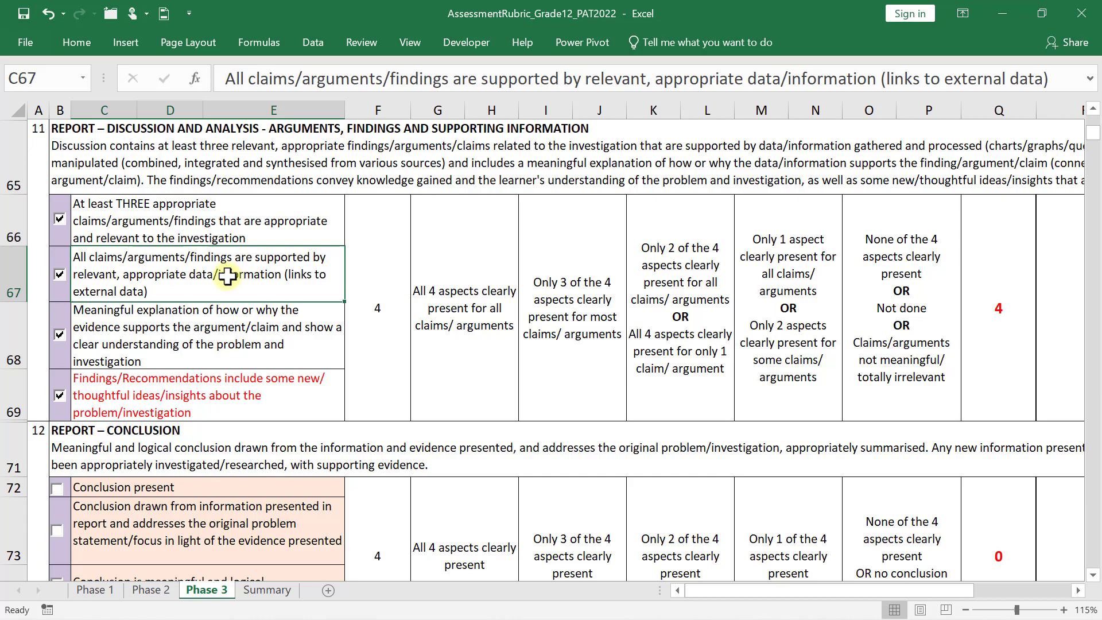
pyautogui.moveTo(72, 273)
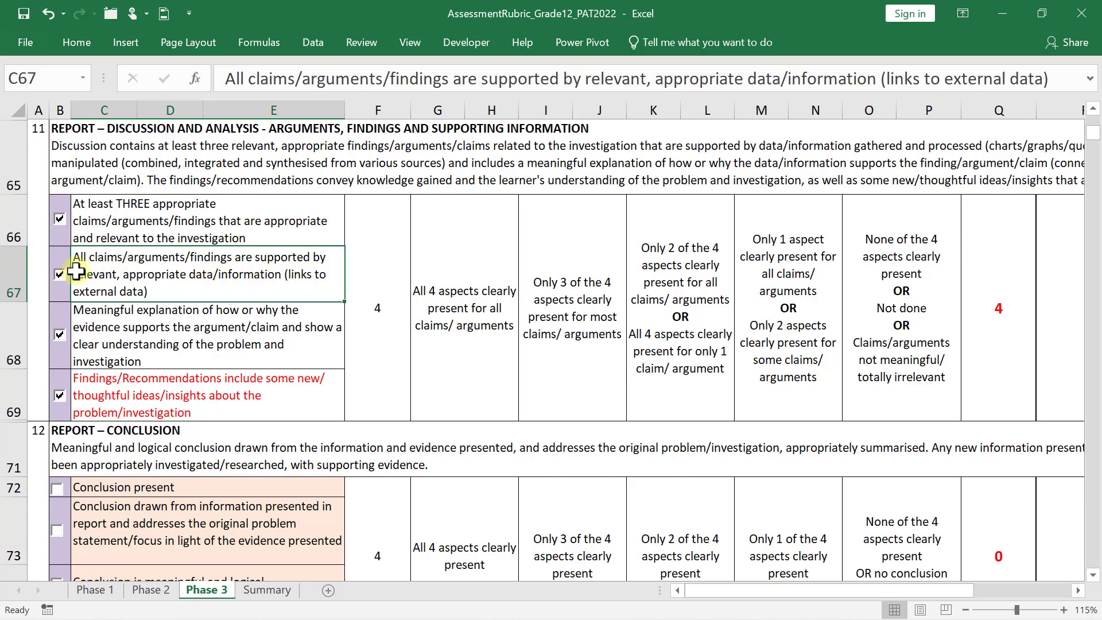
pyautogui.moveTo(138, 261)
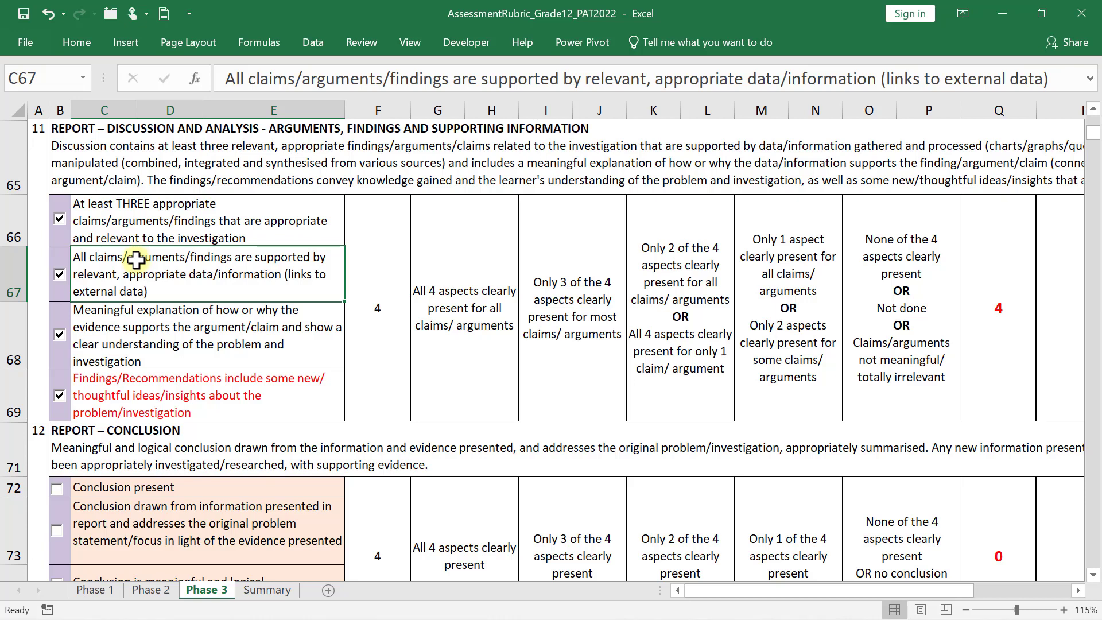
pyautogui.click(225, 336)
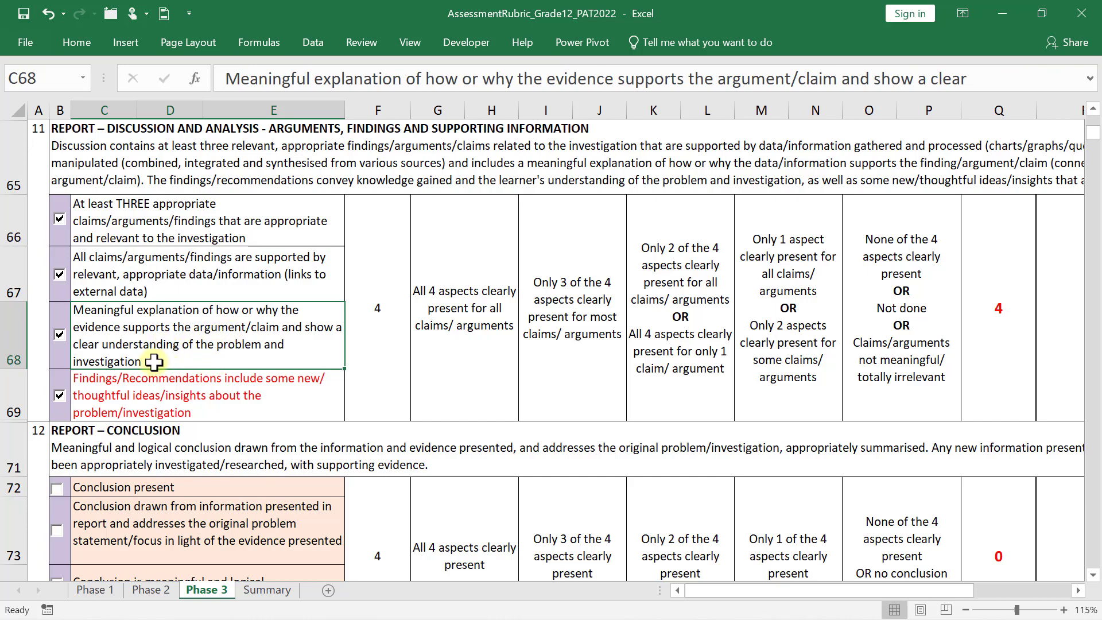
pyautogui.moveTo(401, 344)
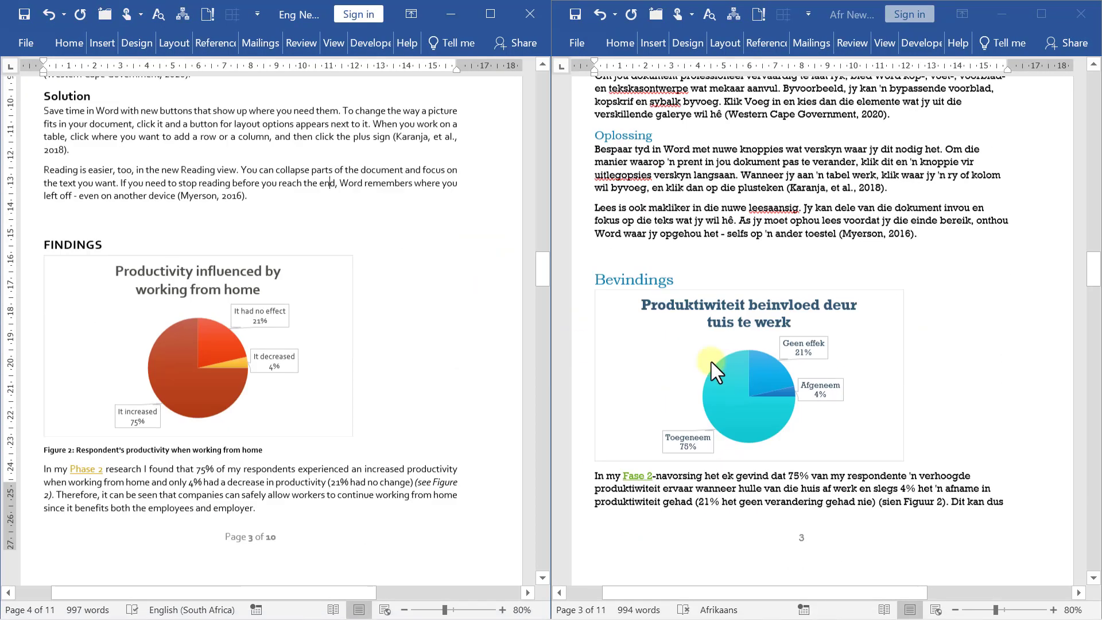
# Step: Scroll both reports to the Findings pie chart and highlight its interpretation paragraph
pyautogui.scroll(-3)
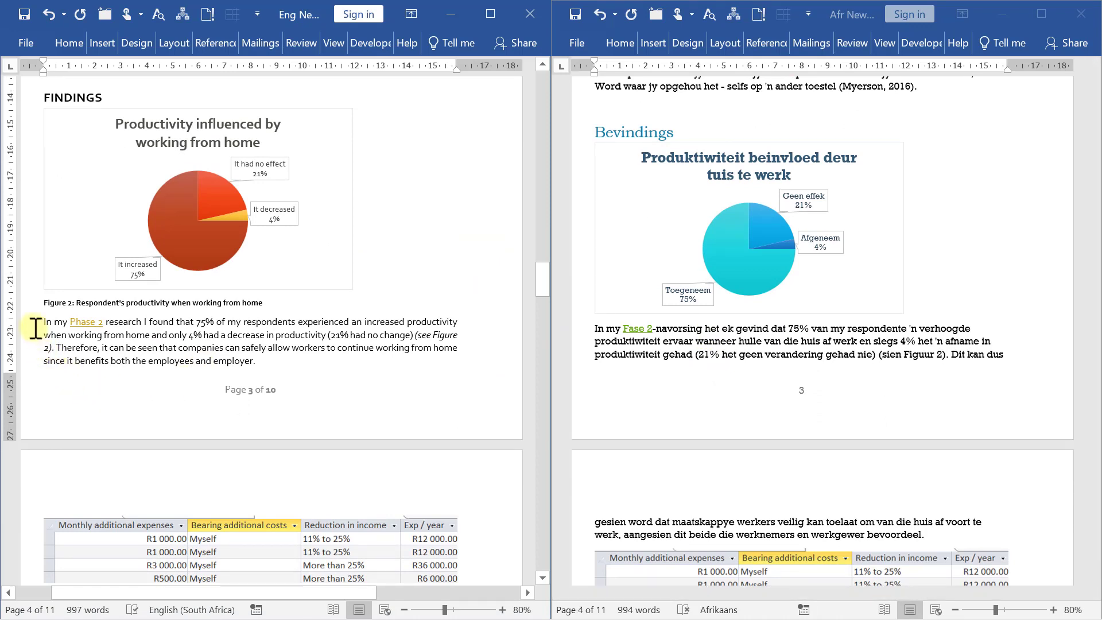
pyautogui.moveTo(43, 321); pyautogui.dragTo(256, 361)
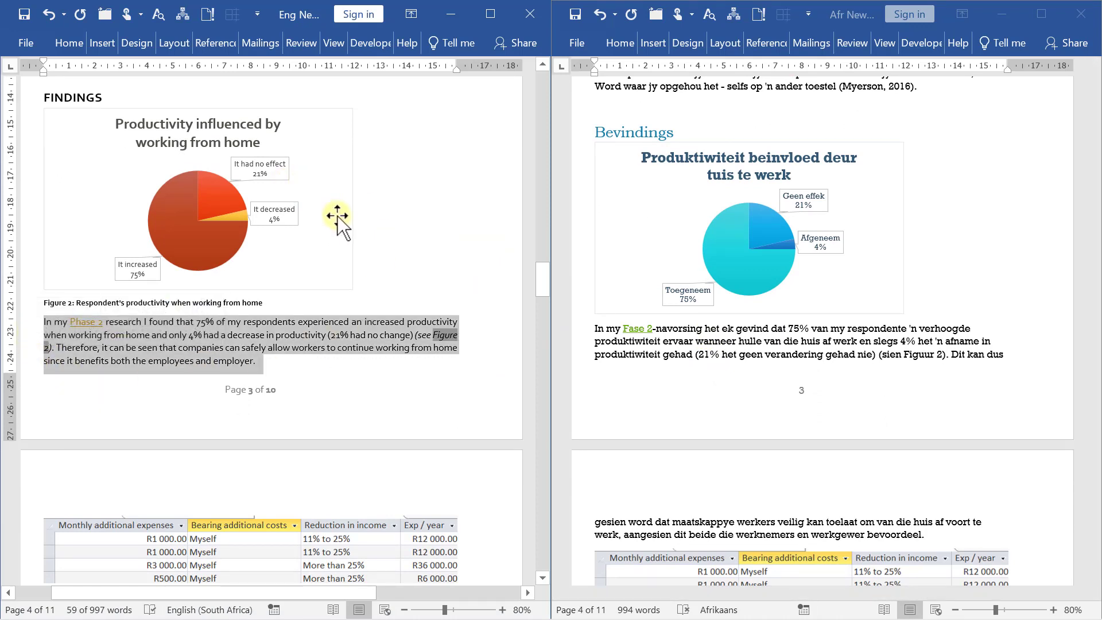
pyautogui.moveTo(303, 250)
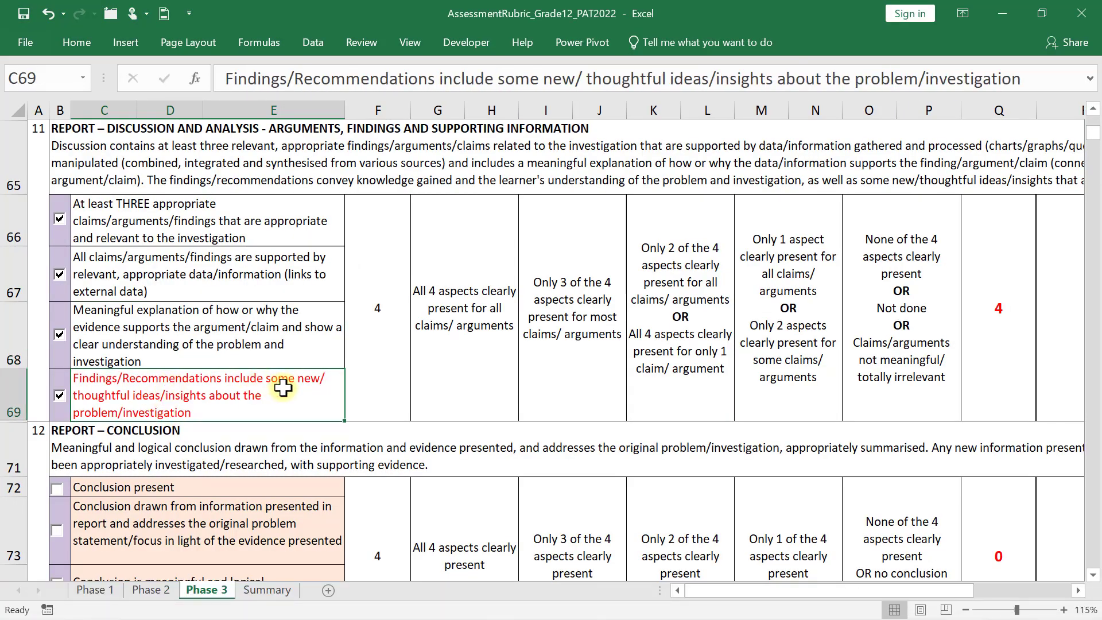
pyautogui.moveTo(238, 397)
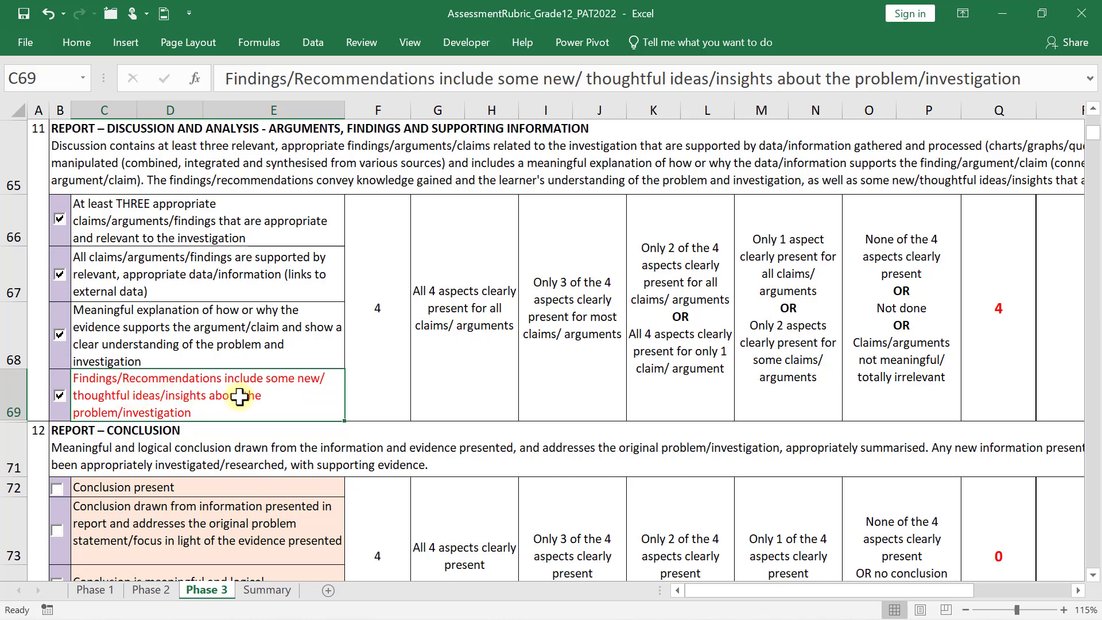
pyautogui.moveTo(357, 407)
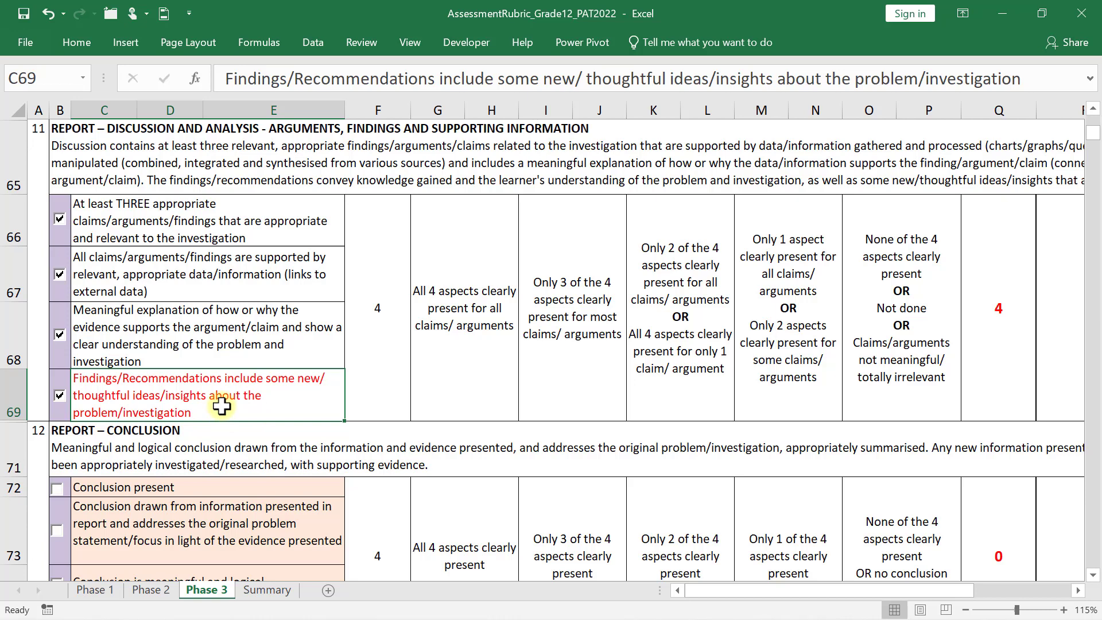
pyautogui.moveTo(218, 399)
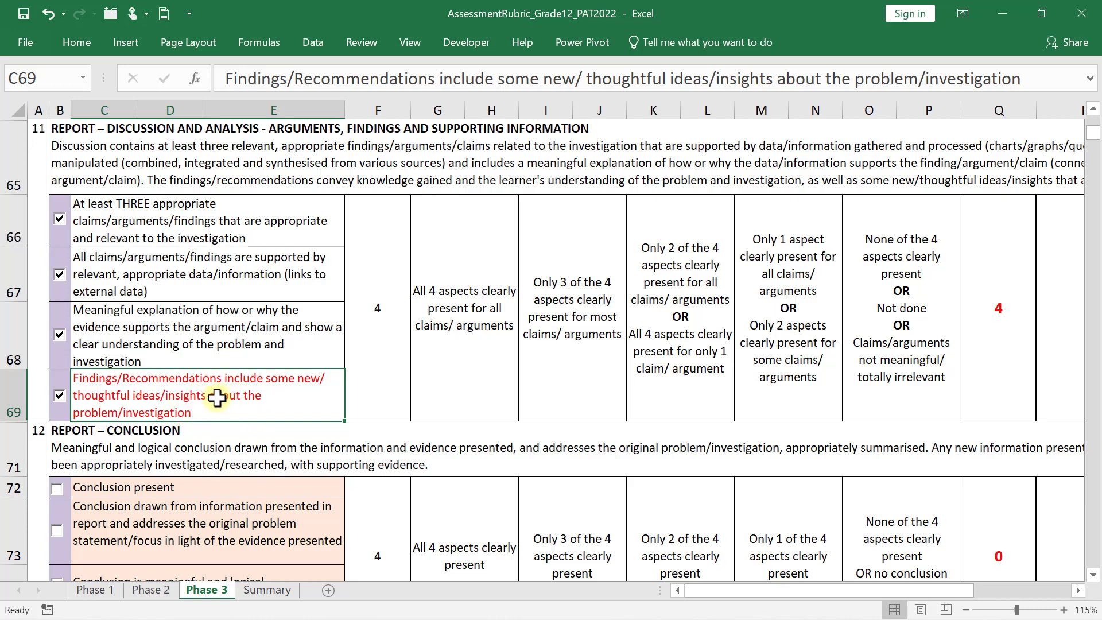
pyautogui.moveTo(199, 398)
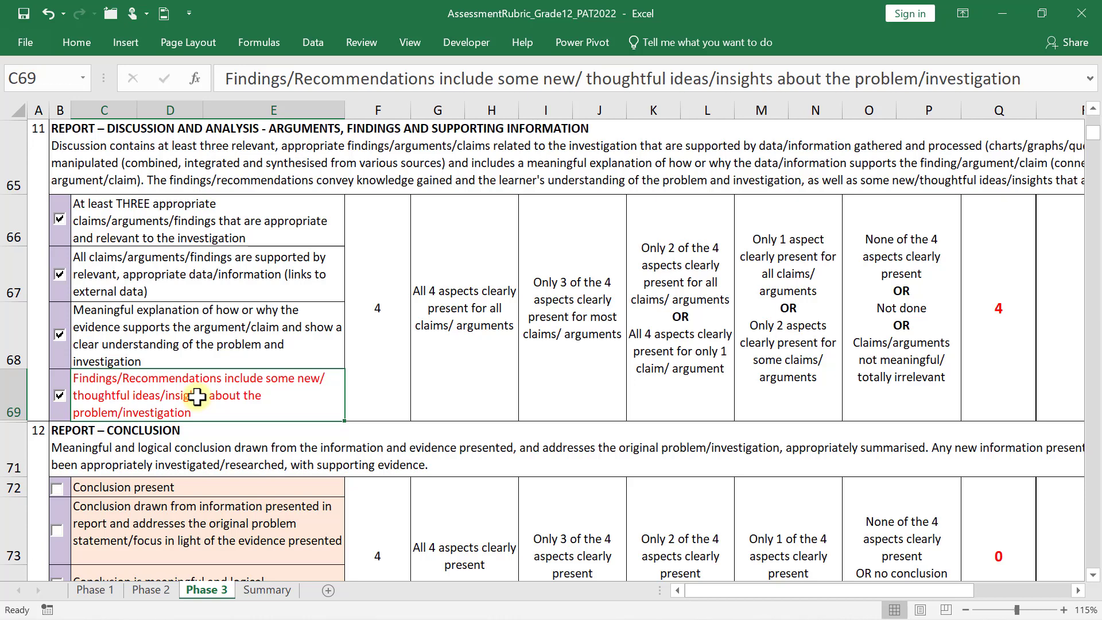
pyautogui.moveTo(176, 404)
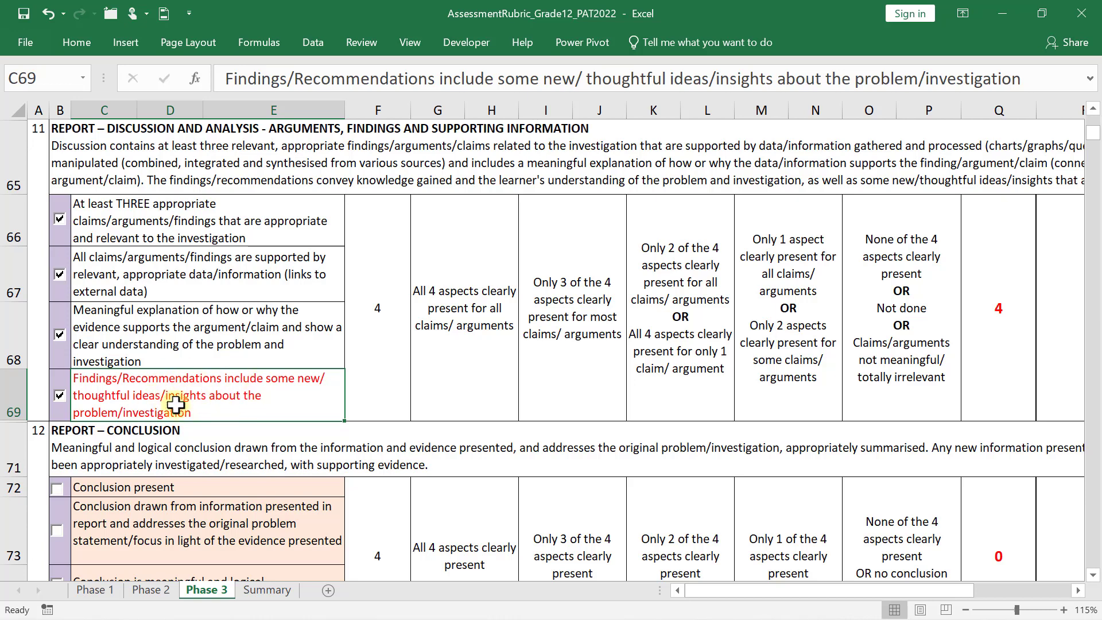
pyautogui.moveTo(687, 354)
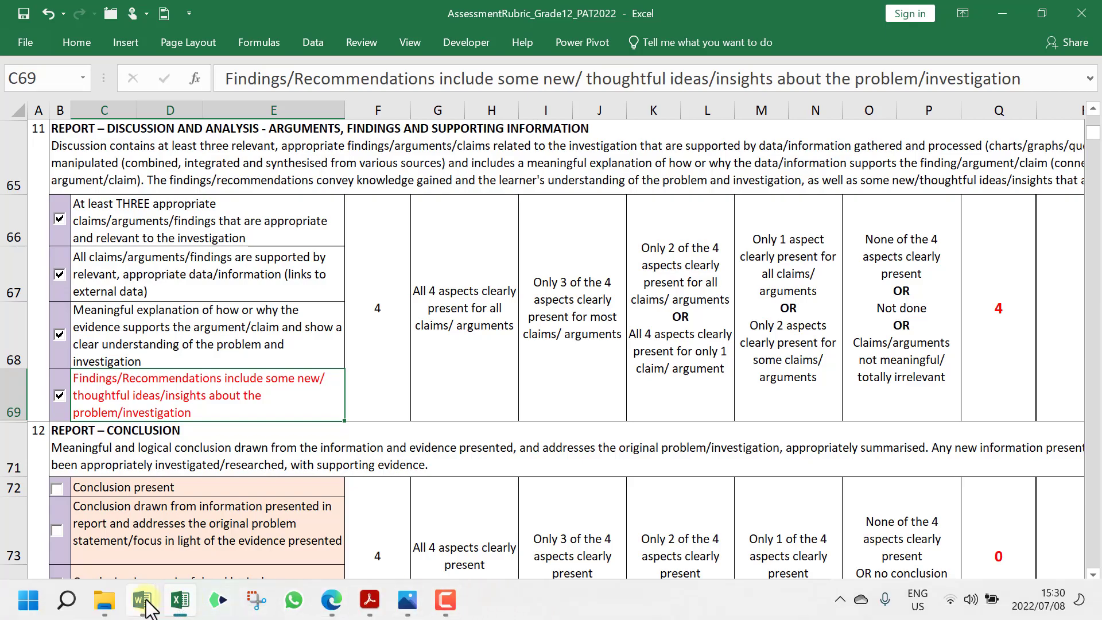
# Step: Switch from the Excel rubric to the open Word documents
pyautogui.click(144, 601)
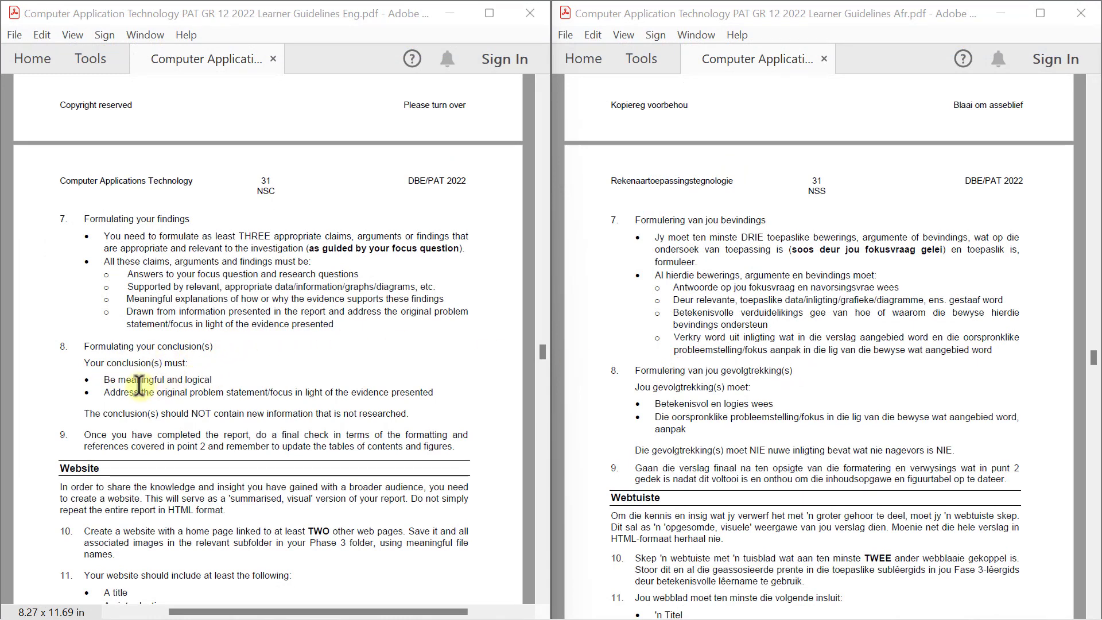
pyautogui.moveTo(254, 398)
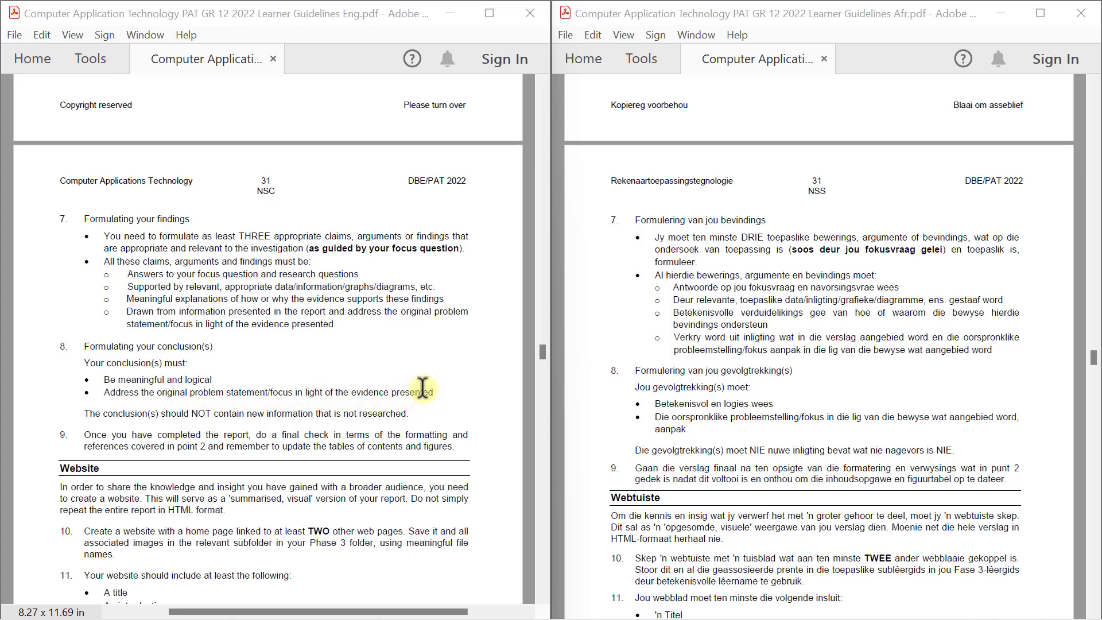
pyautogui.moveTo(427, 384)
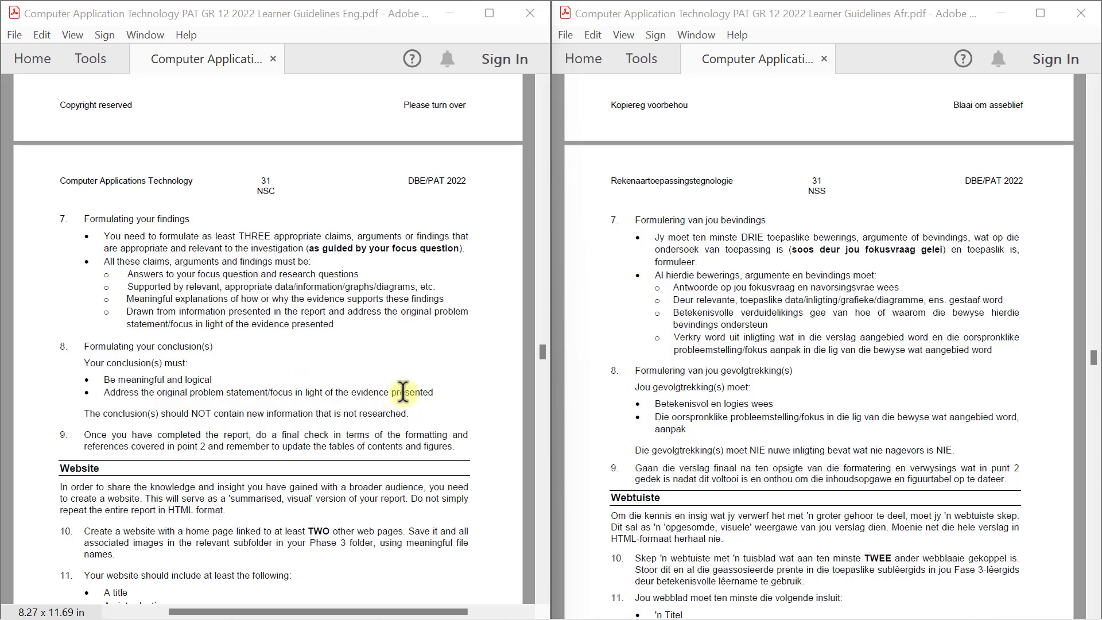
pyautogui.moveTo(125, 430)
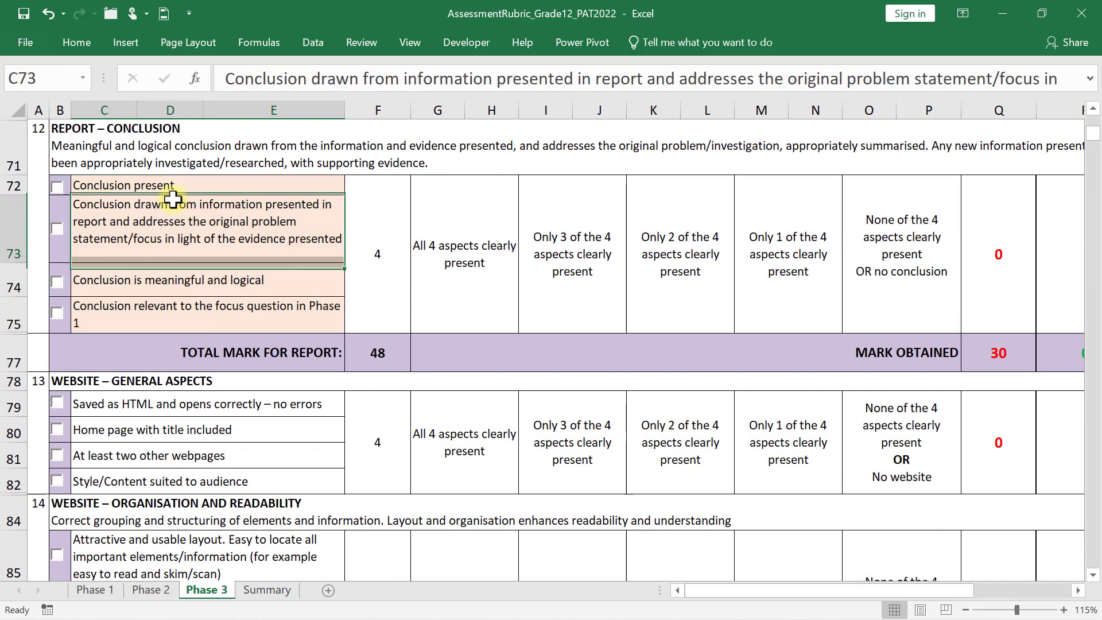
# Step: Select the 'Conclusion present' criterion row, then bring up the wikiHow conclusion article
pyautogui.click(123, 184)
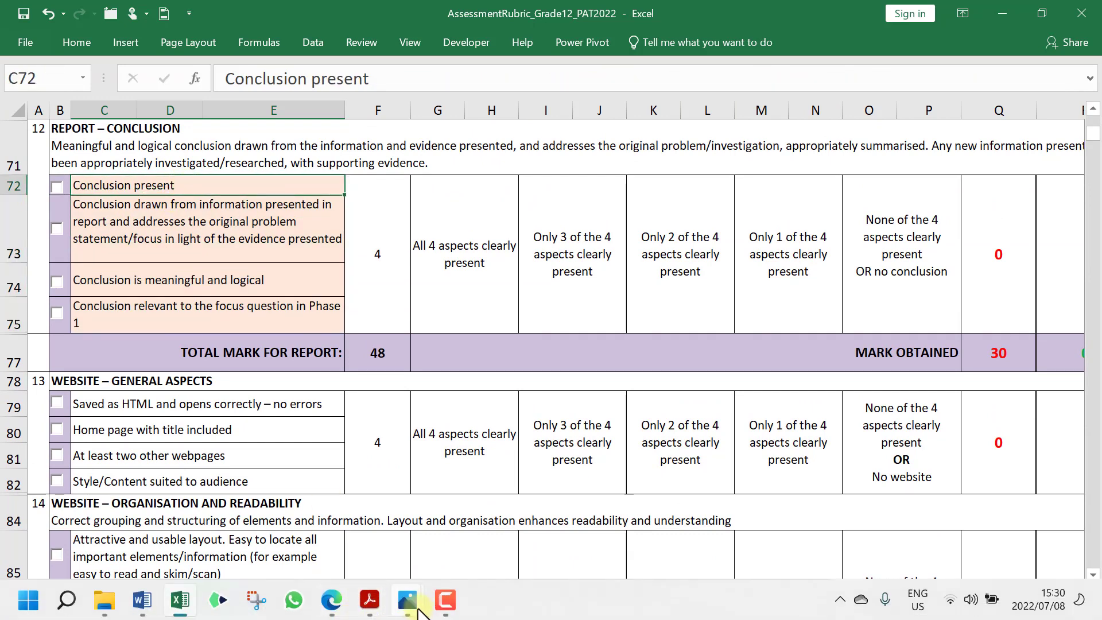
pyautogui.click(330, 600)
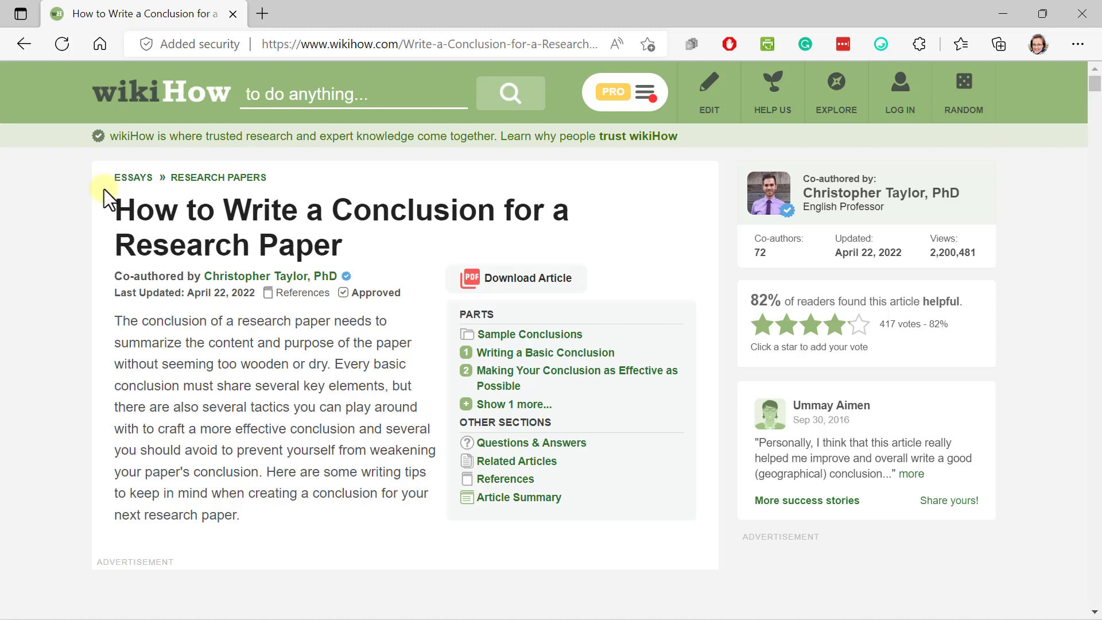
pyautogui.moveTo(481, 174)
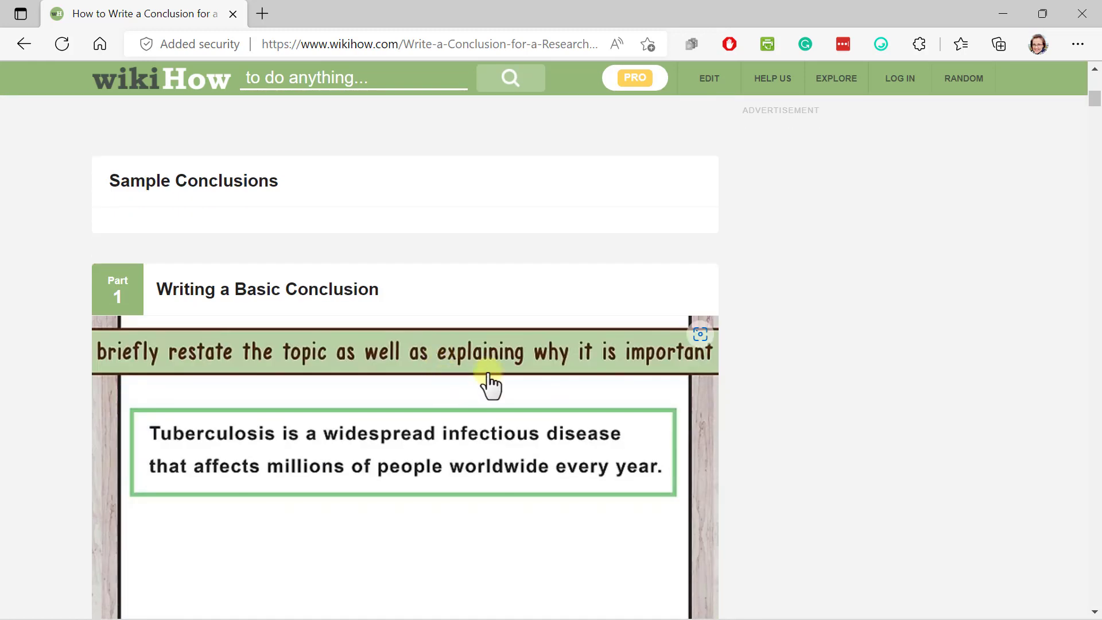
# Step: Scroll to Part 1's example images on restating the topic and thesis
pyautogui.scroll(3)
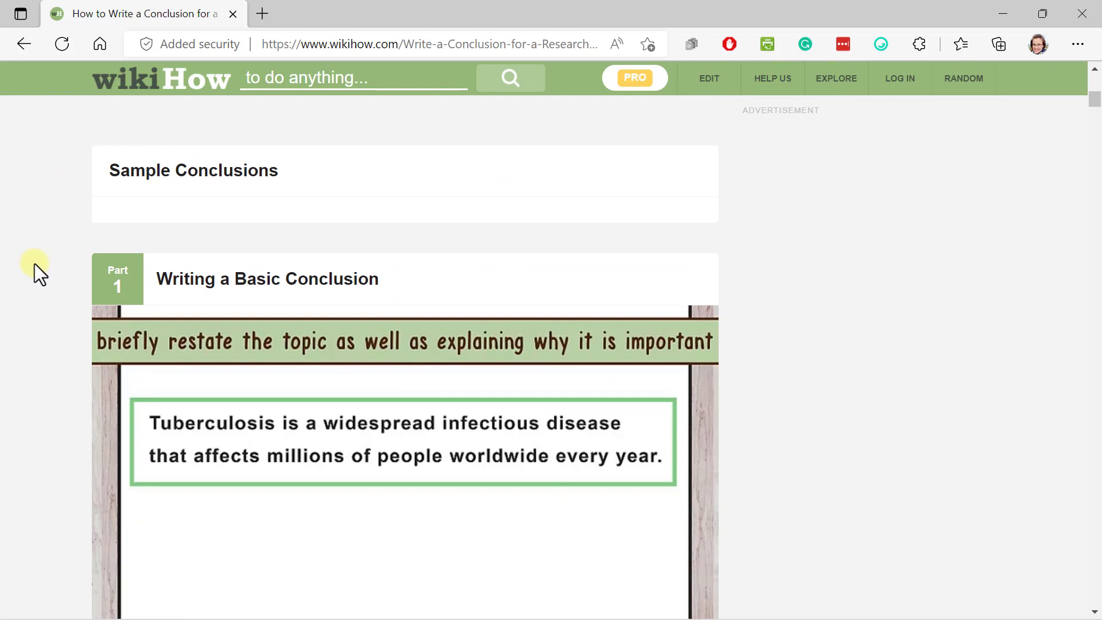
pyautogui.moveTo(341, 344)
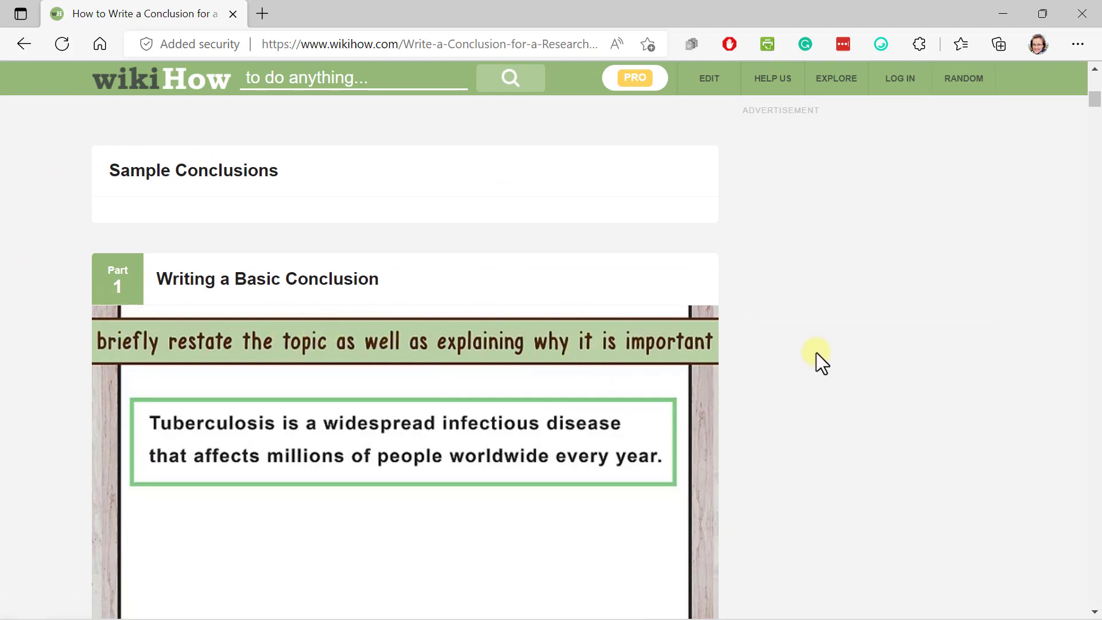
pyautogui.moveTo(321, 388)
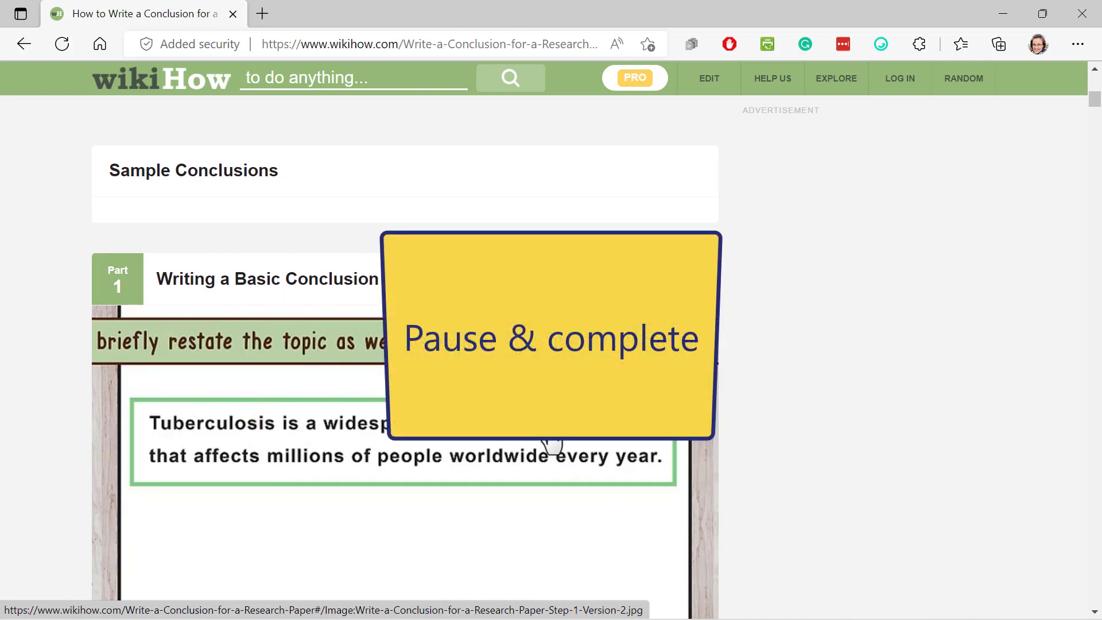
pyautogui.scroll(-3)
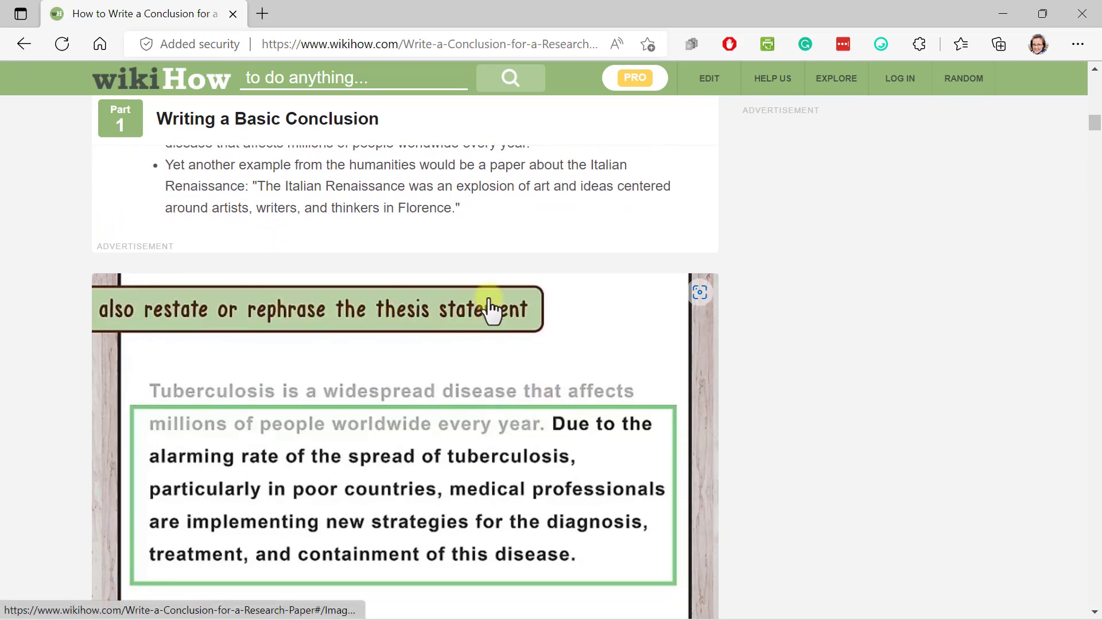
pyautogui.moveTo(460, 290)
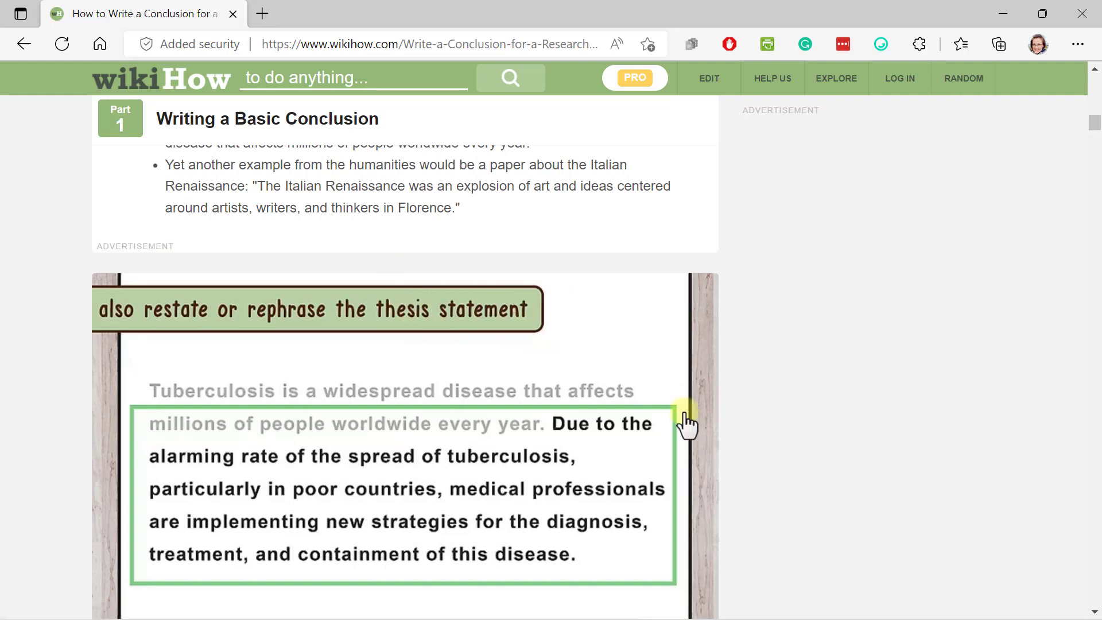
pyautogui.moveTo(465, 492)
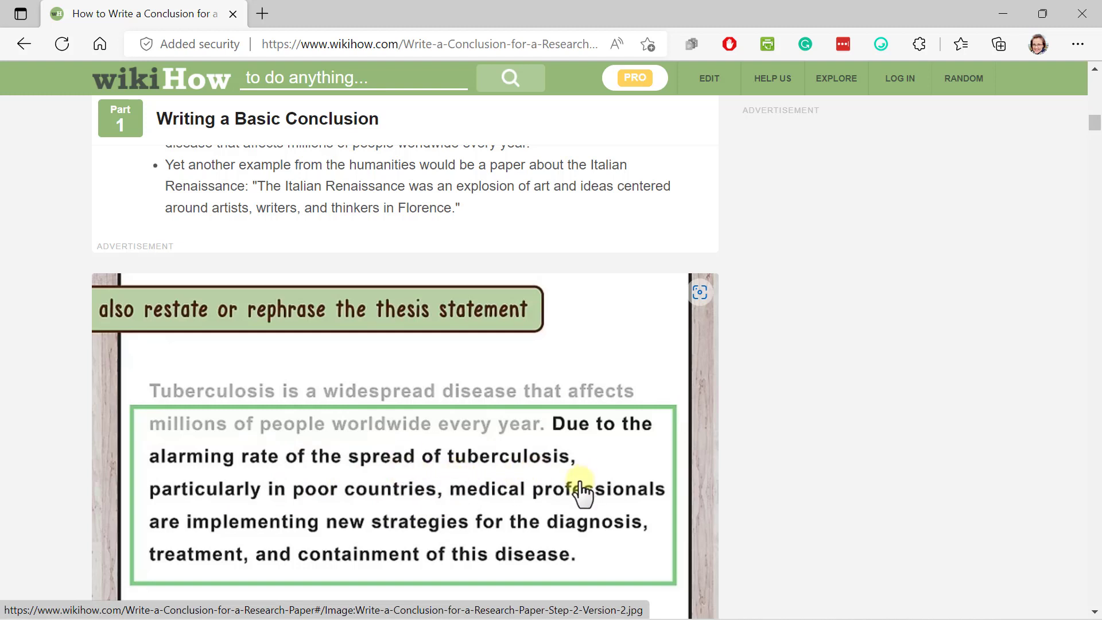
pyautogui.moveTo(576, 481)
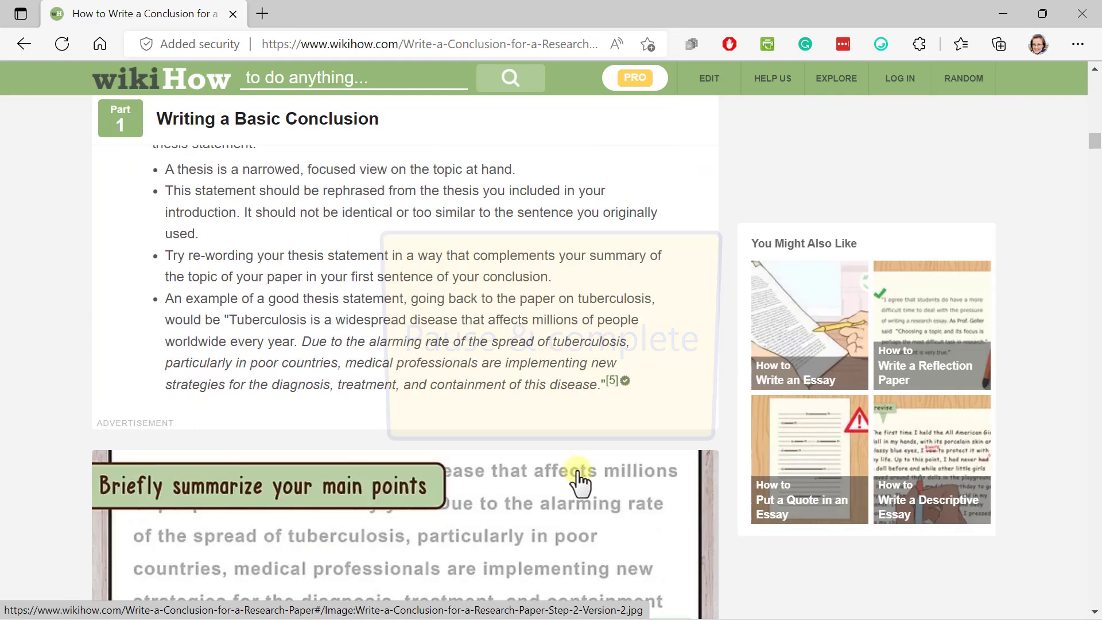
# Step: Scroll past the call-to-action example to Part 2's sample literary research conclusion
pyautogui.scroll(-3)
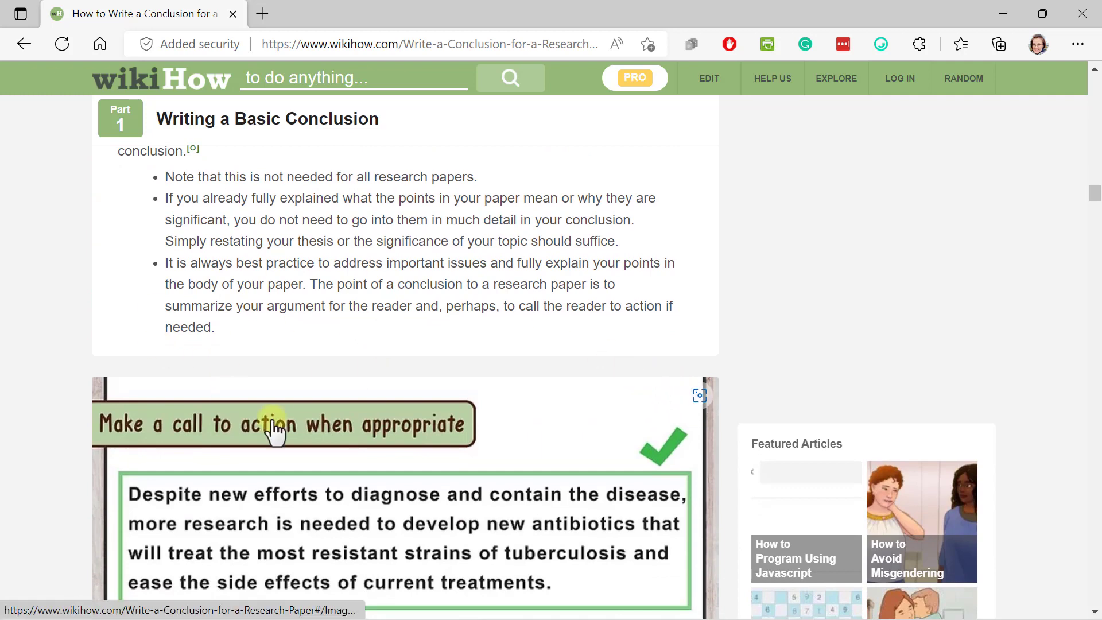
pyautogui.scroll(-3)
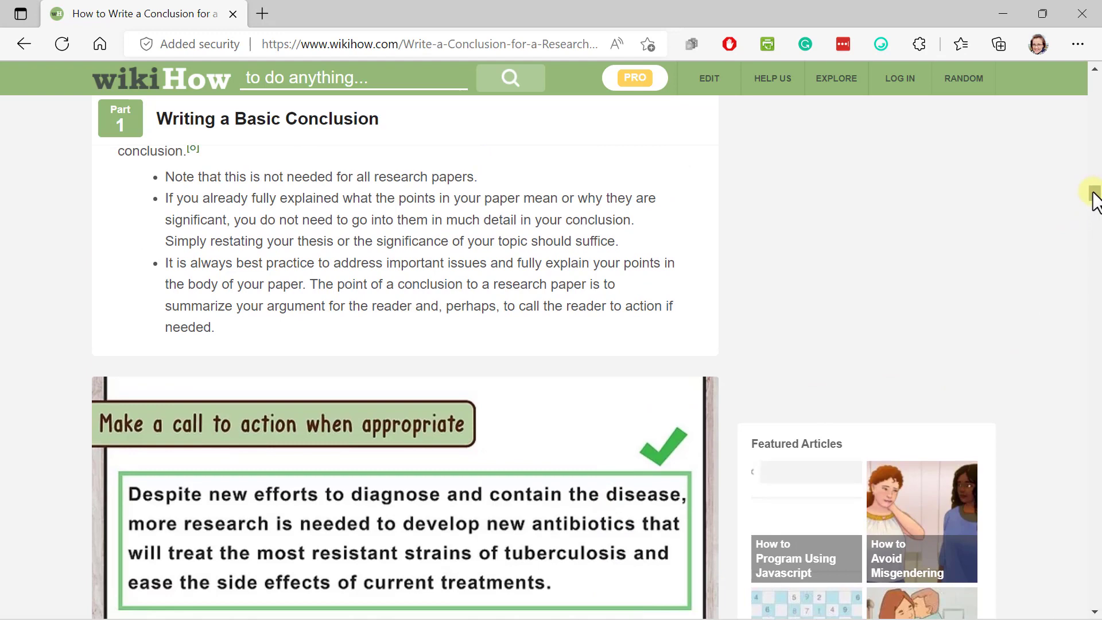
pyautogui.scroll(-3)
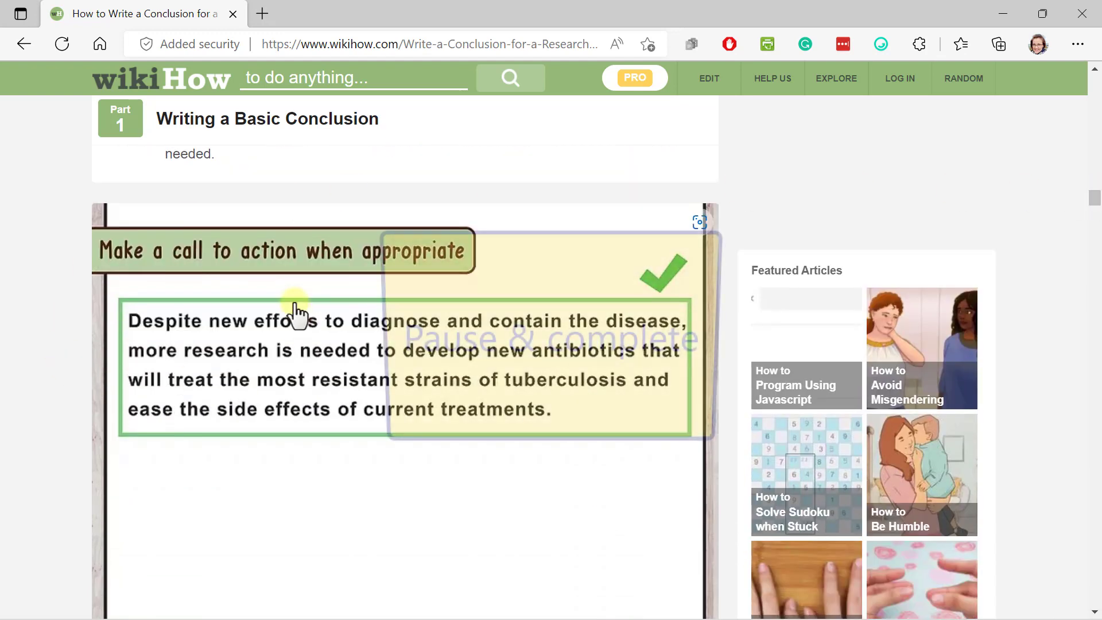
pyautogui.moveTo(344, 379)
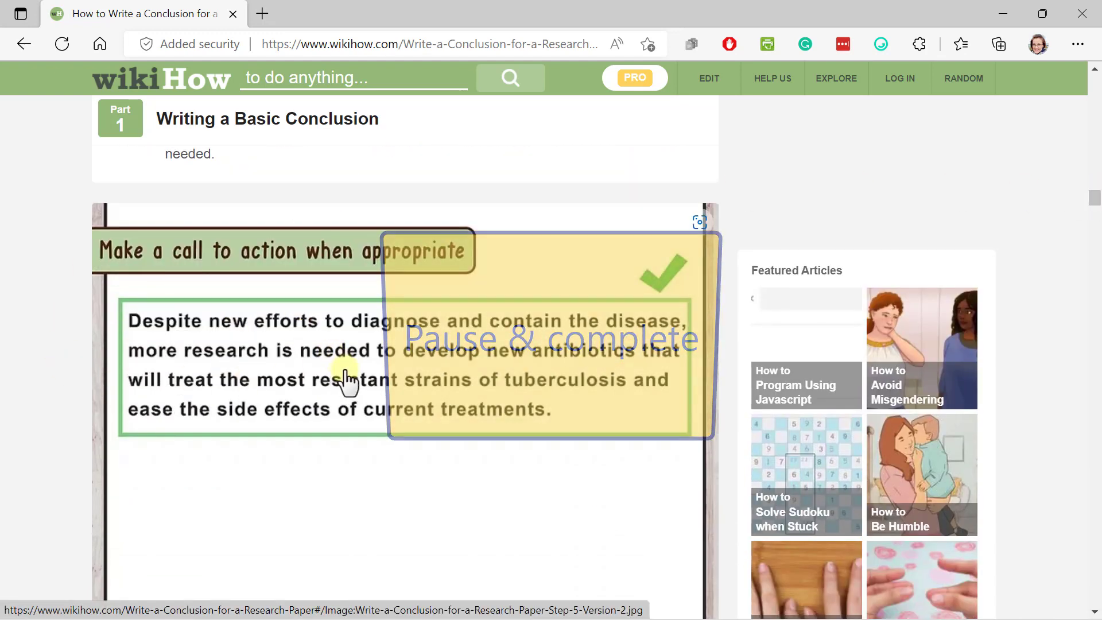
pyautogui.scroll(-3)
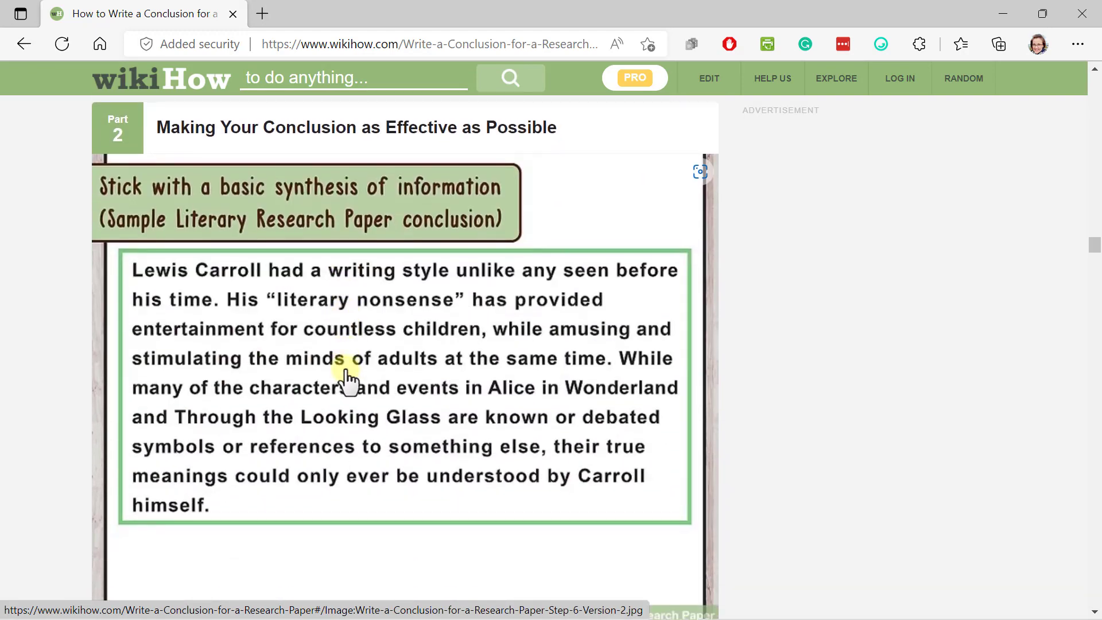
# Step: Scroll through Part 2 samples to 'Pose a question', then open the volunteer programmes image
pyautogui.scroll(-3)
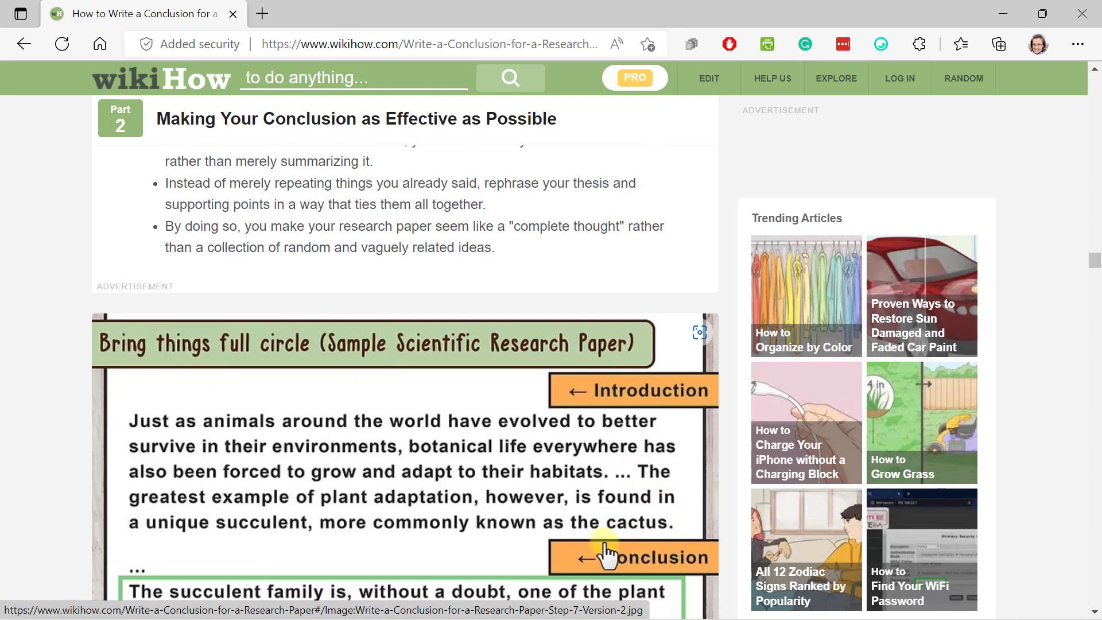
pyautogui.scroll(-3)
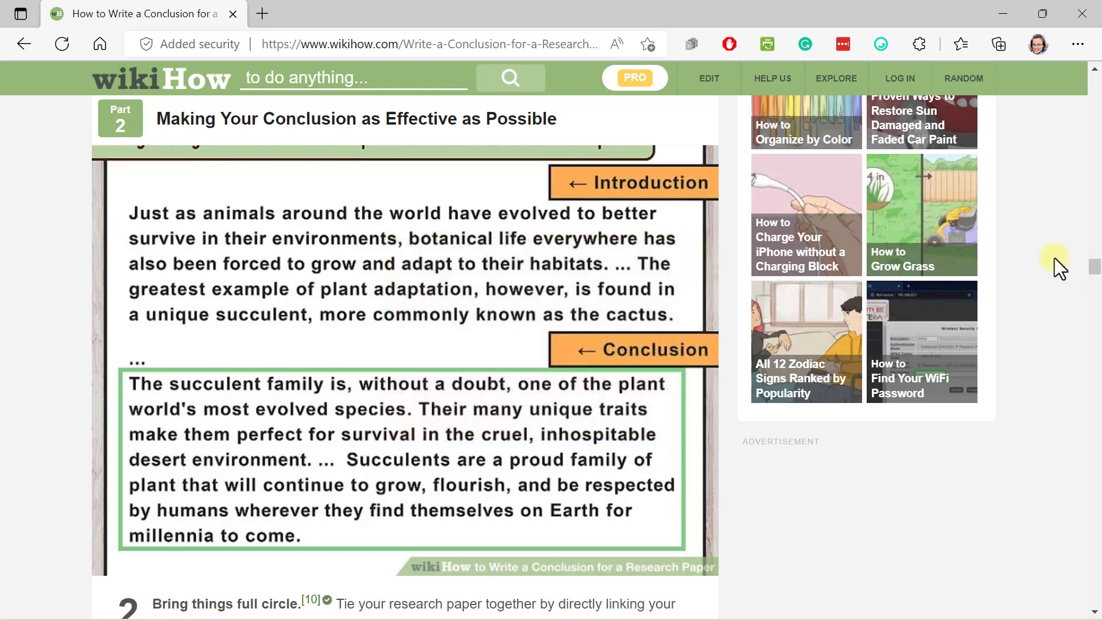
pyautogui.scroll(-3)
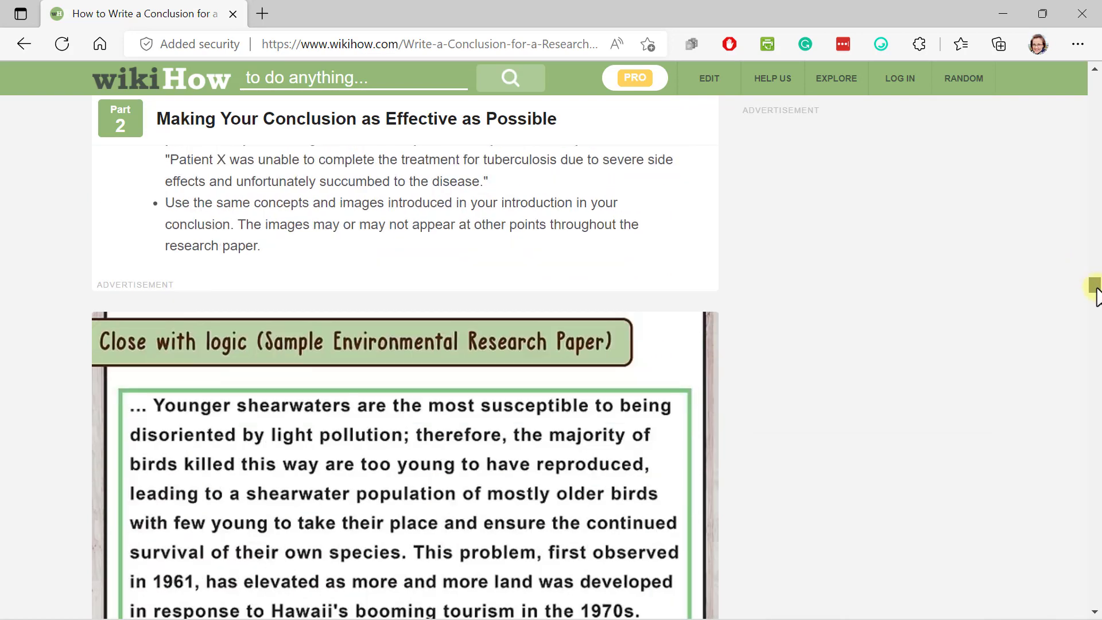
pyautogui.scroll(-3)
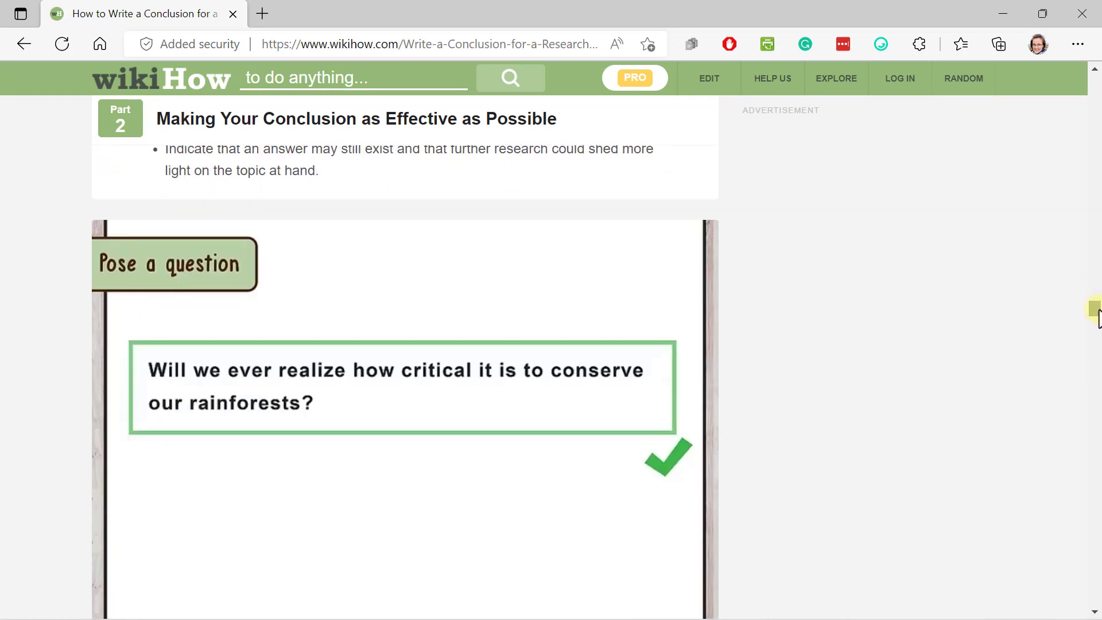
pyautogui.moveTo(622, 218)
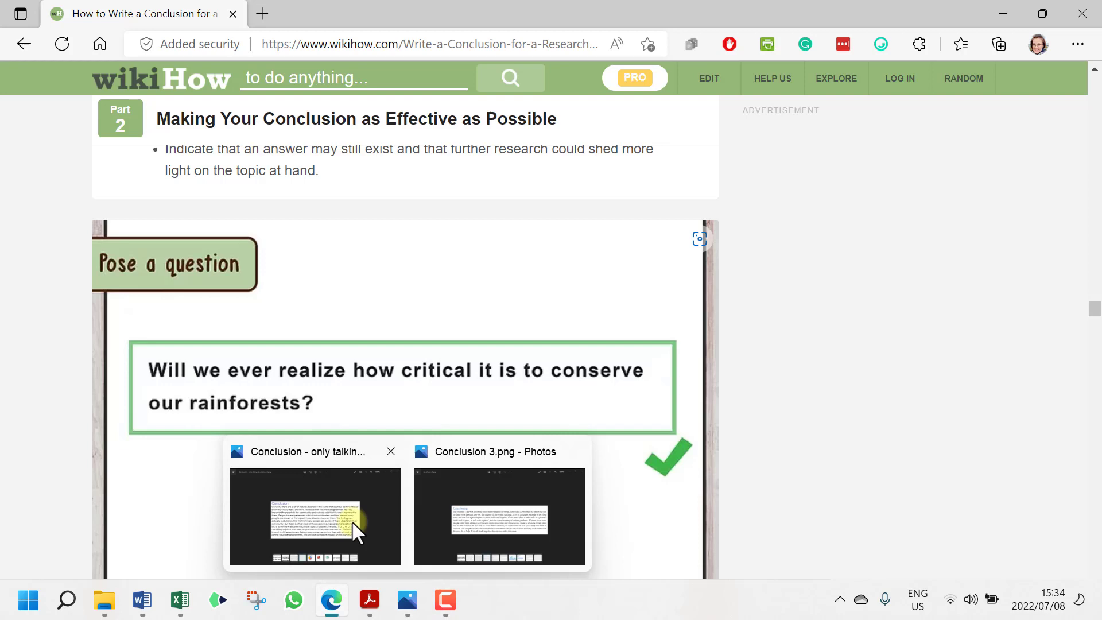
pyautogui.click(315, 516)
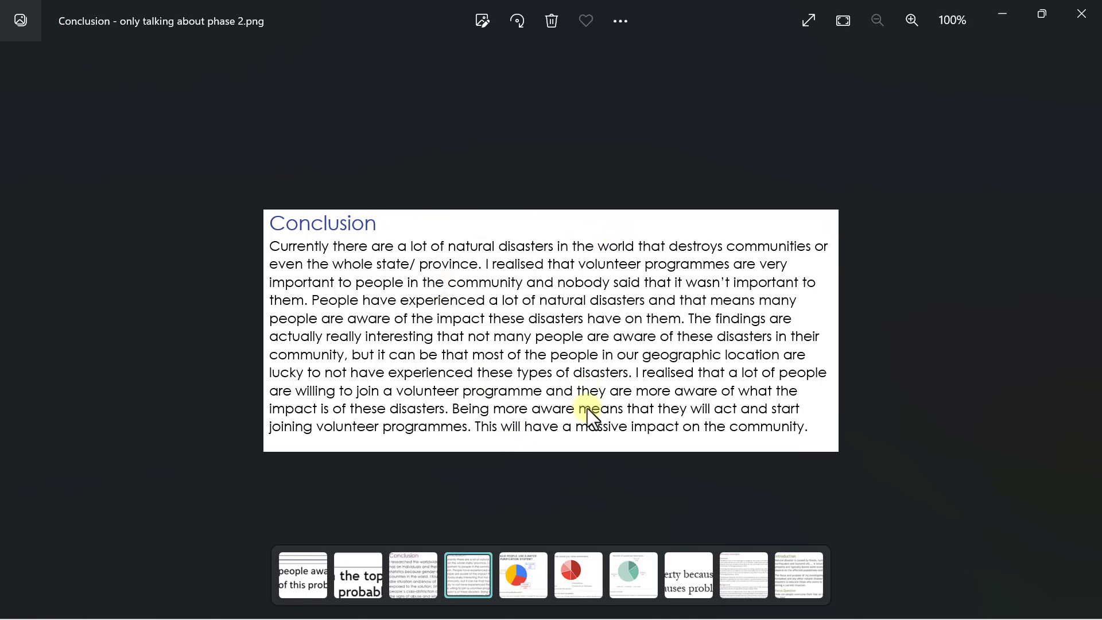
pyautogui.moveTo(592, 467)
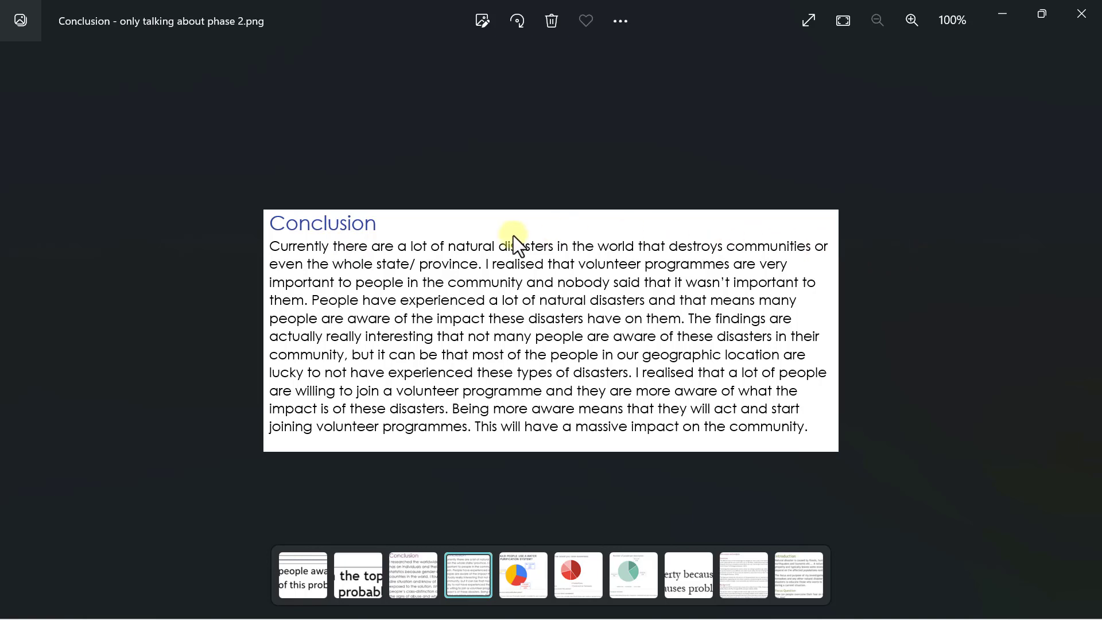
pyautogui.moveTo(748, 256)
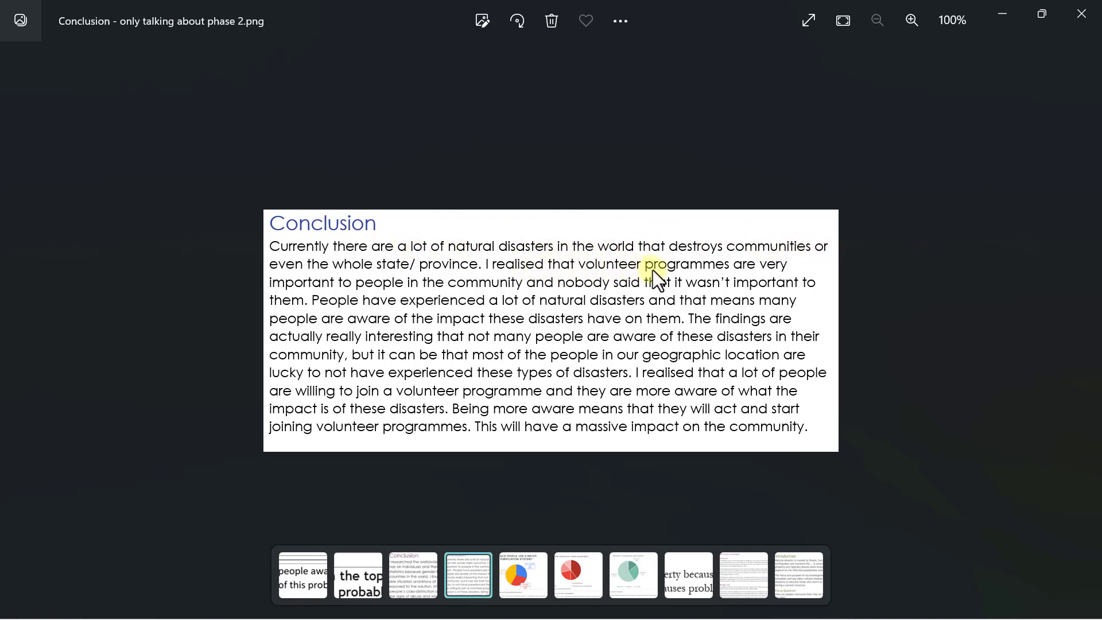
pyautogui.moveTo(345, 292)
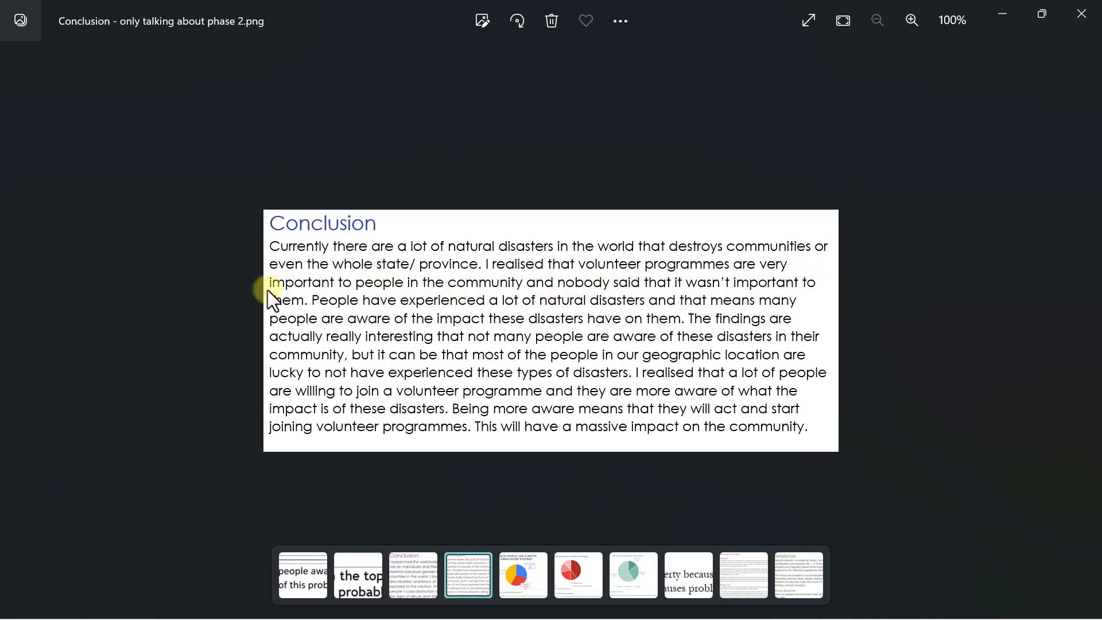
pyautogui.moveTo(817, 339)
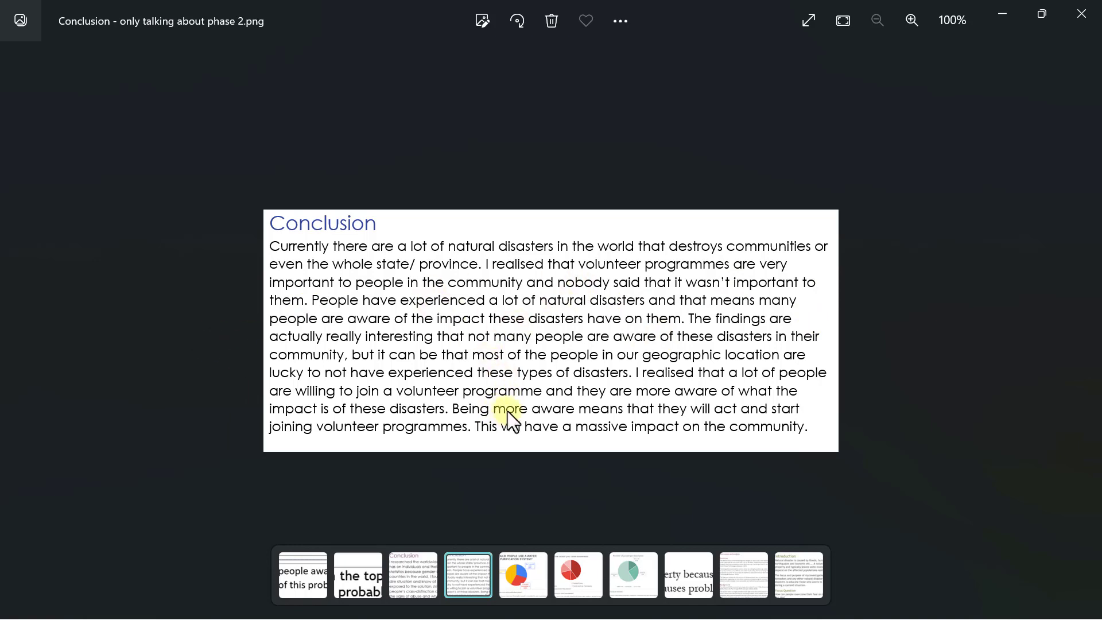
pyautogui.moveTo(348, 413)
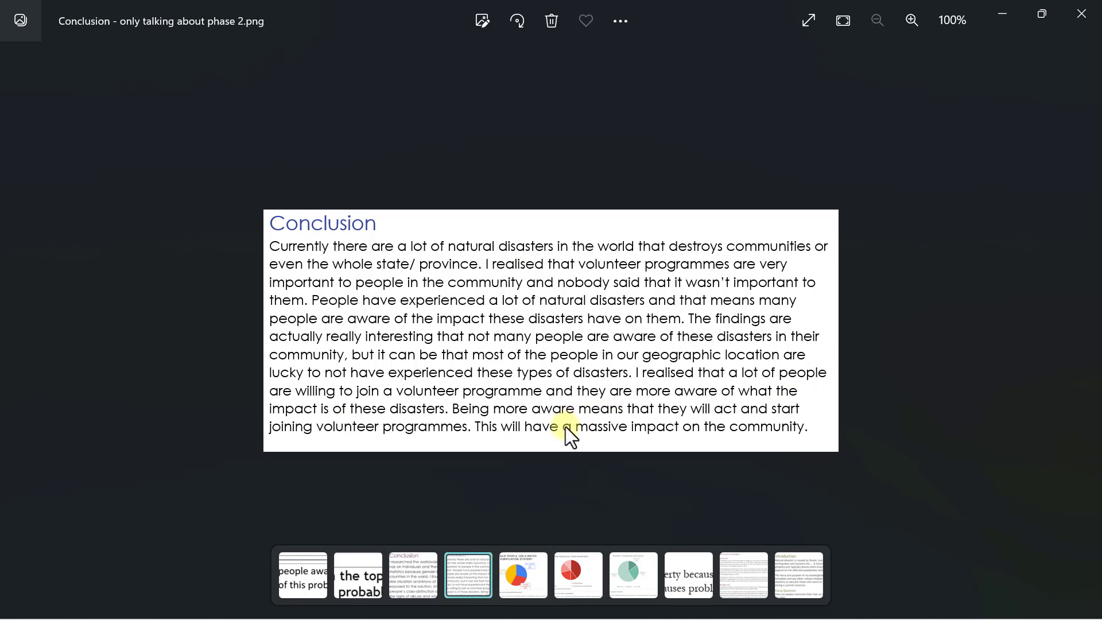
pyautogui.moveTo(601, 239)
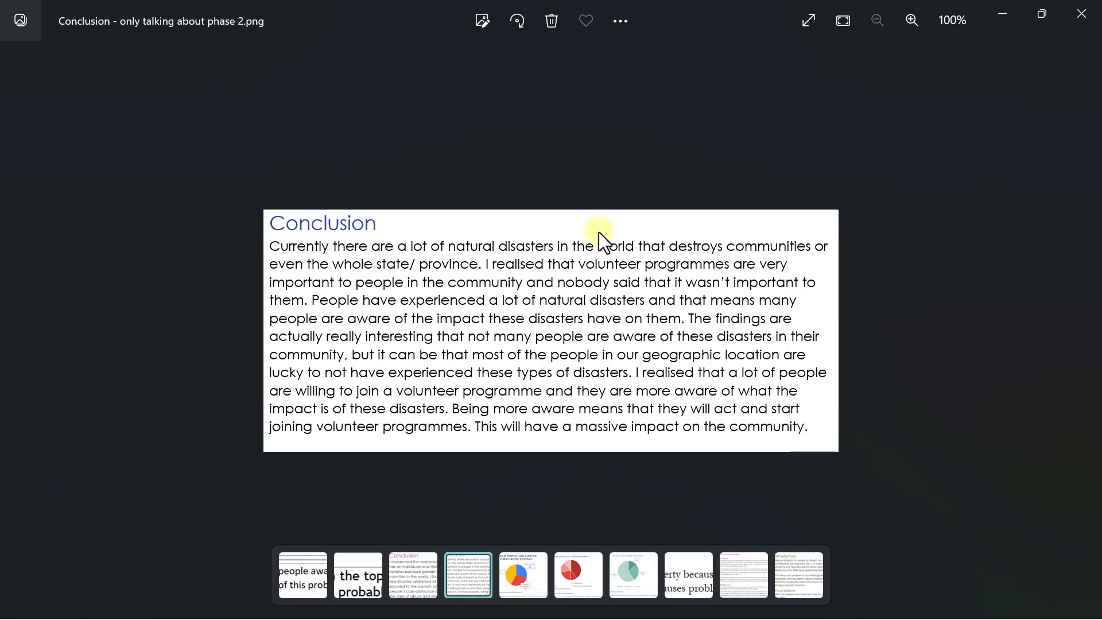
pyautogui.moveTo(564, 399)
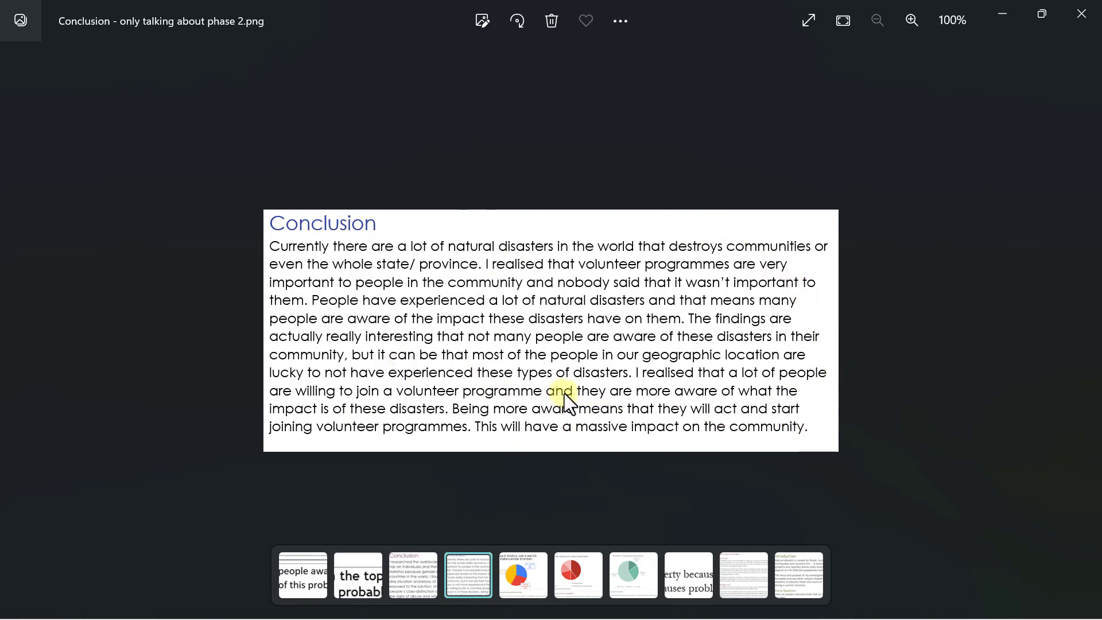
pyautogui.moveTo(479, 224)
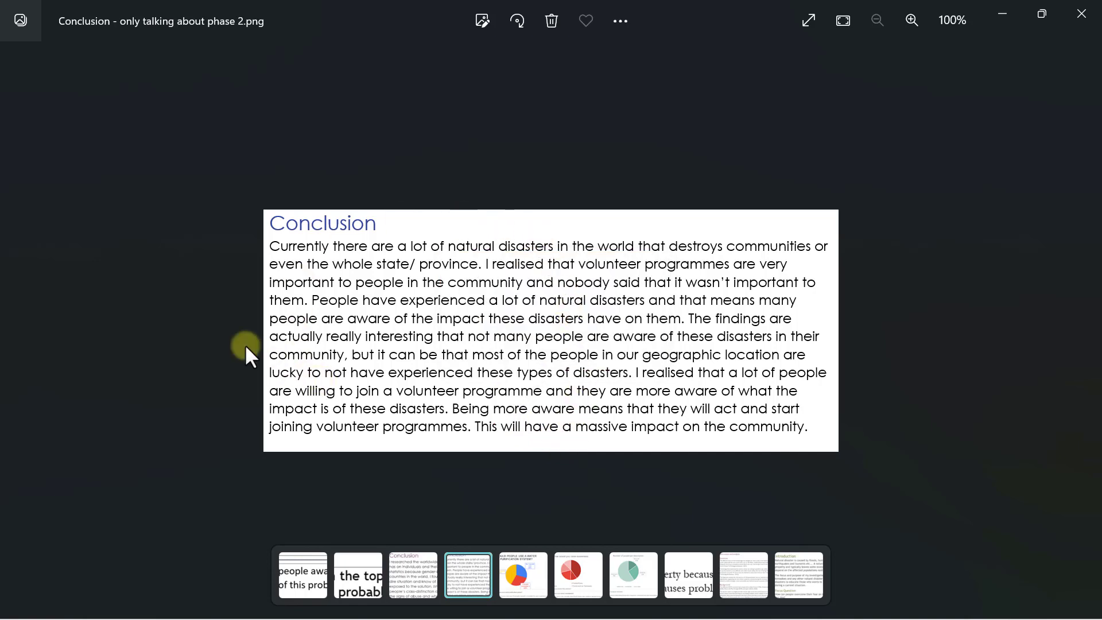
# Step: Open the previous image, 'Conclusion - not stating the actual results.png', on gender-based violence
pyautogui.click(413, 573)
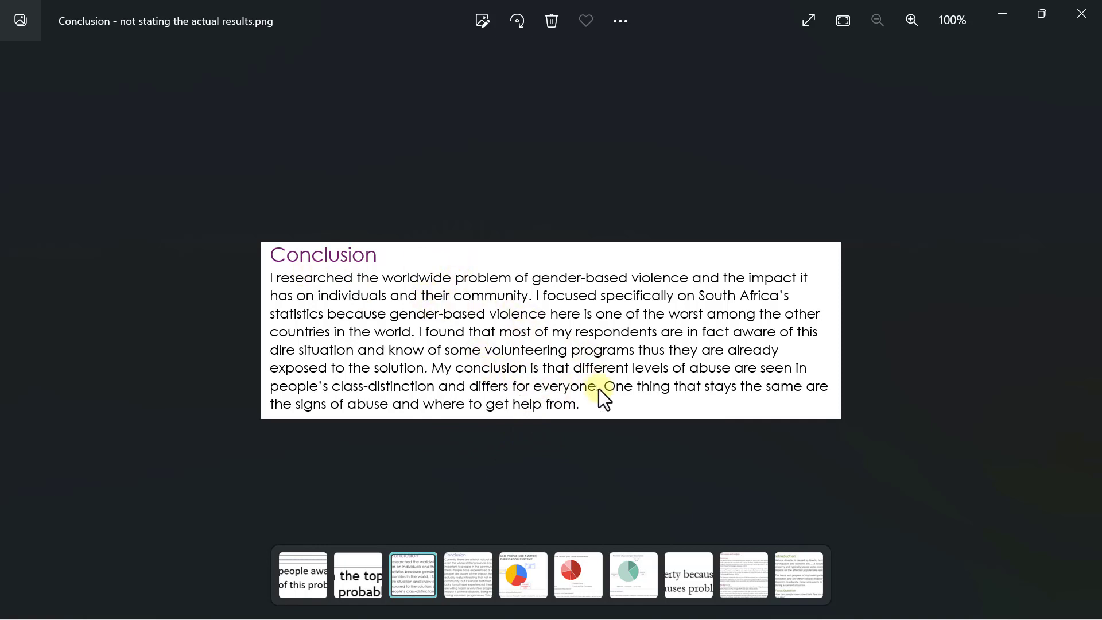
pyautogui.moveTo(432, 319)
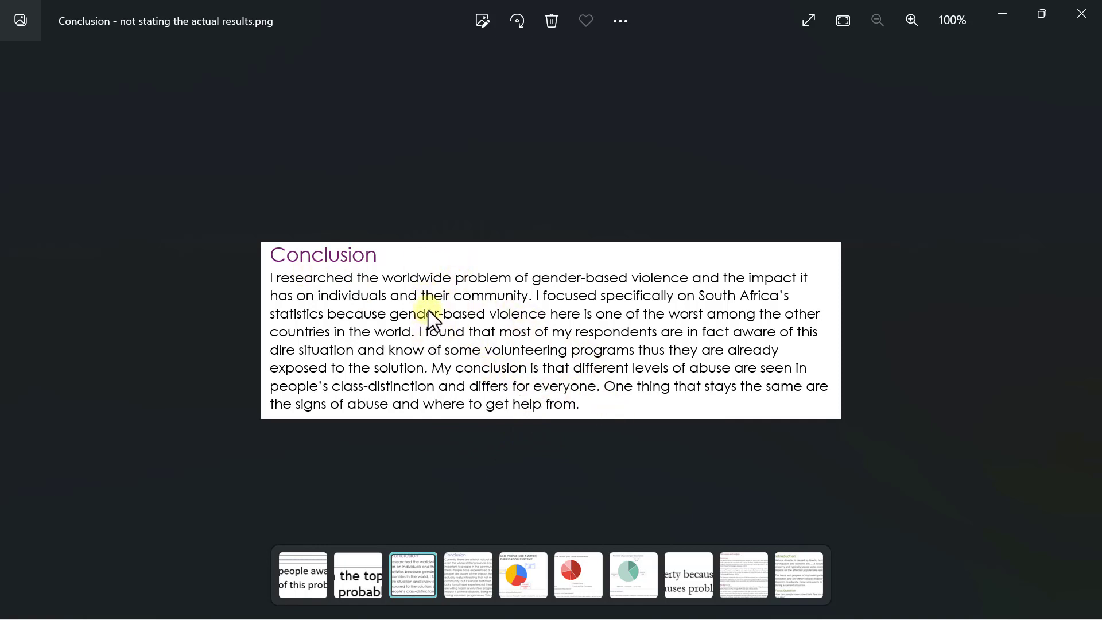
pyautogui.moveTo(498, 360)
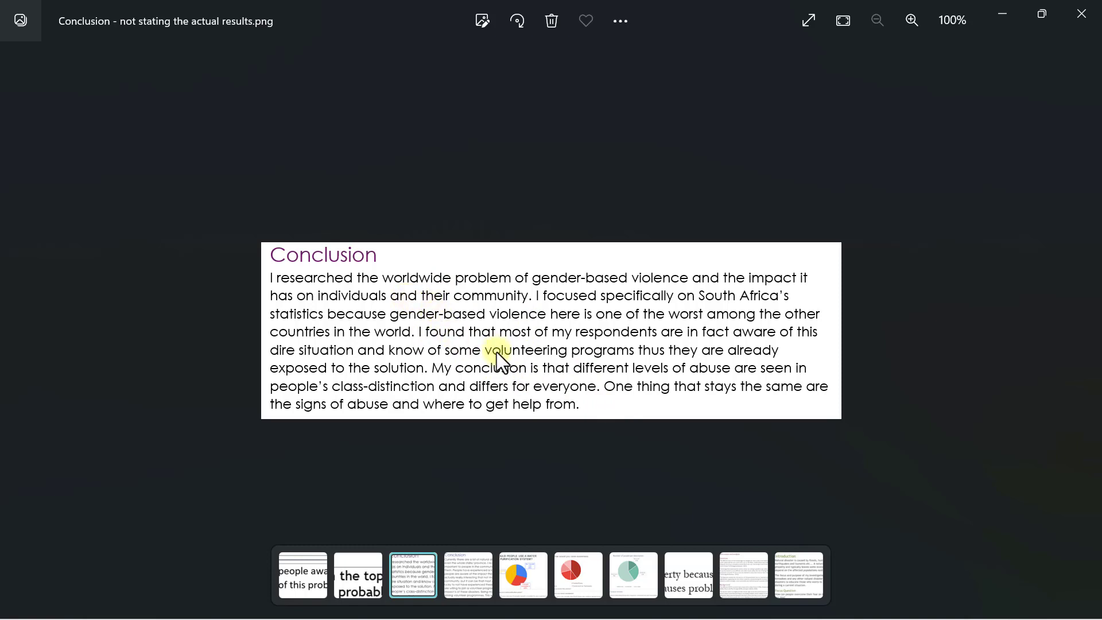
pyautogui.moveTo(530, 326)
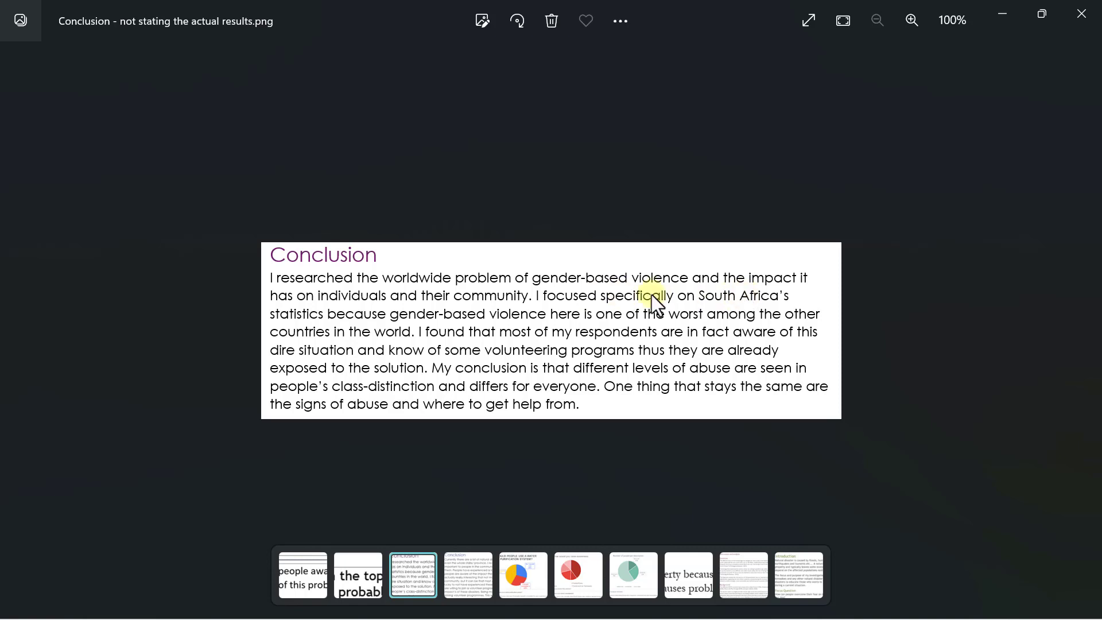
pyautogui.moveTo(696, 337)
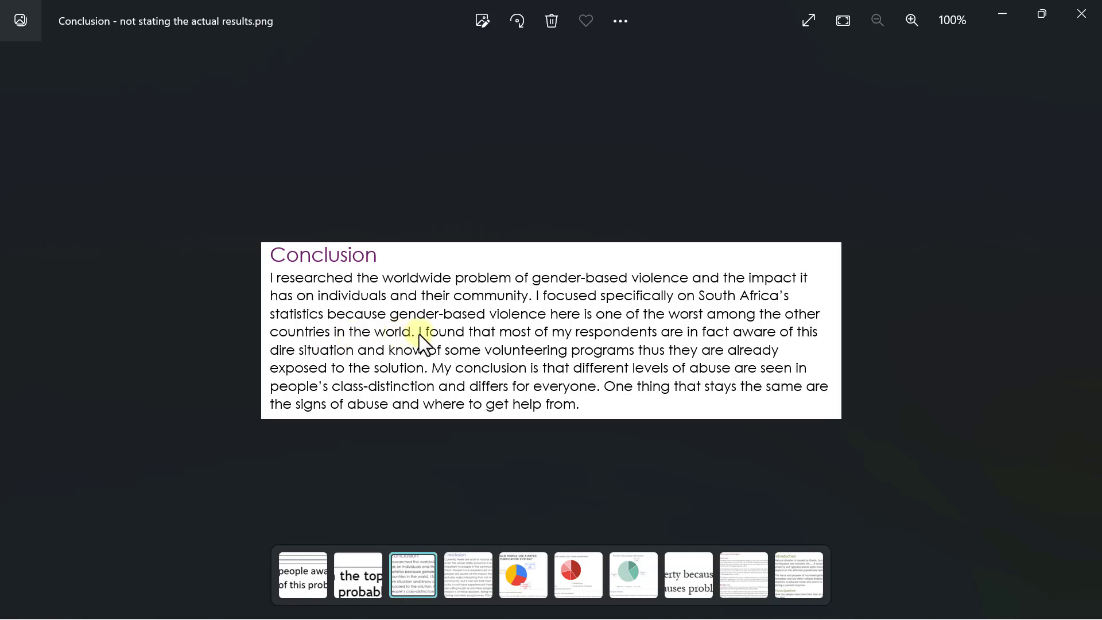
pyautogui.moveTo(740, 342)
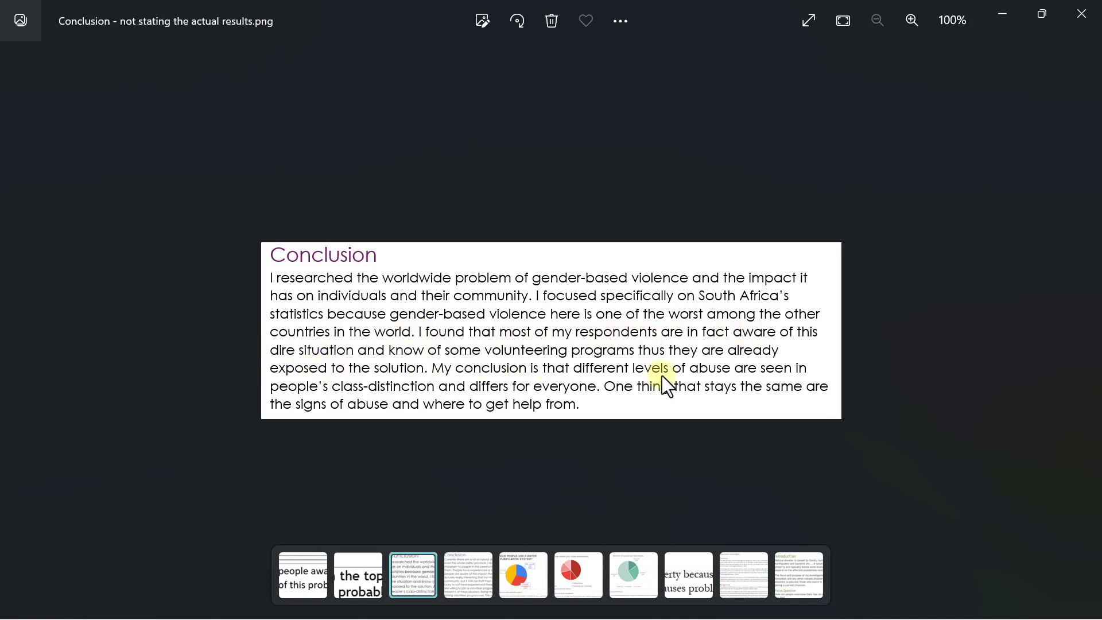
pyautogui.moveTo(778, 392)
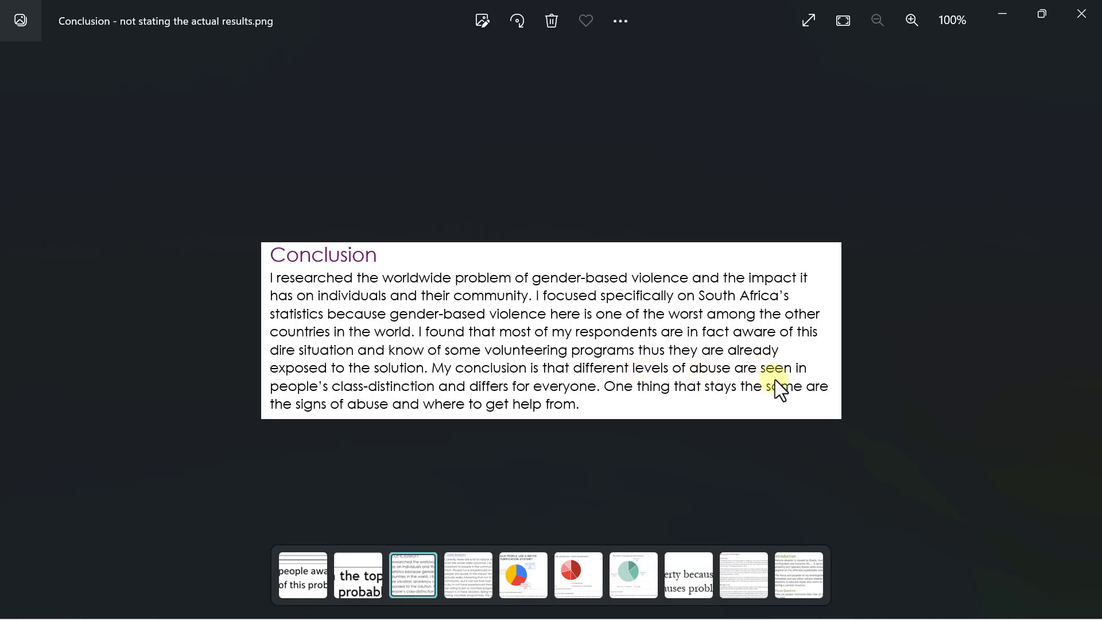
pyautogui.moveTo(436, 407)
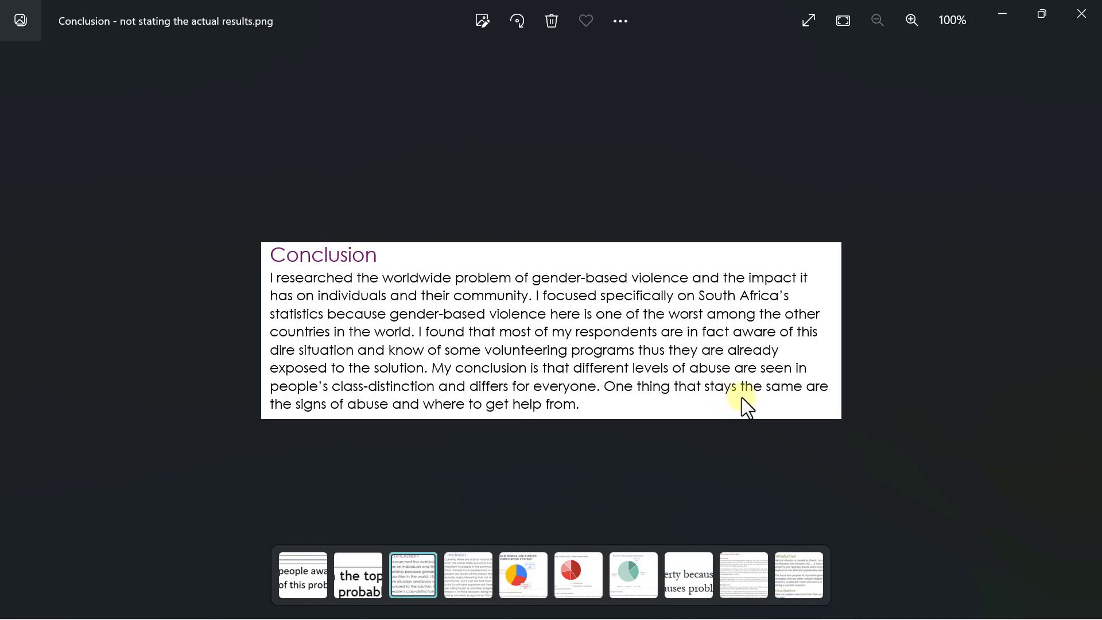
pyautogui.moveTo(362, 413)
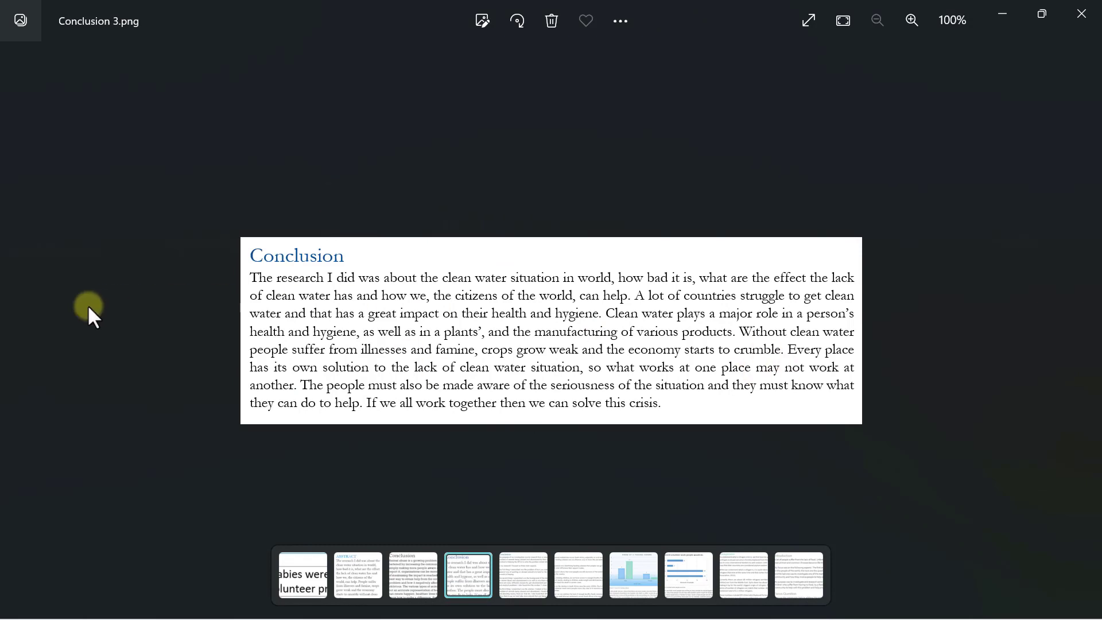
pyautogui.moveTo(387, 285)
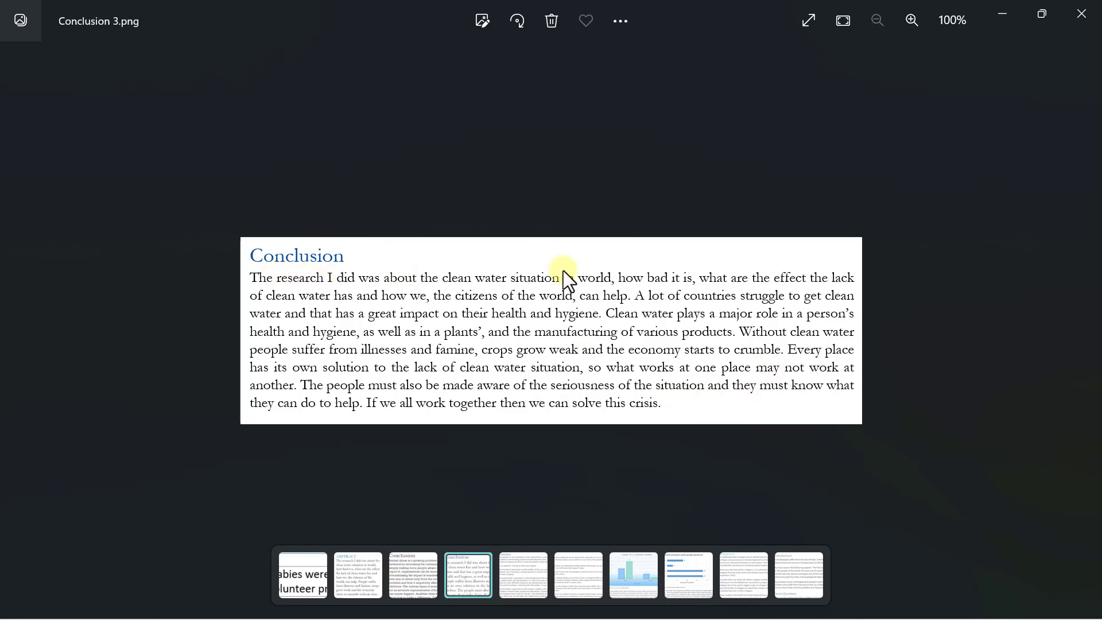
pyautogui.moveTo(735, 308)
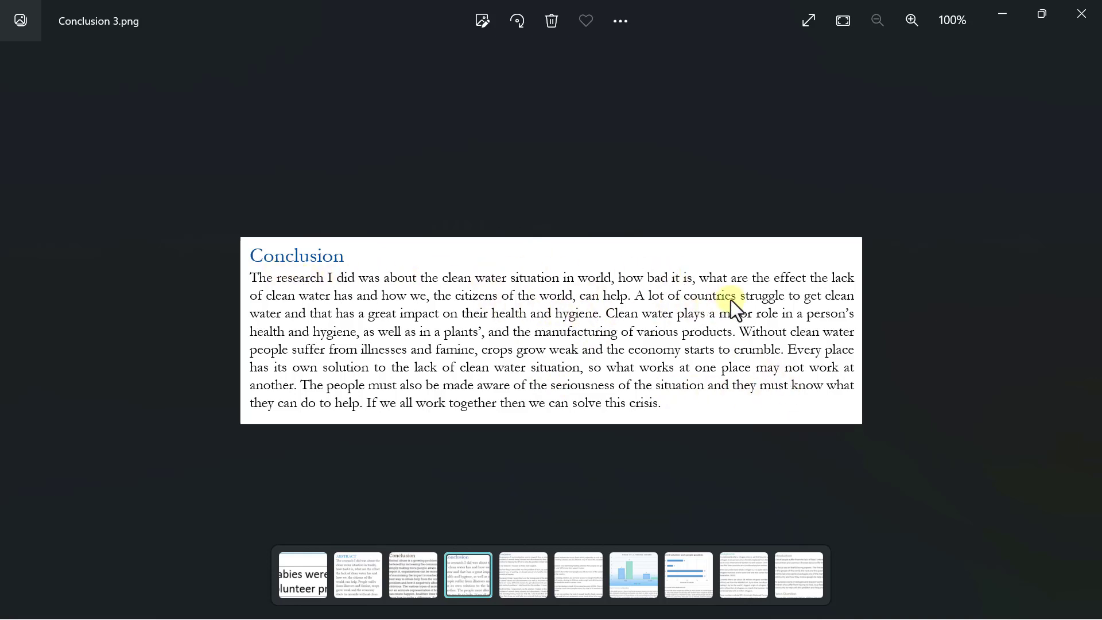
pyautogui.moveTo(811, 301)
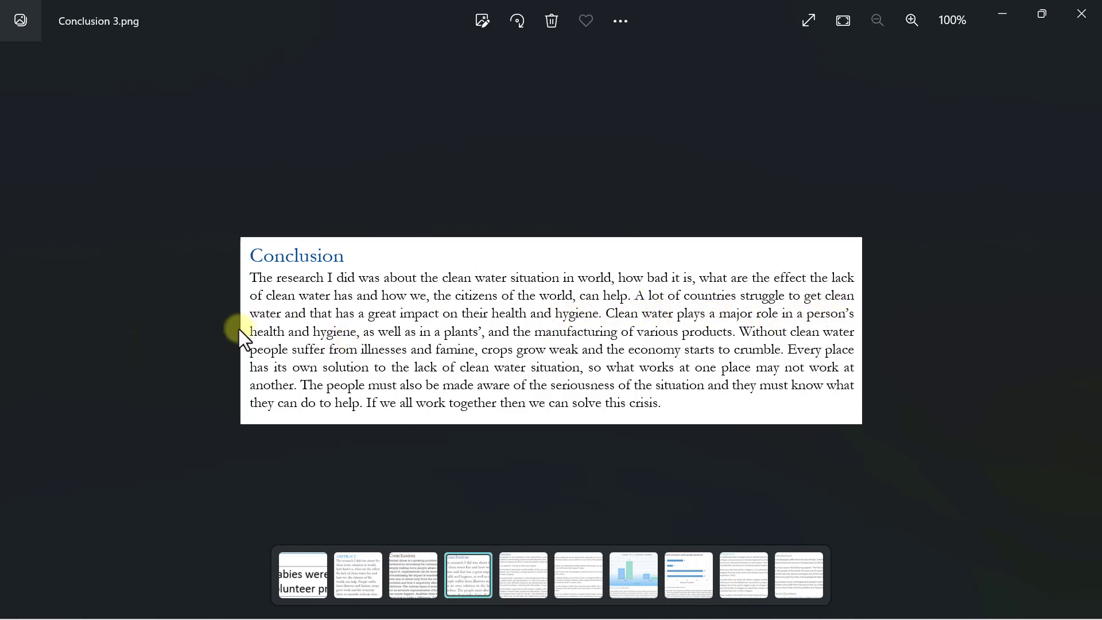
pyautogui.moveTo(732, 357)
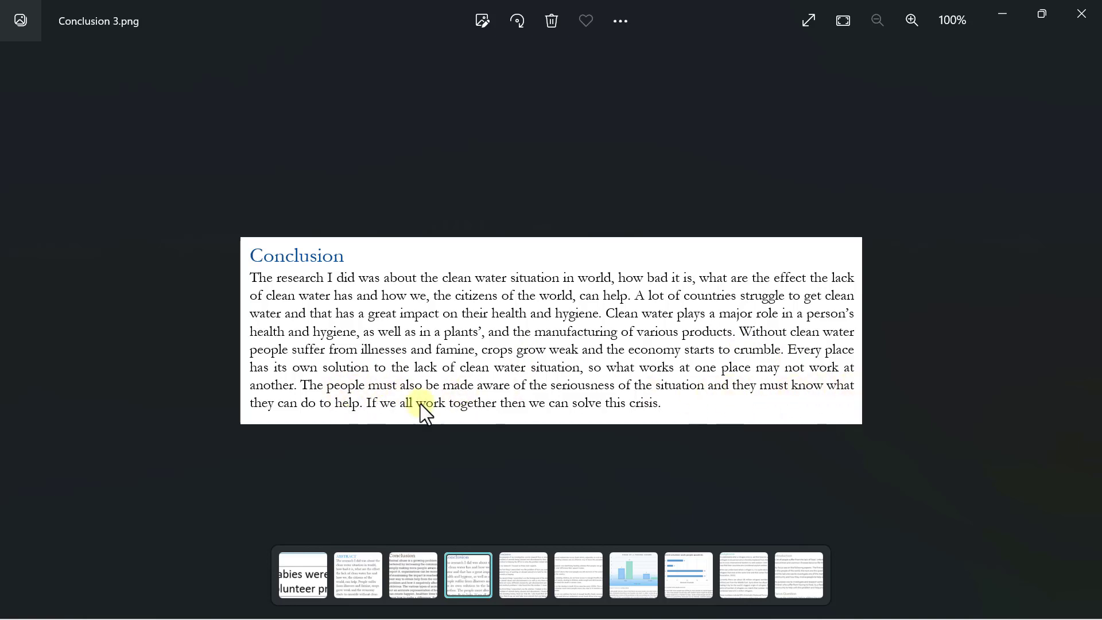
pyautogui.moveTo(547, 411)
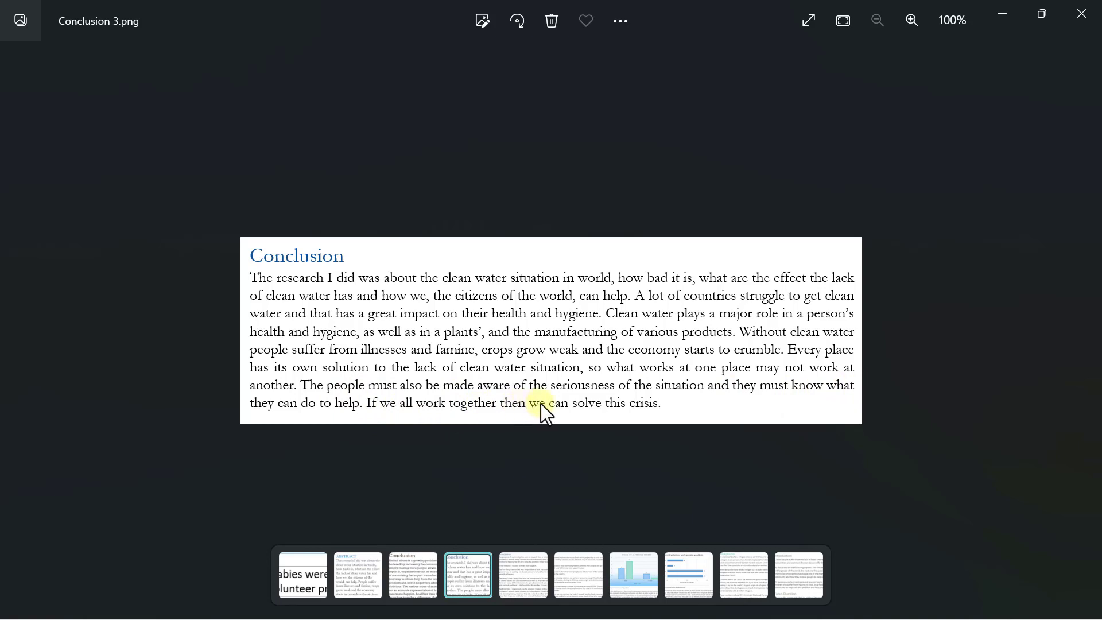
pyautogui.moveTo(578, 414)
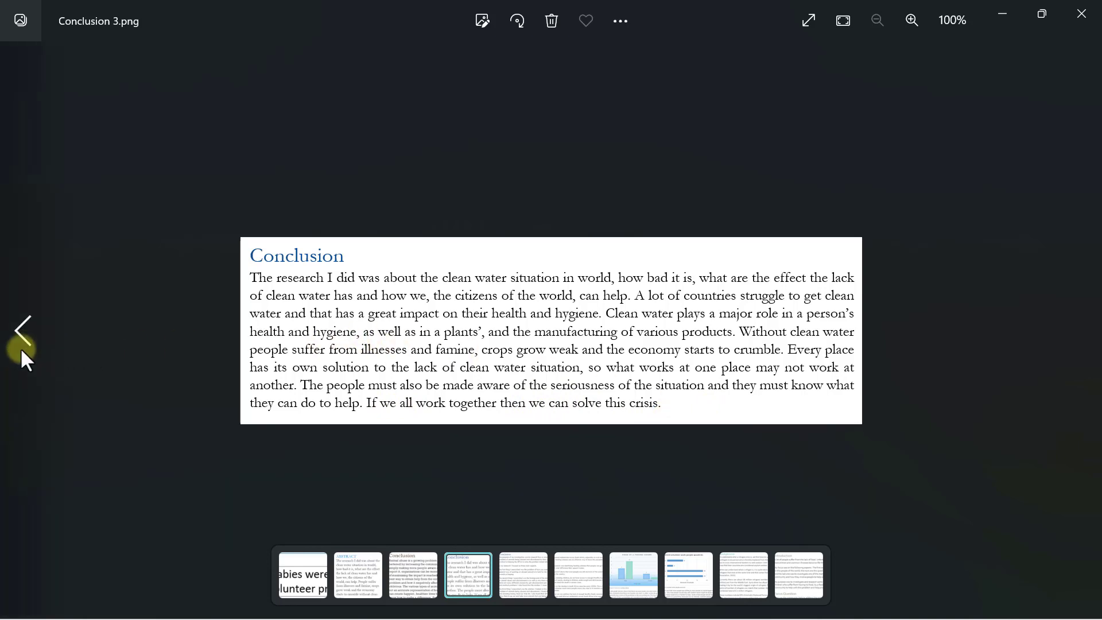
# Step: Return to Conclusion 2.png about animal abuse and zoom in to read it
pyautogui.click(23, 331)
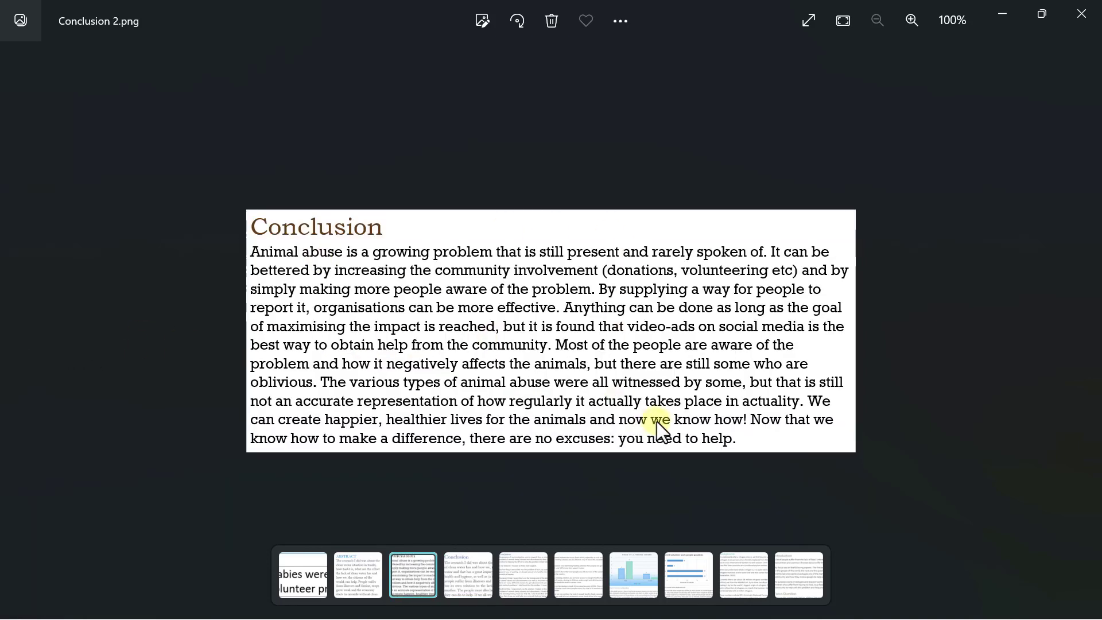
pyautogui.moveTo(464, 253)
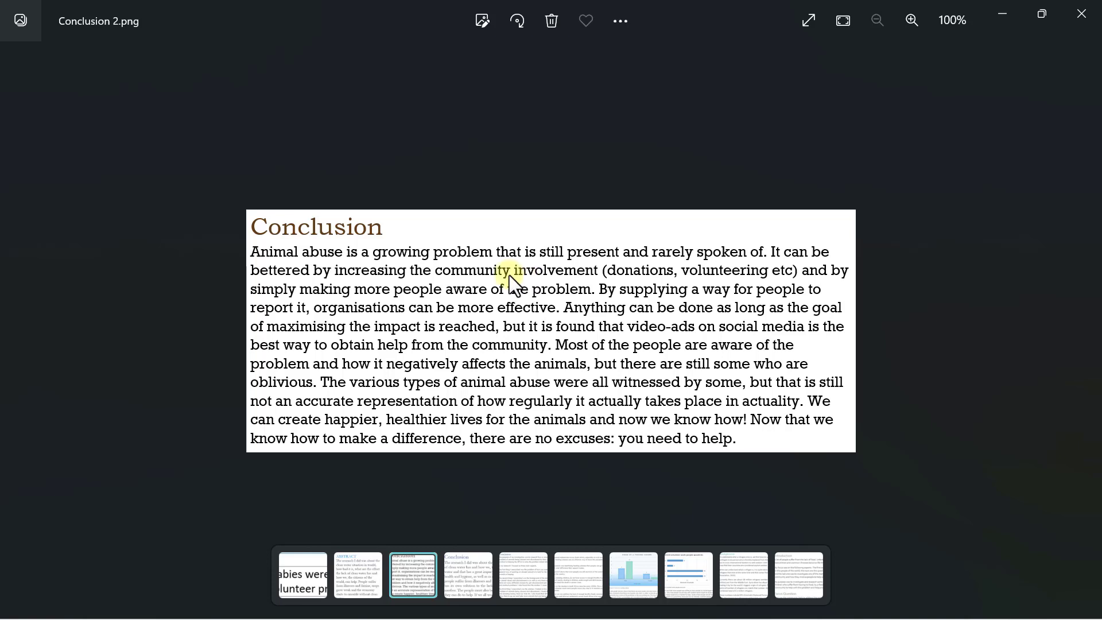
pyautogui.moveTo(600, 293)
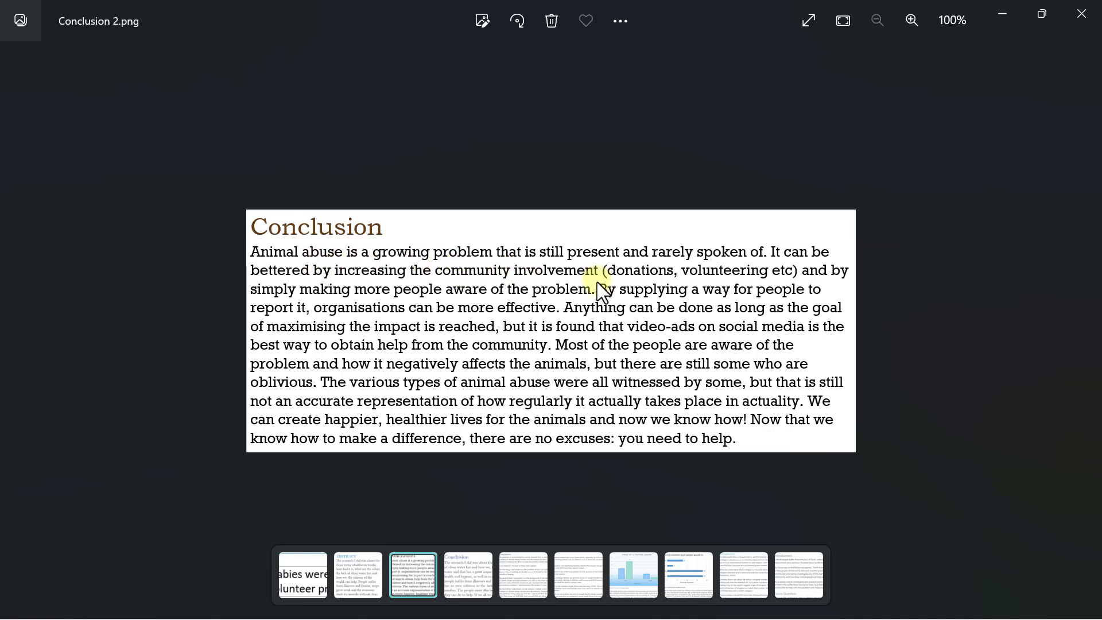
pyautogui.moveTo(766, 295)
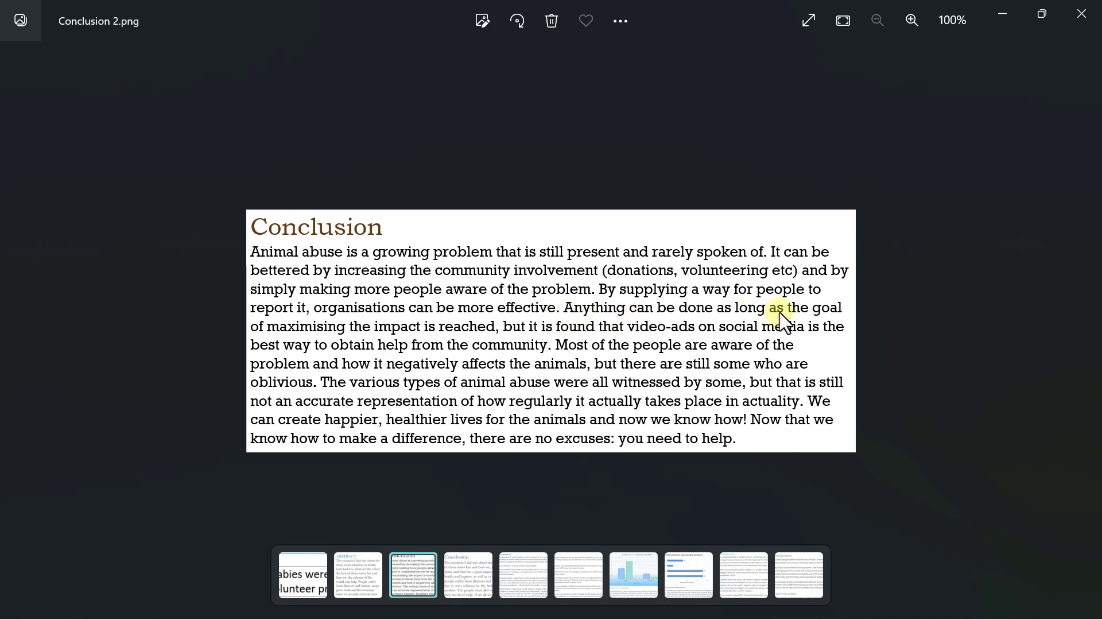
pyautogui.moveTo(239, 330)
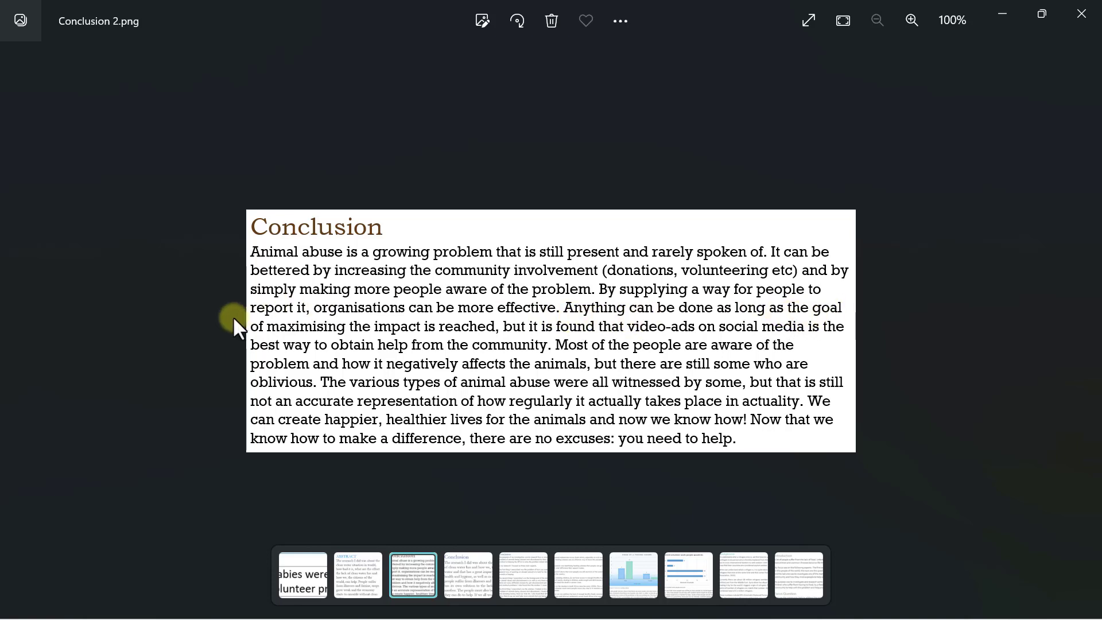
pyautogui.doubleClick(576, 326)
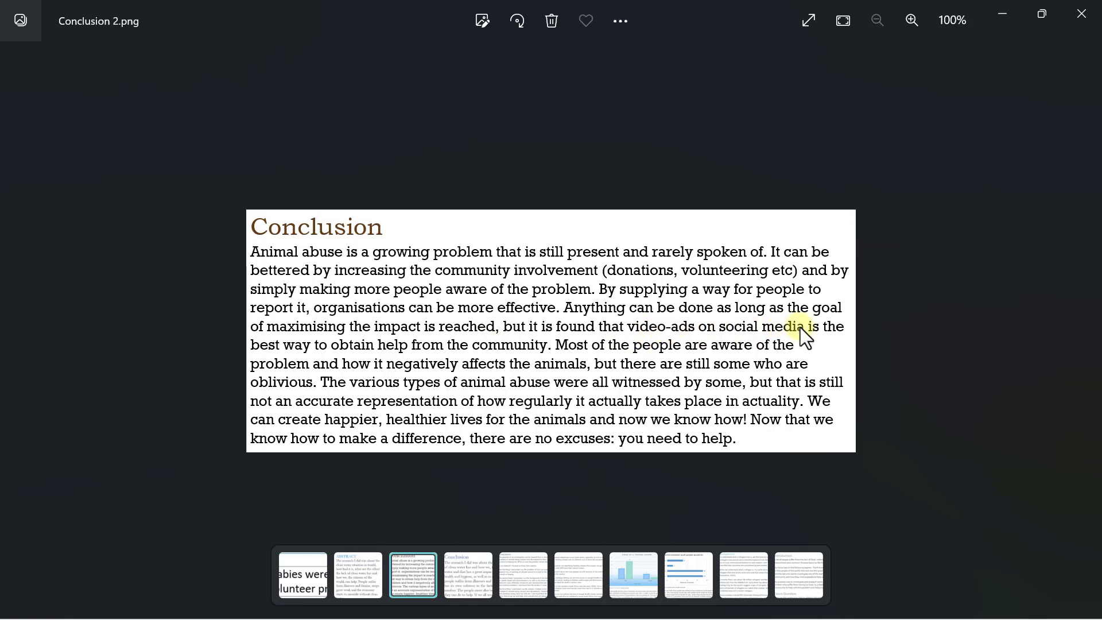
pyautogui.moveTo(548, 362)
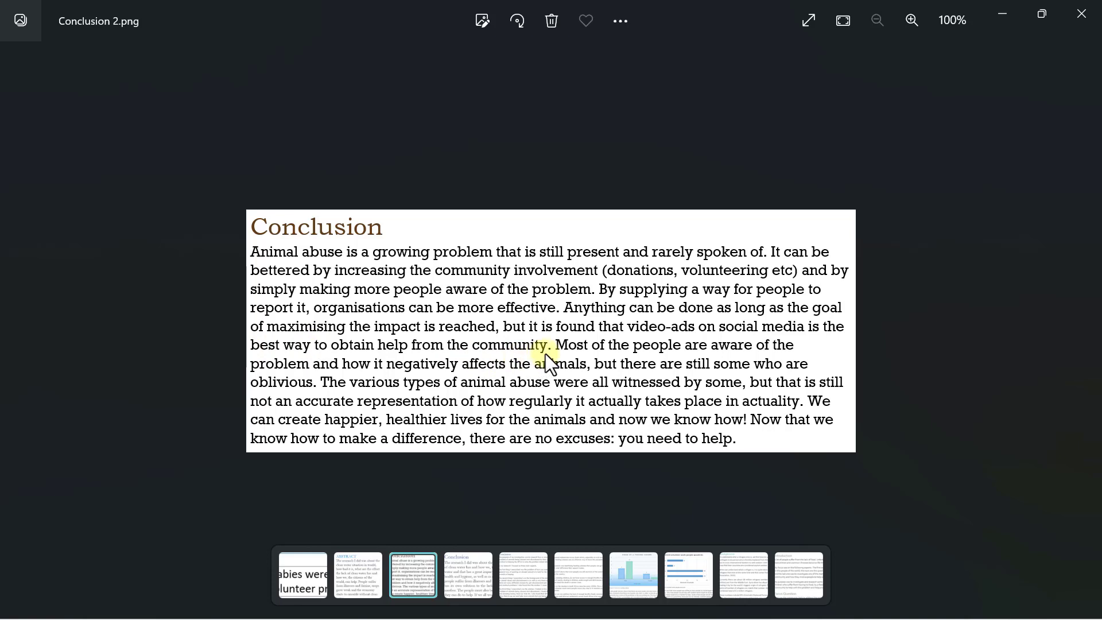
pyautogui.moveTo(469, 373)
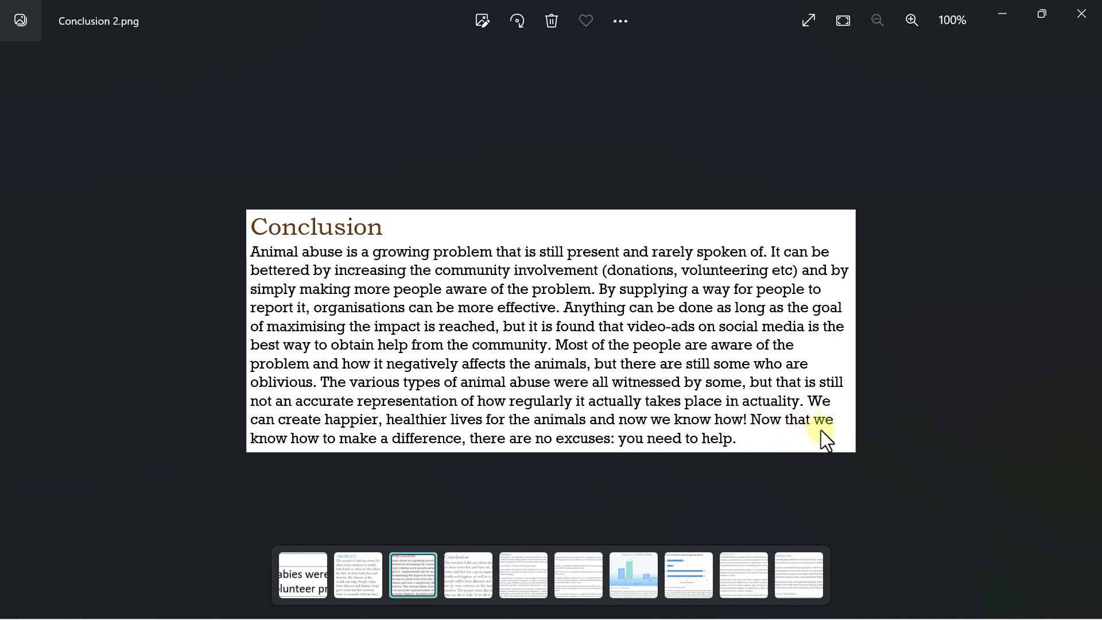
pyautogui.moveTo(613, 456)
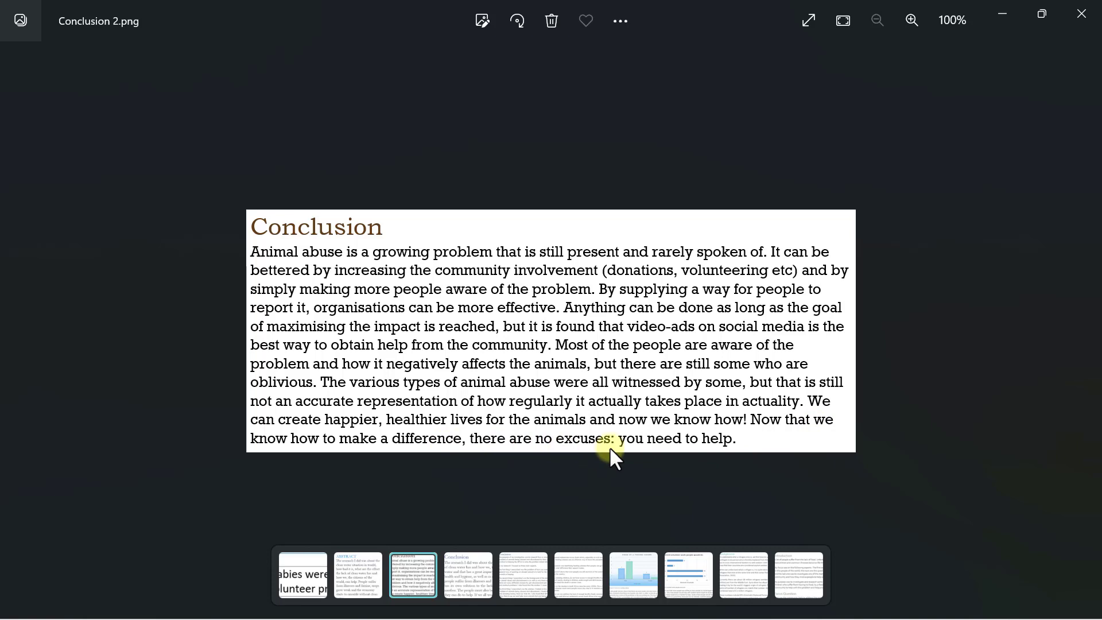
pyautogui.moveTo(768, 453)
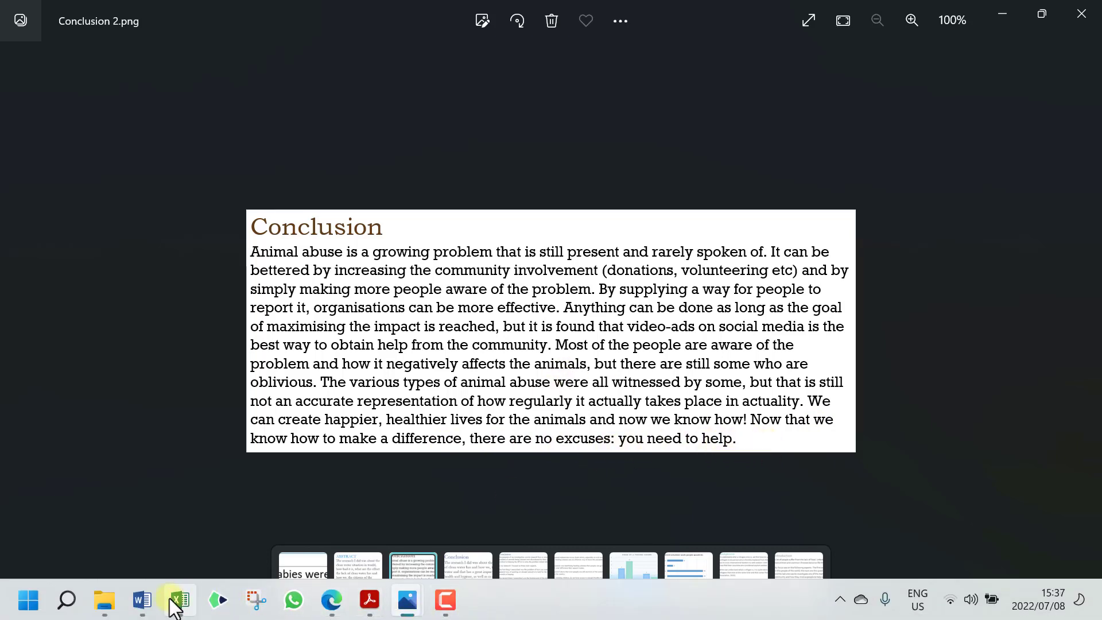
# Step: Tick the four conclusion checkboxes in rows 72–75, raising the mark obtained to 34
pyautogui.click(180, 600)
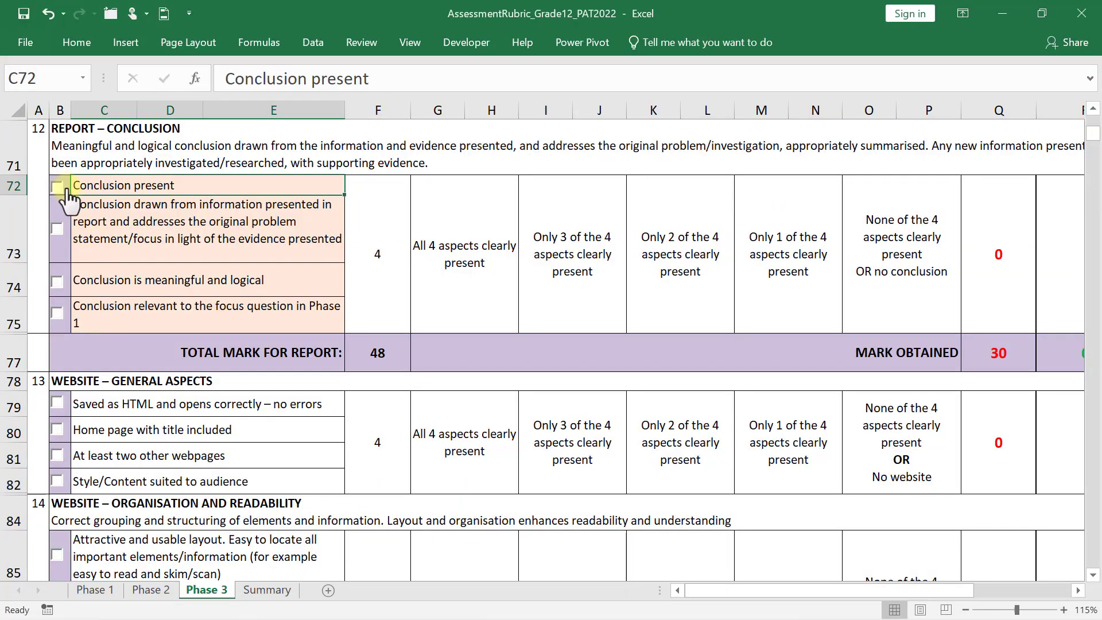
pyautogui.click(57, 185)
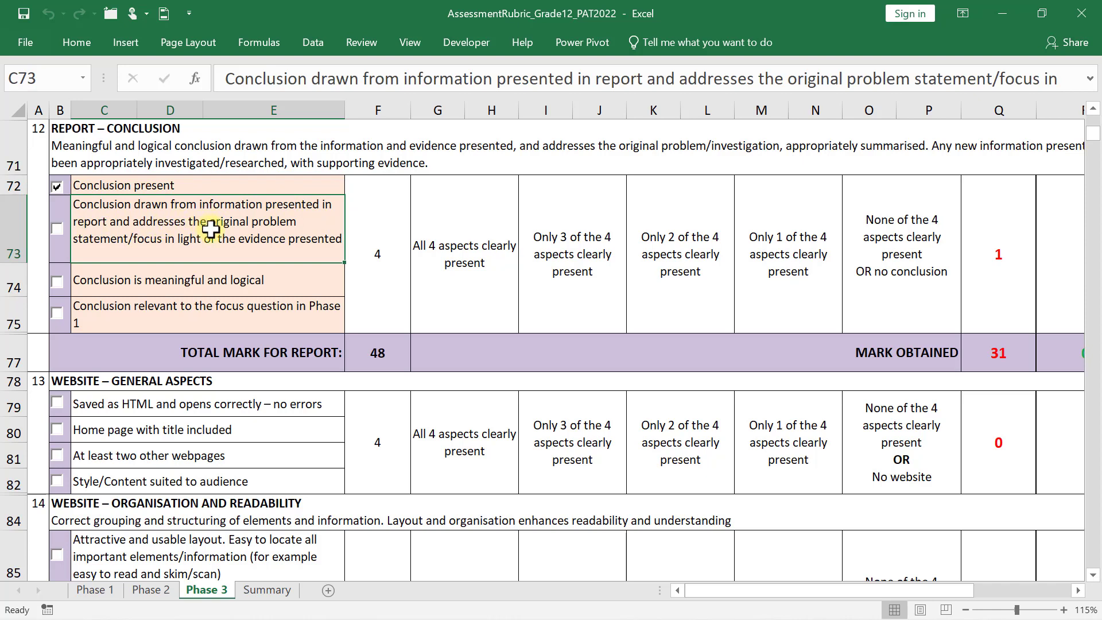
pyautogui.moveTo(265, 236)
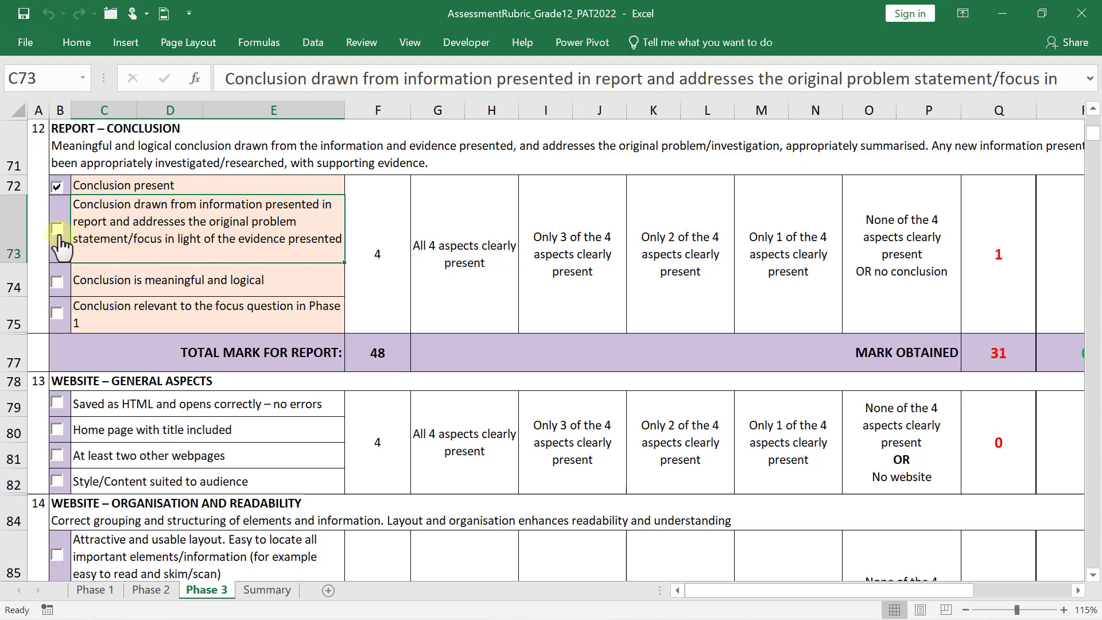
pyautogui.click(58, 228)
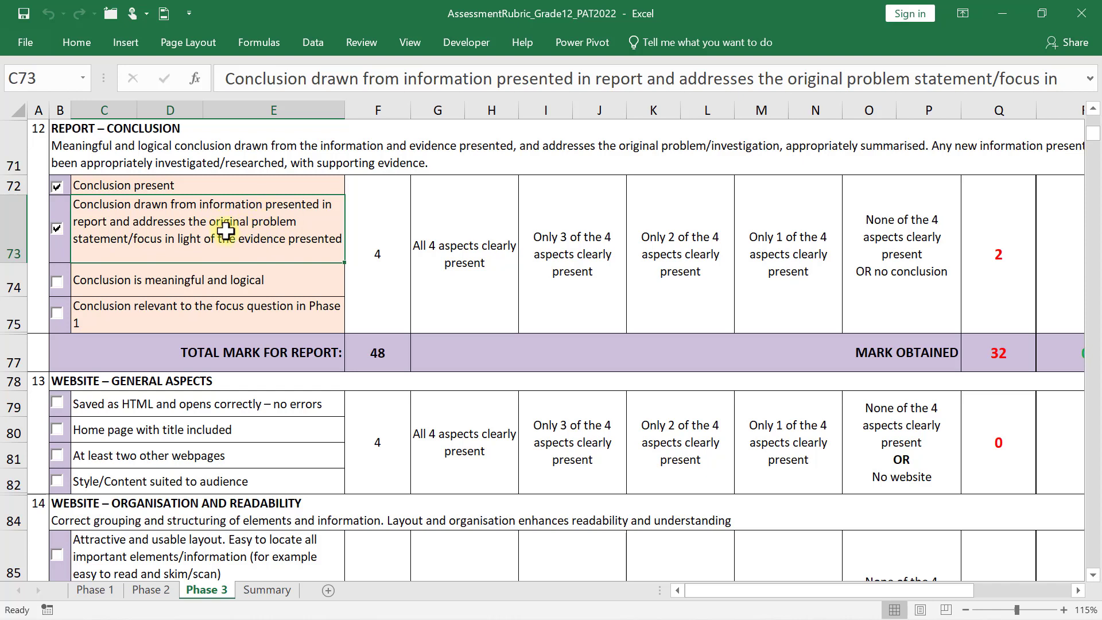
pyautogui.moveTo(42, 281)
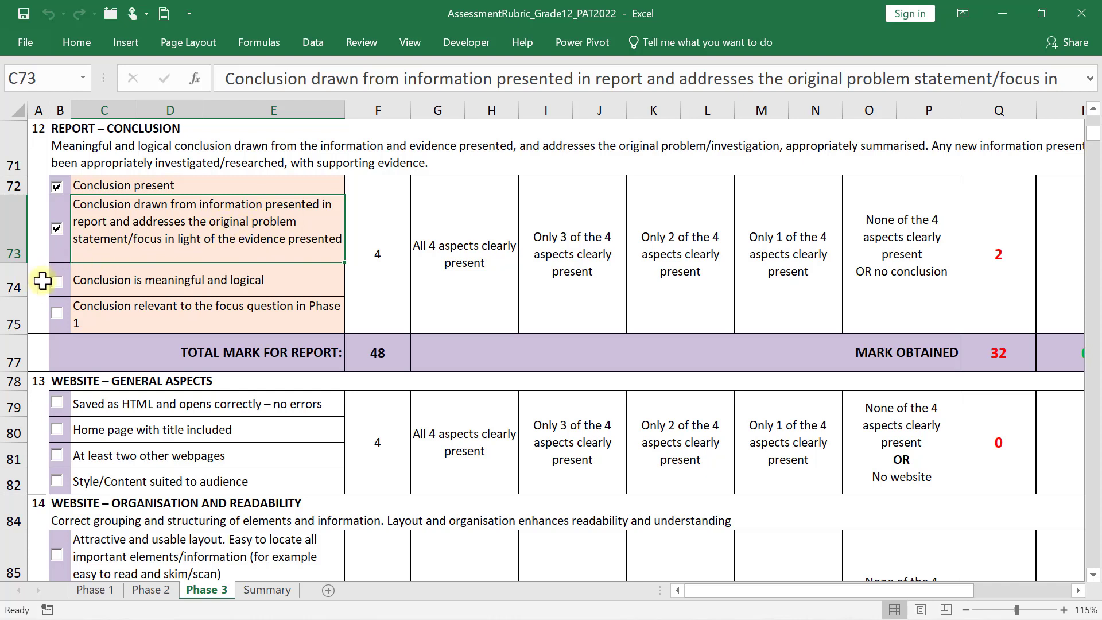
pyautogui.click(60, 280)
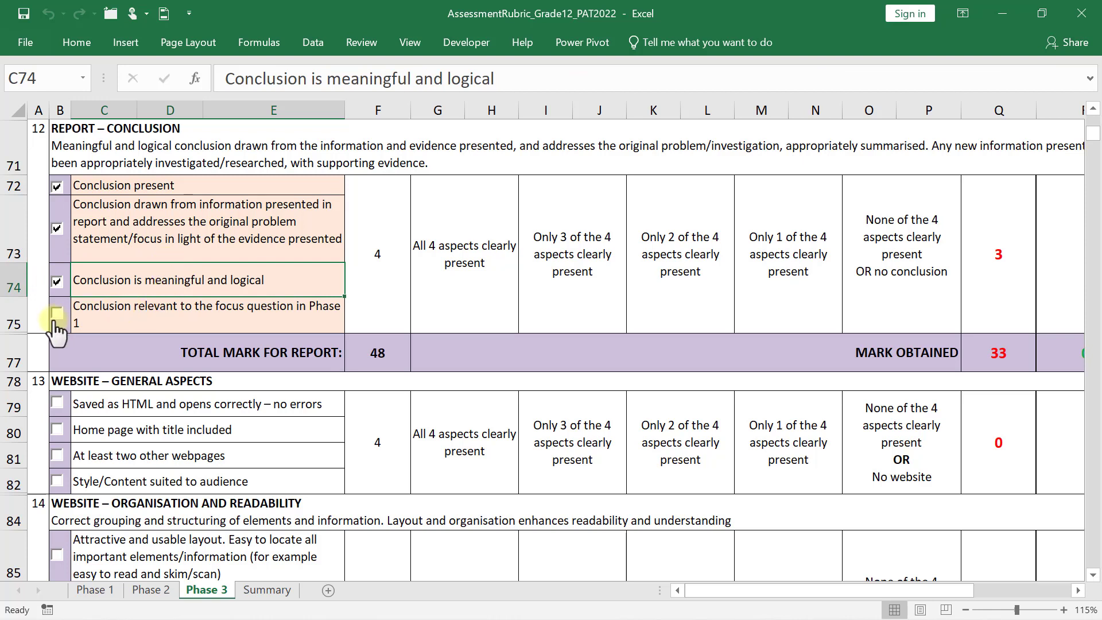
pyautogui.click(58, 315)
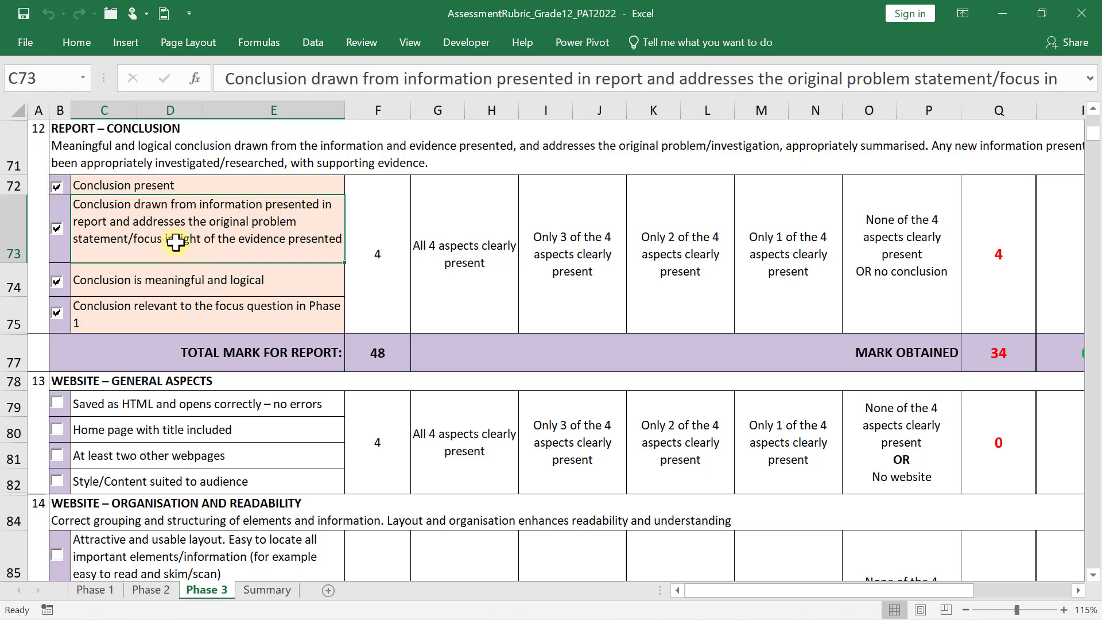
pyautogui.moveTo(211, 238)
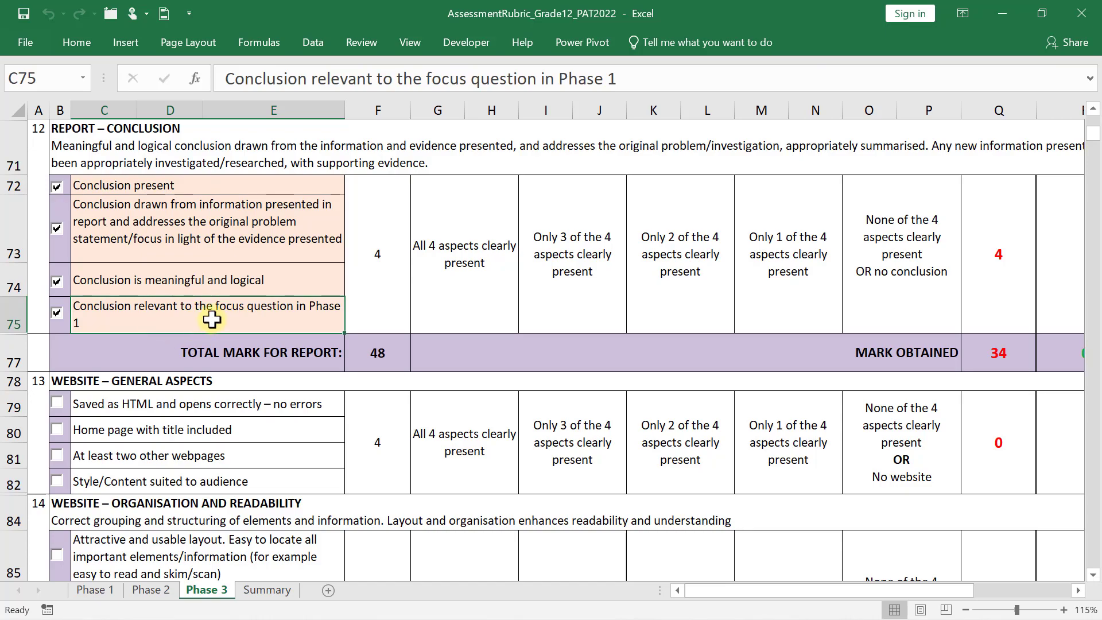
pyautogui.moveTo(187, 213)
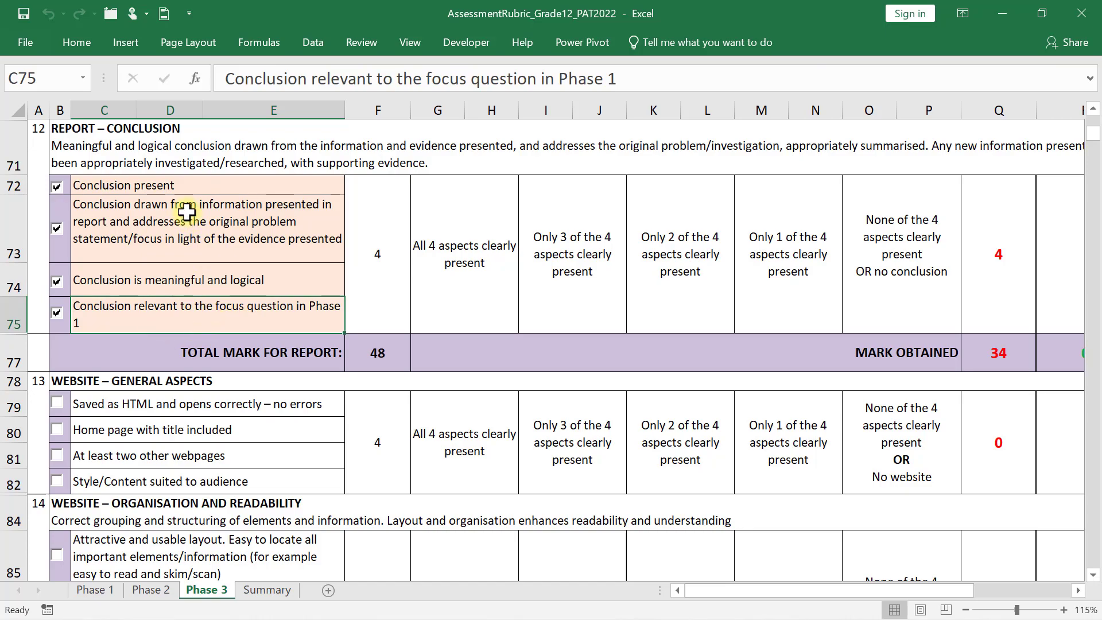